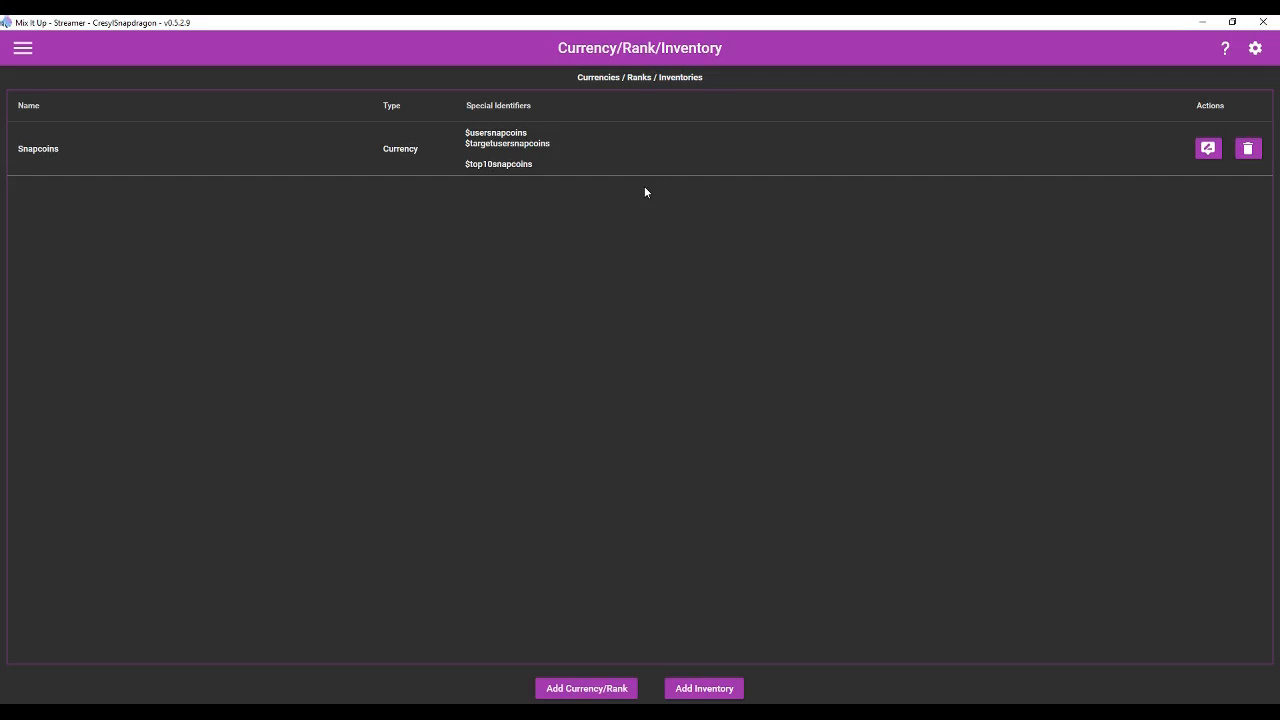
{"action": "mouse_move", "coordinate": [22, 48]}
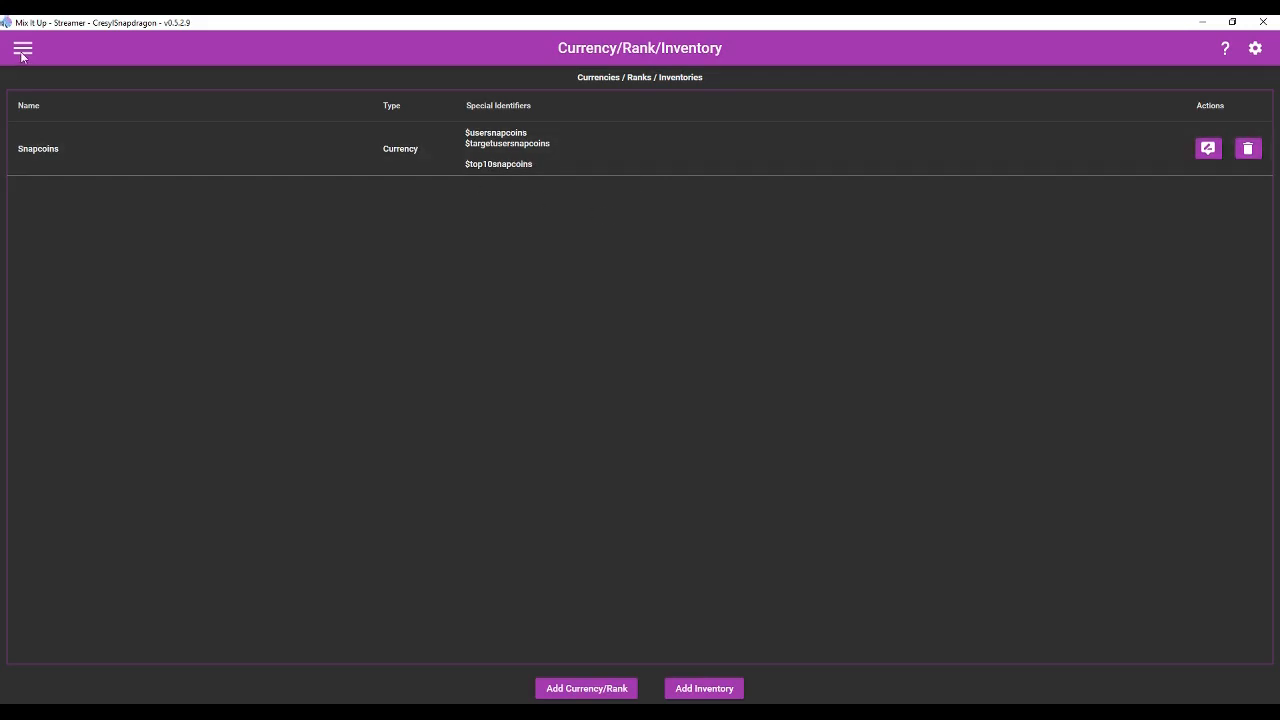
Give Snapcoins a custom online earn rate of 10 coins every 30 minutes.
{"action": "left_click", "coordinate": [23, 48]}
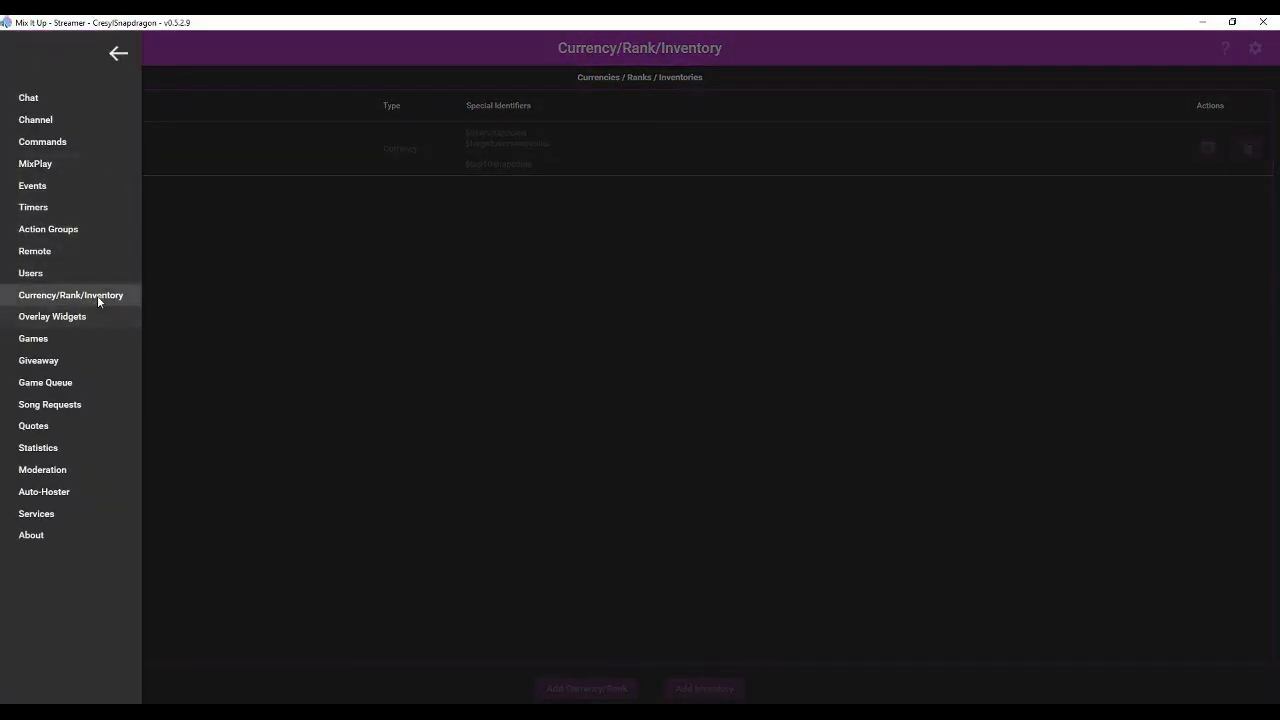
{"action": "left_click", "coordinate": [118, 53]}
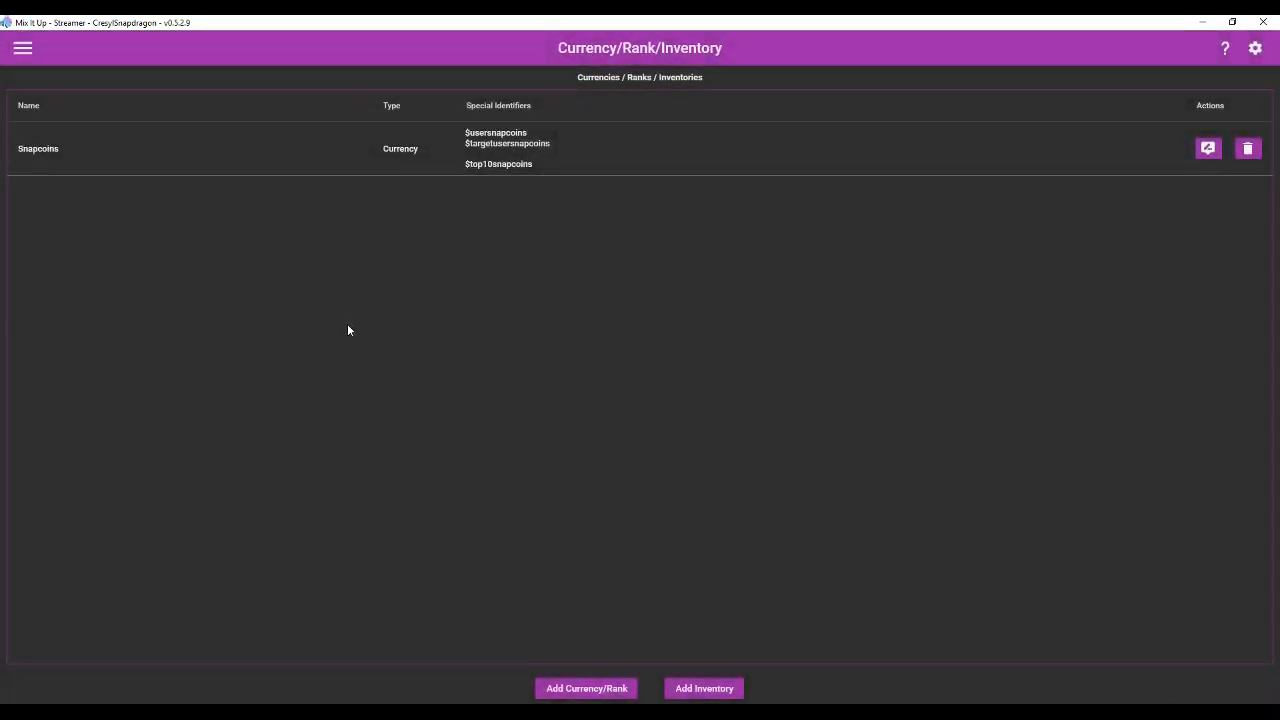
{"action": "mouse_move", "coordinate": [615, 366]}
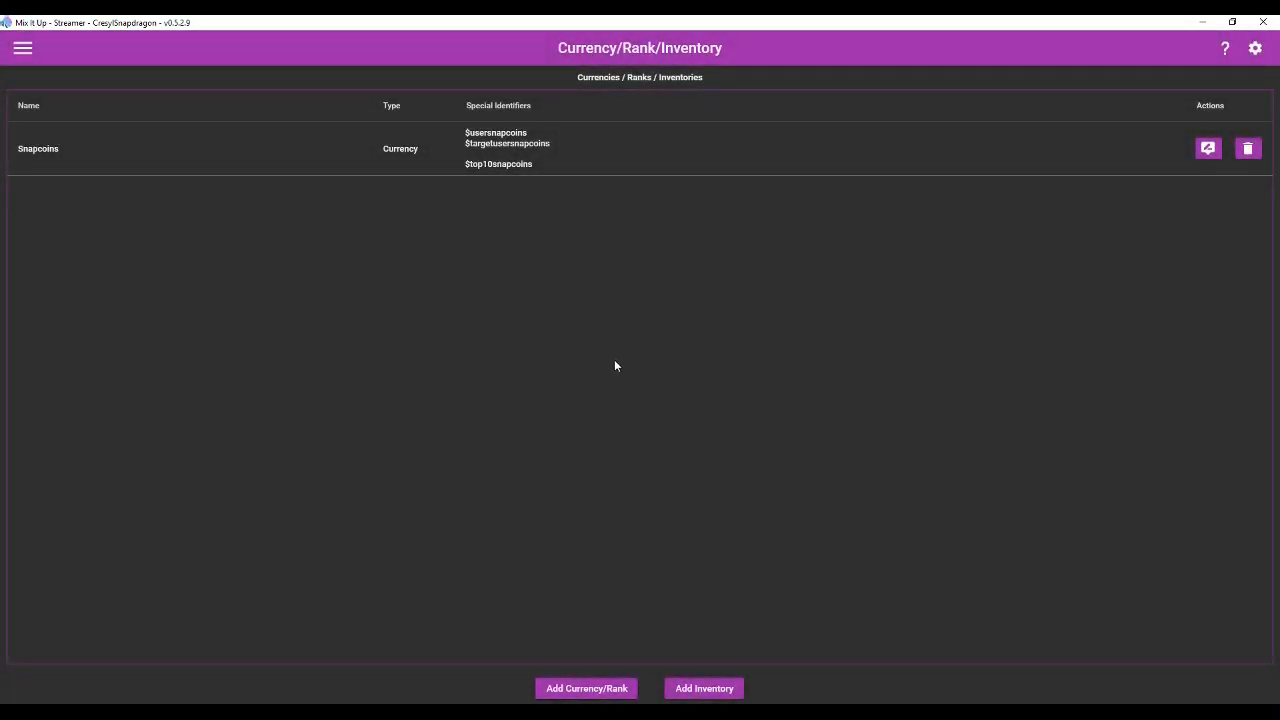
{"action": "mouse_move", "coordinate": [682, 349]}
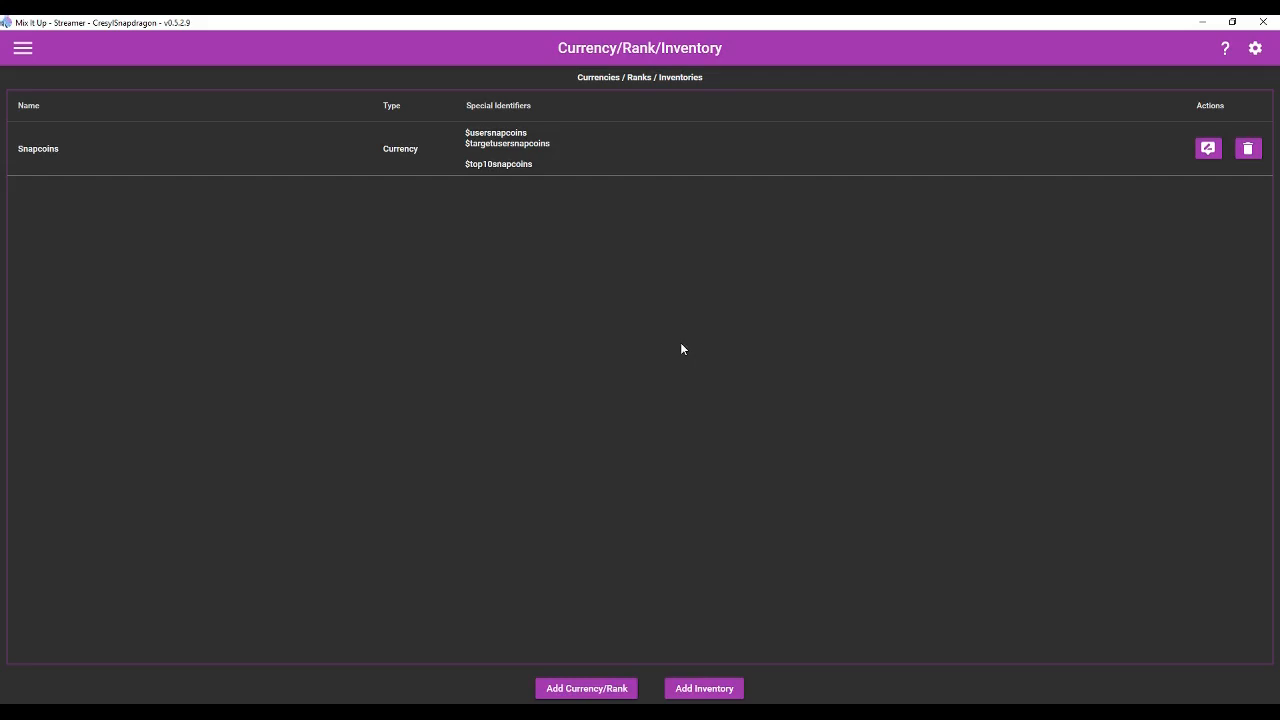
{"action": "mouse_move", "coordinate": [488, 288]}
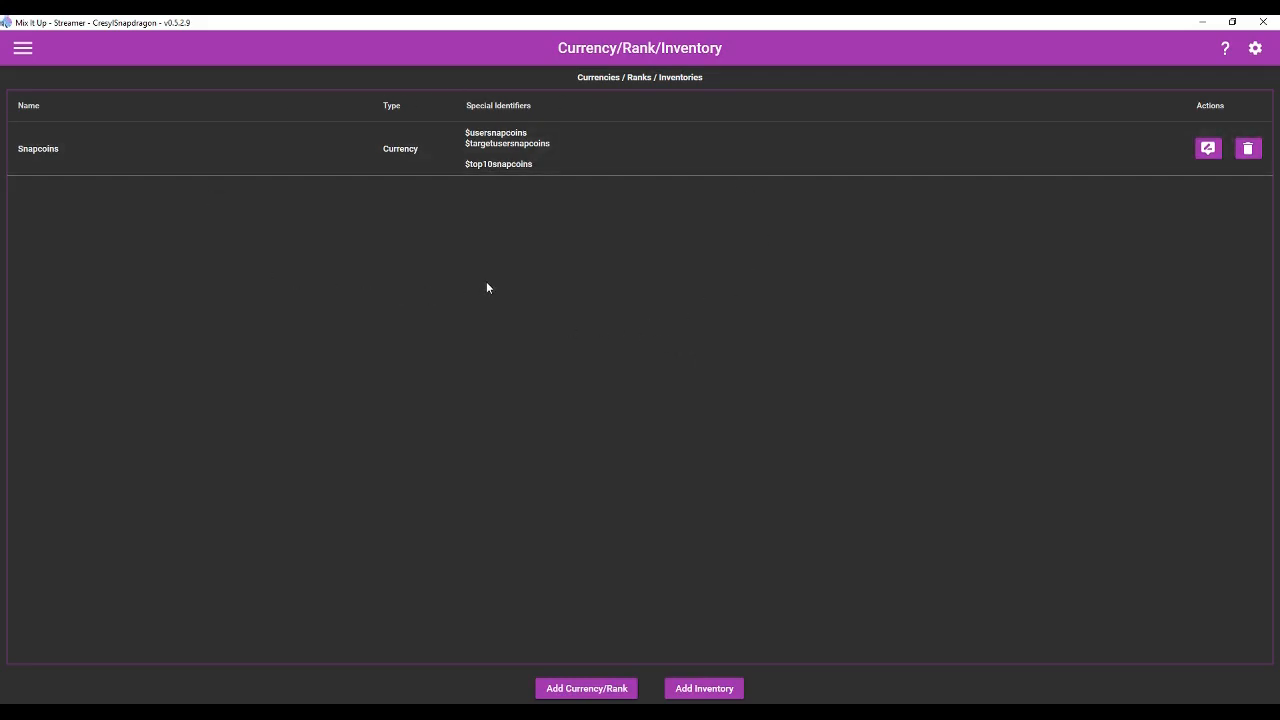
{"action": "mouse_move", "coordinate": [495, 305]}
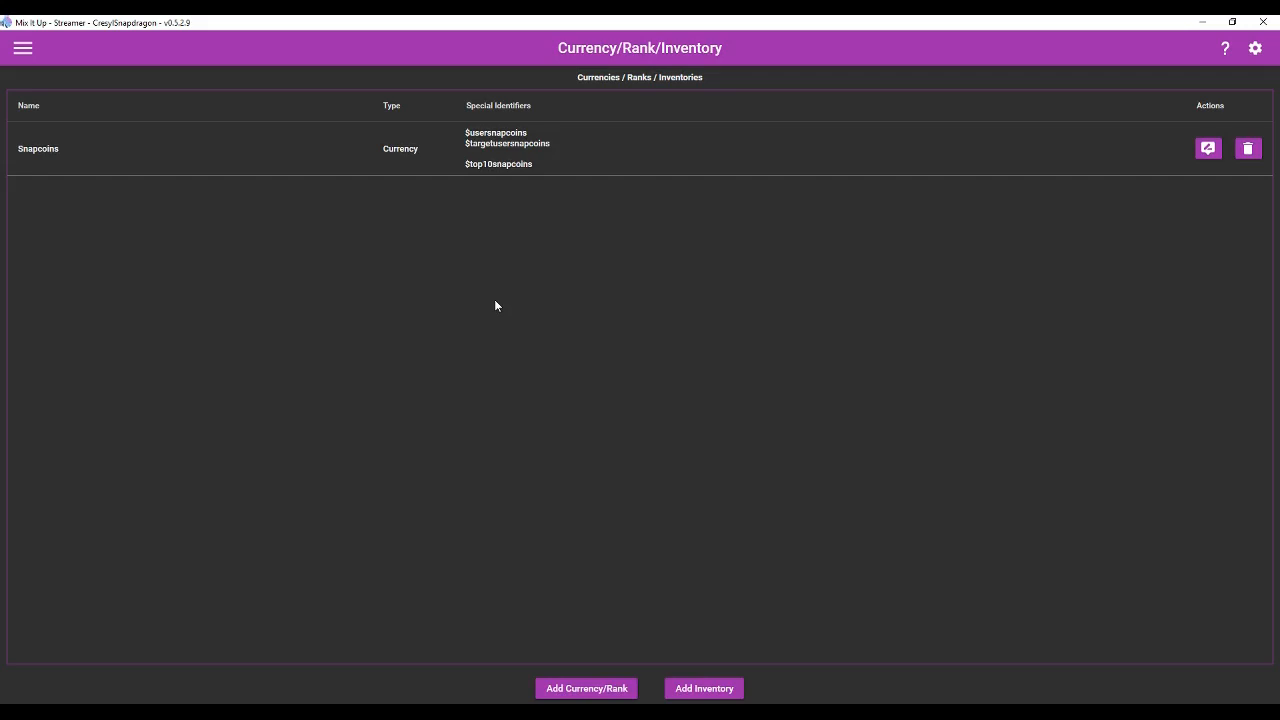
{"action": "mouse_move", "coordinate": [169, 127]}
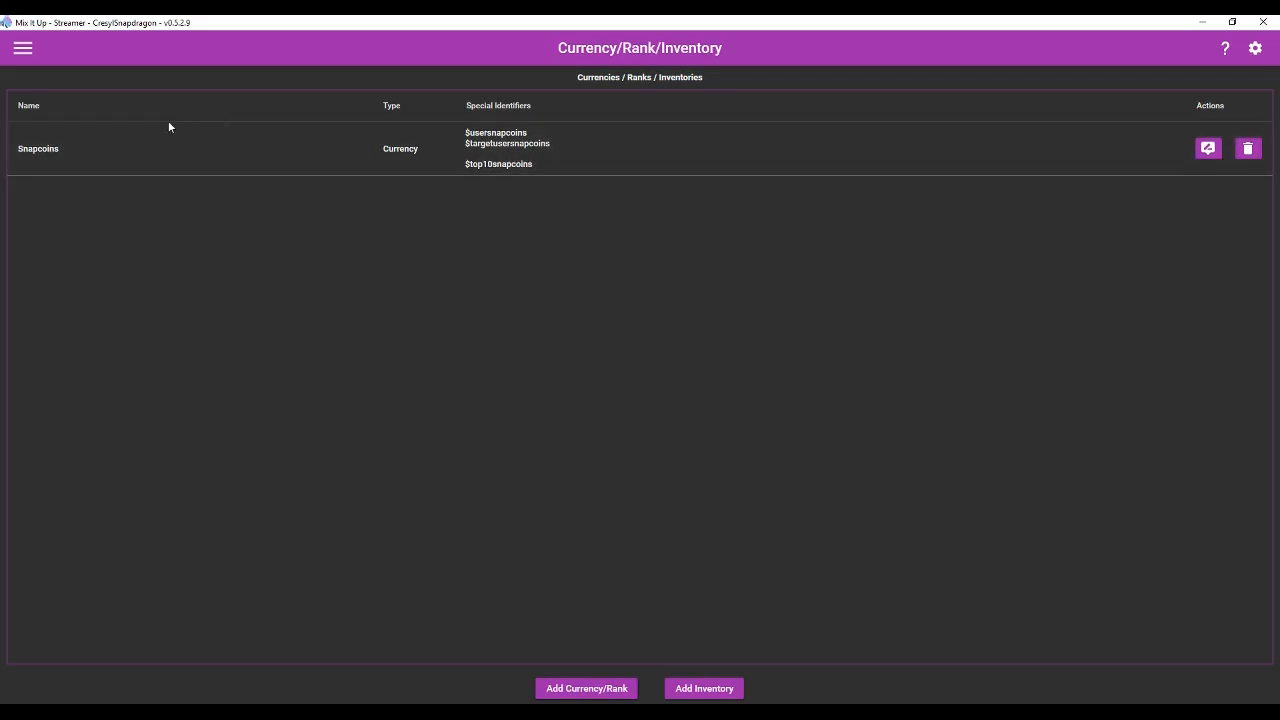
{"action": "mouse_move", "coordinate": [535, 299]}
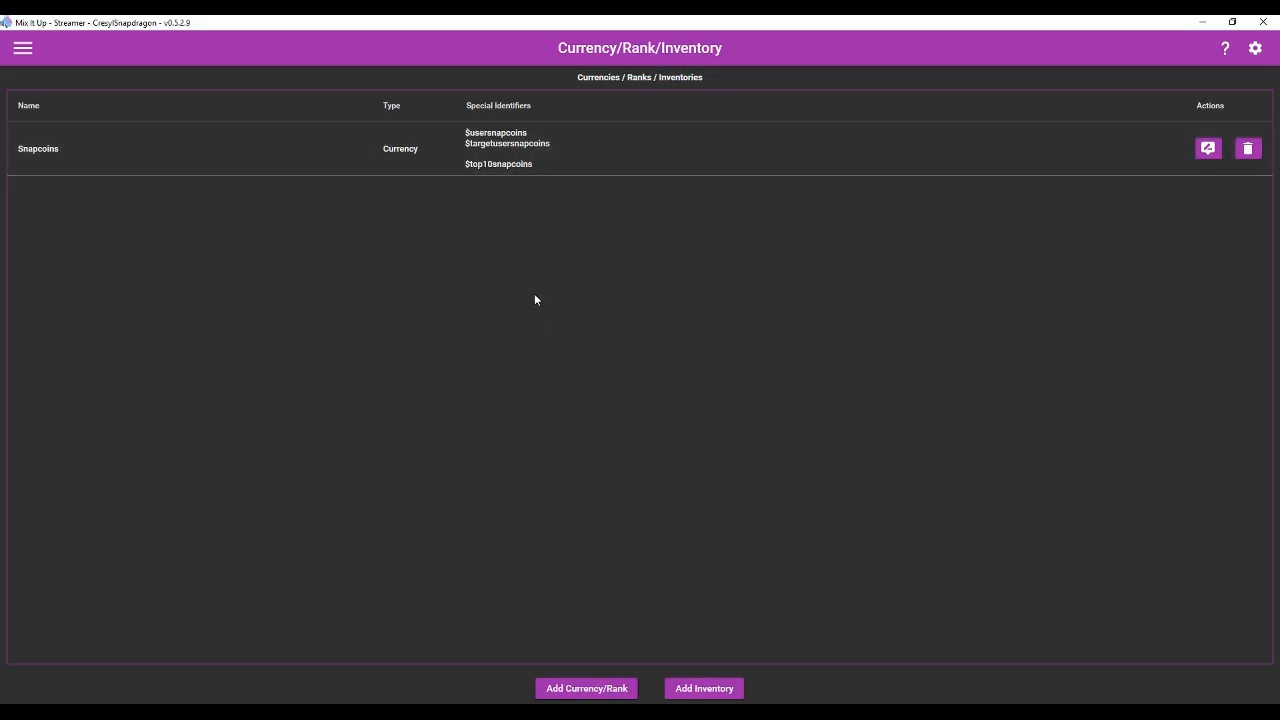
{"action": "mouse_move", "coordinate": [586, 688]}
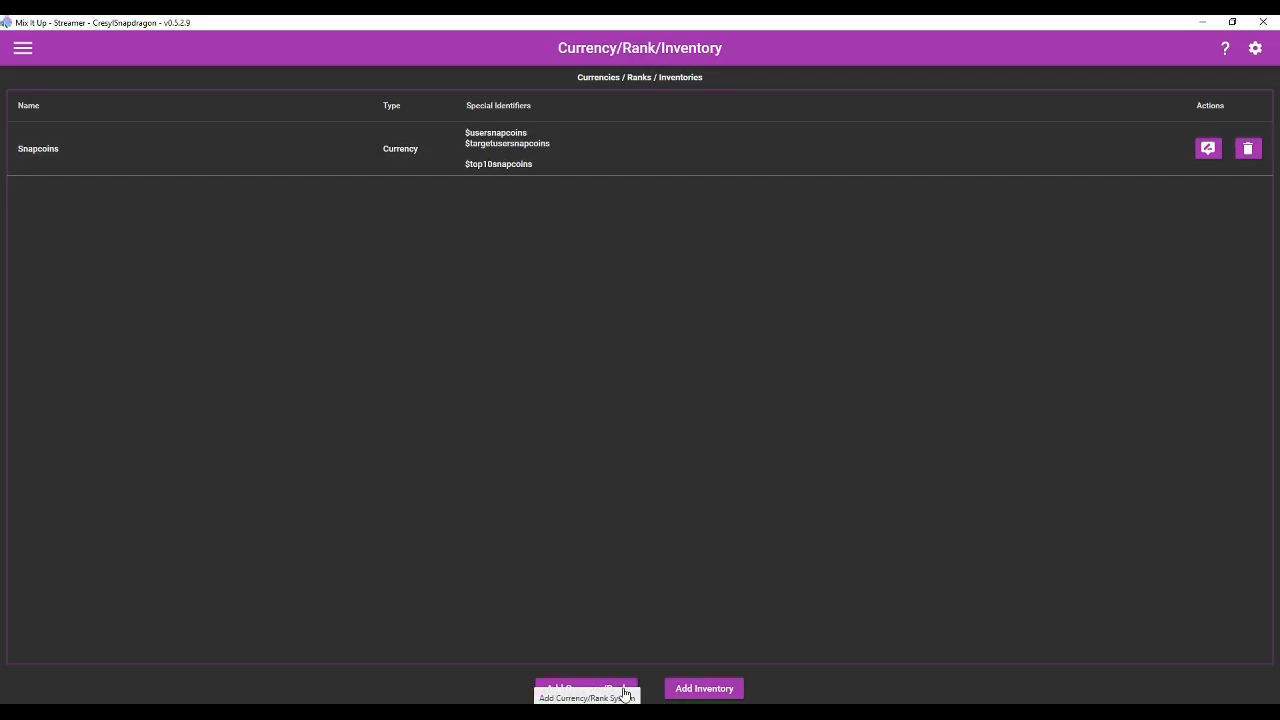
{"action": "left_click", "coordinate": [1208, 148]}
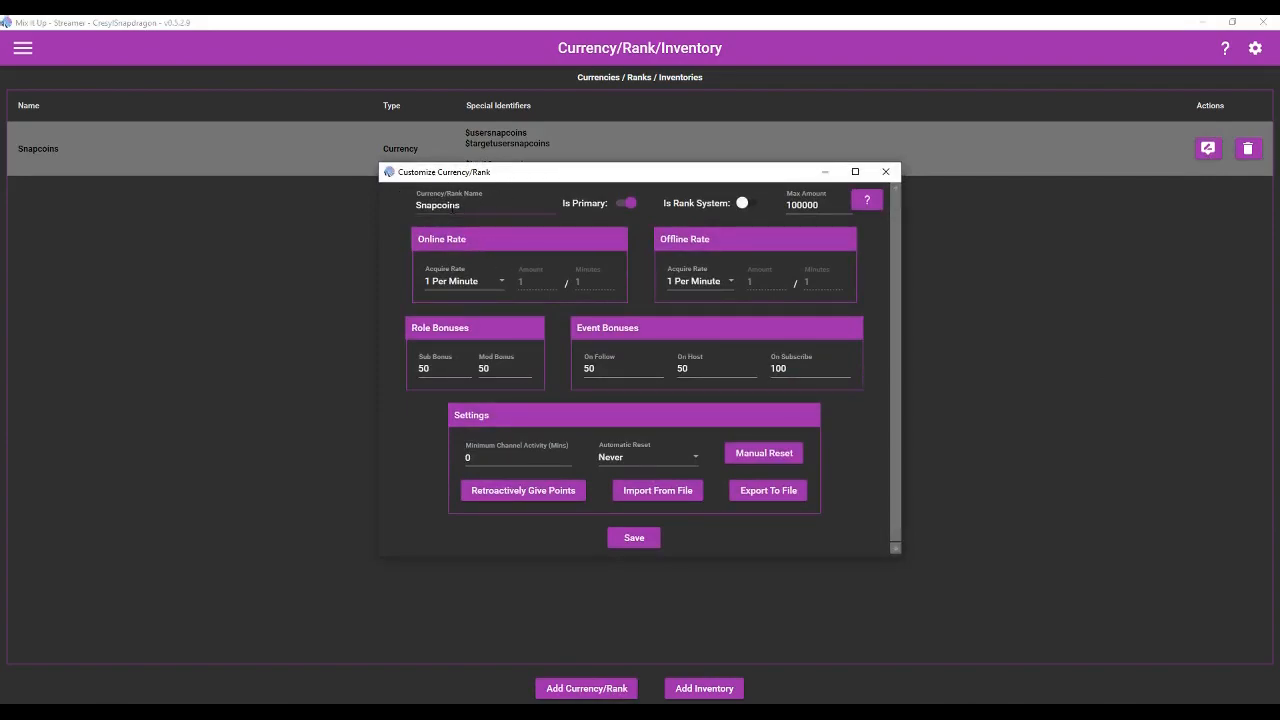
{"action": "left_click", "coordinate": [627, 202]}
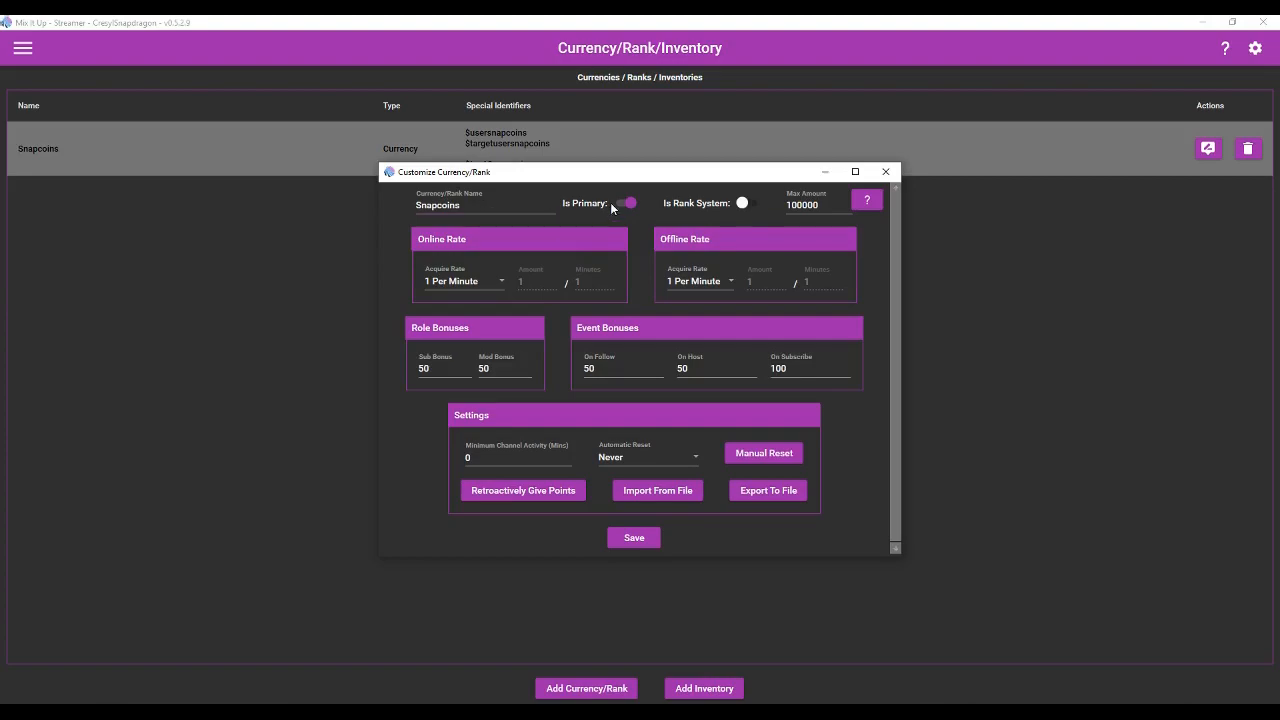
{"action": "mouse_move", "coordinate": [698, 203]}
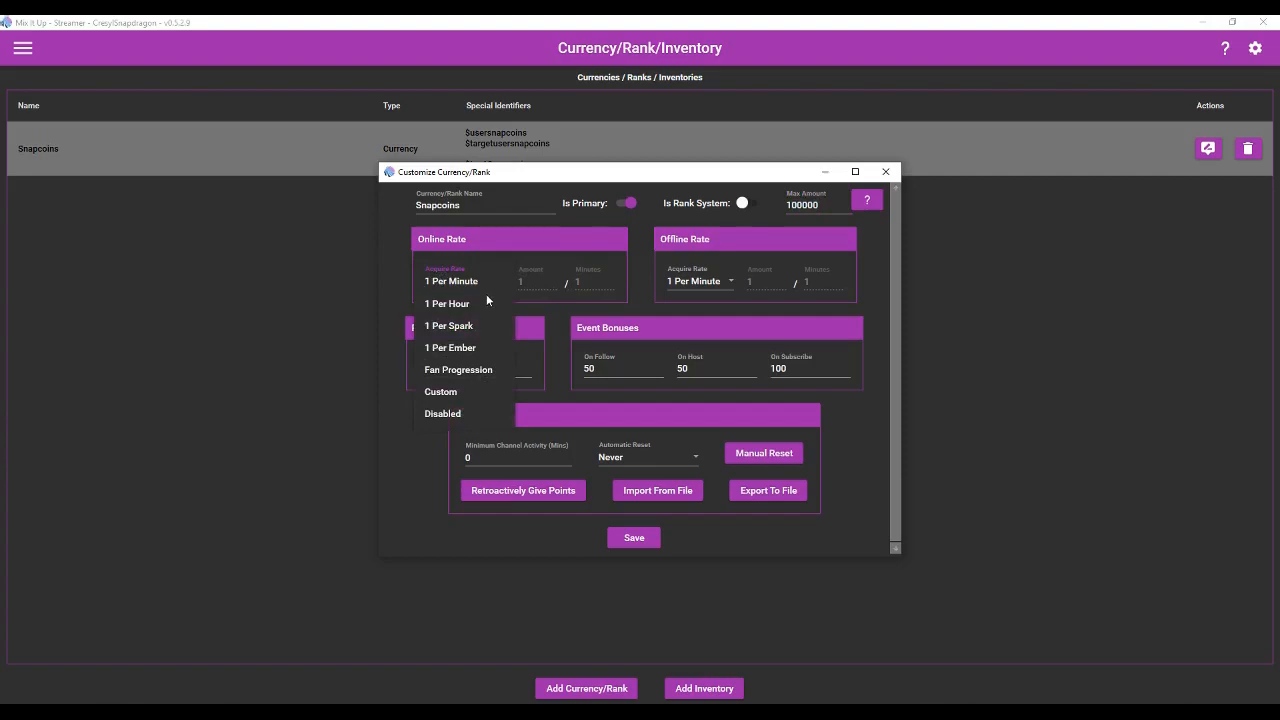
{"action": "left_click", "coordinate": [447, 303]}
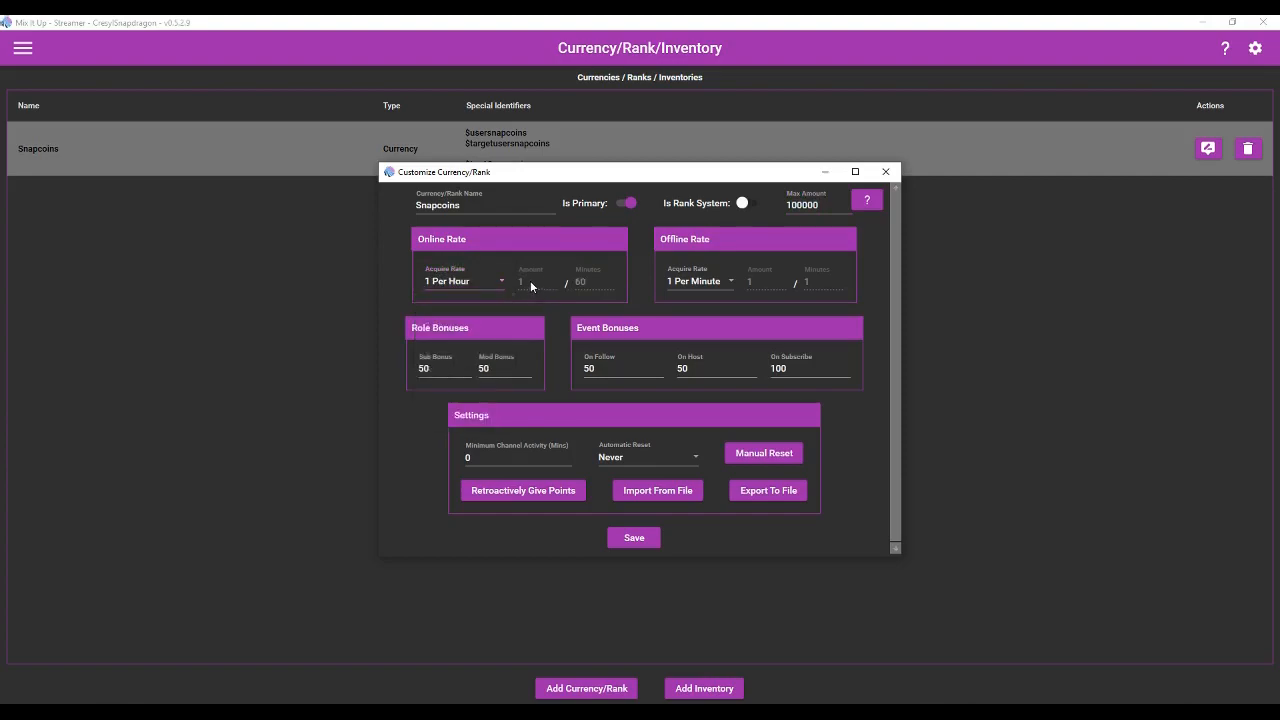
{"action": "left_click", "coordinate": [463, 281]}
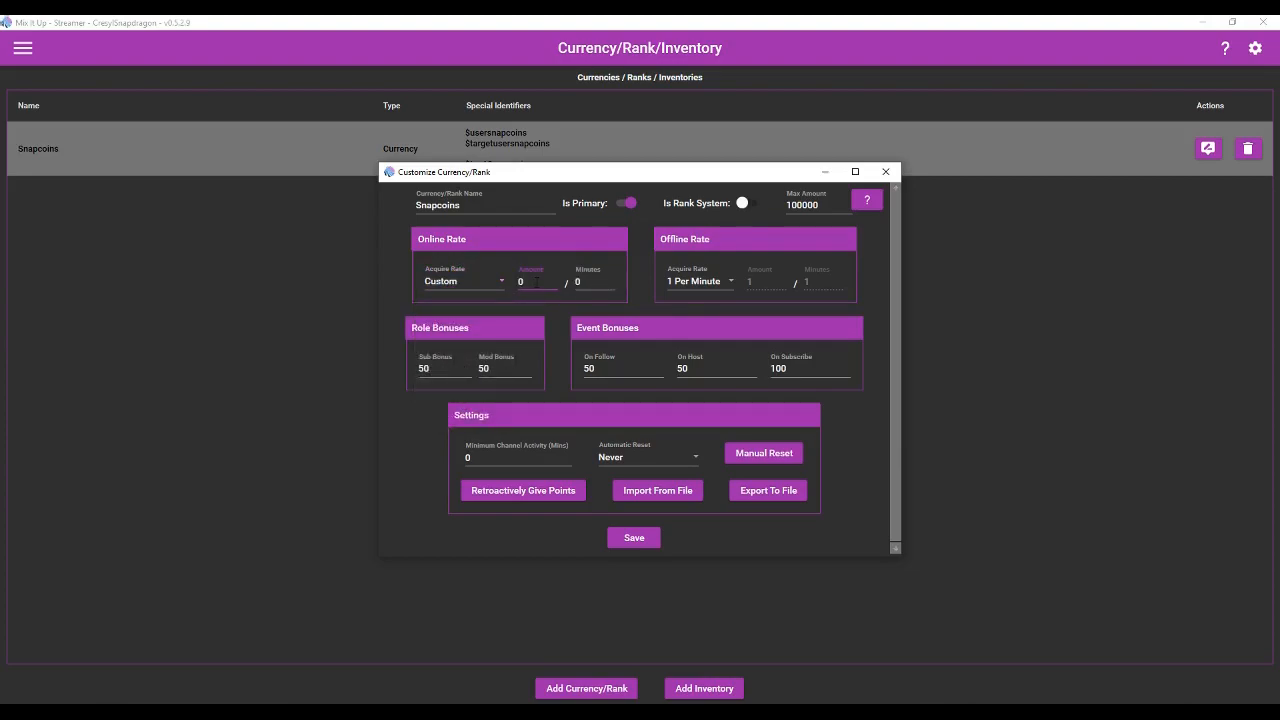
{"action": "type", "text": "1"}
{"action": "left_click", "coordinate": [594, 282]}
{"action": "type", "text": "30"}
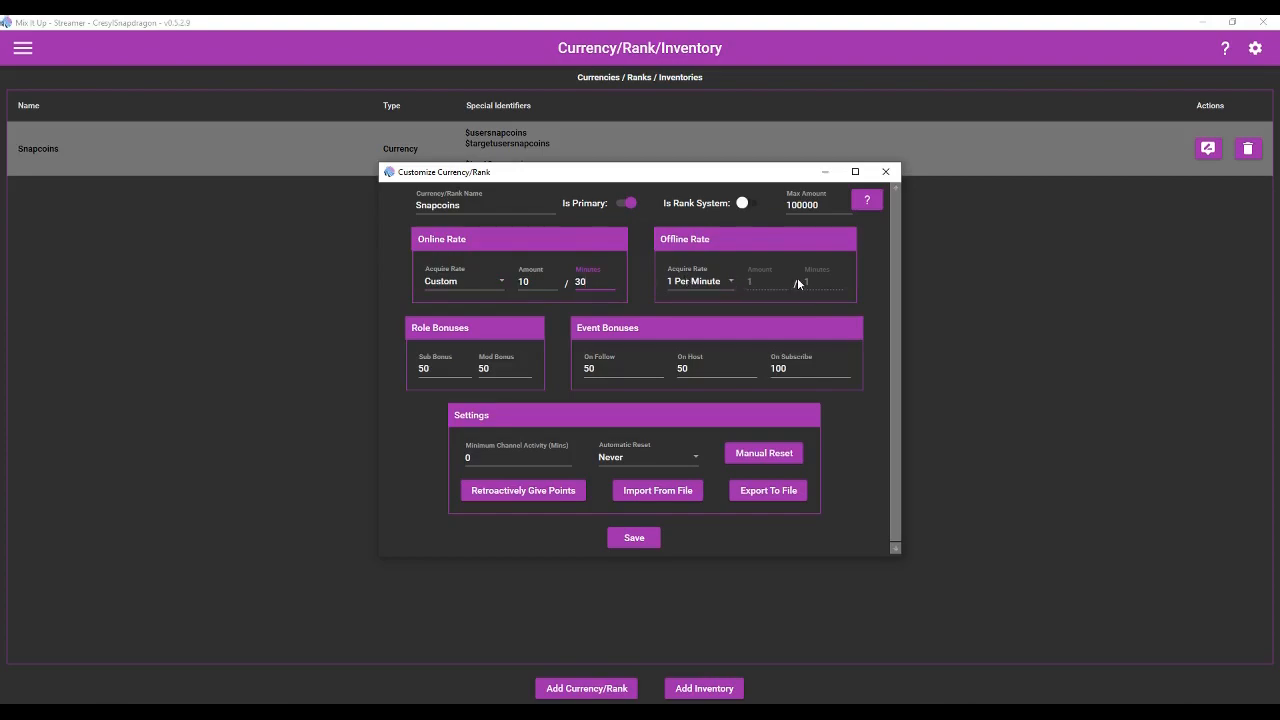
Set Snapcoins' Offline Rate to Disabled, leave Automatic Reset at Never, and save.
{"action": "left_click", "coordinate": [700, 281]}
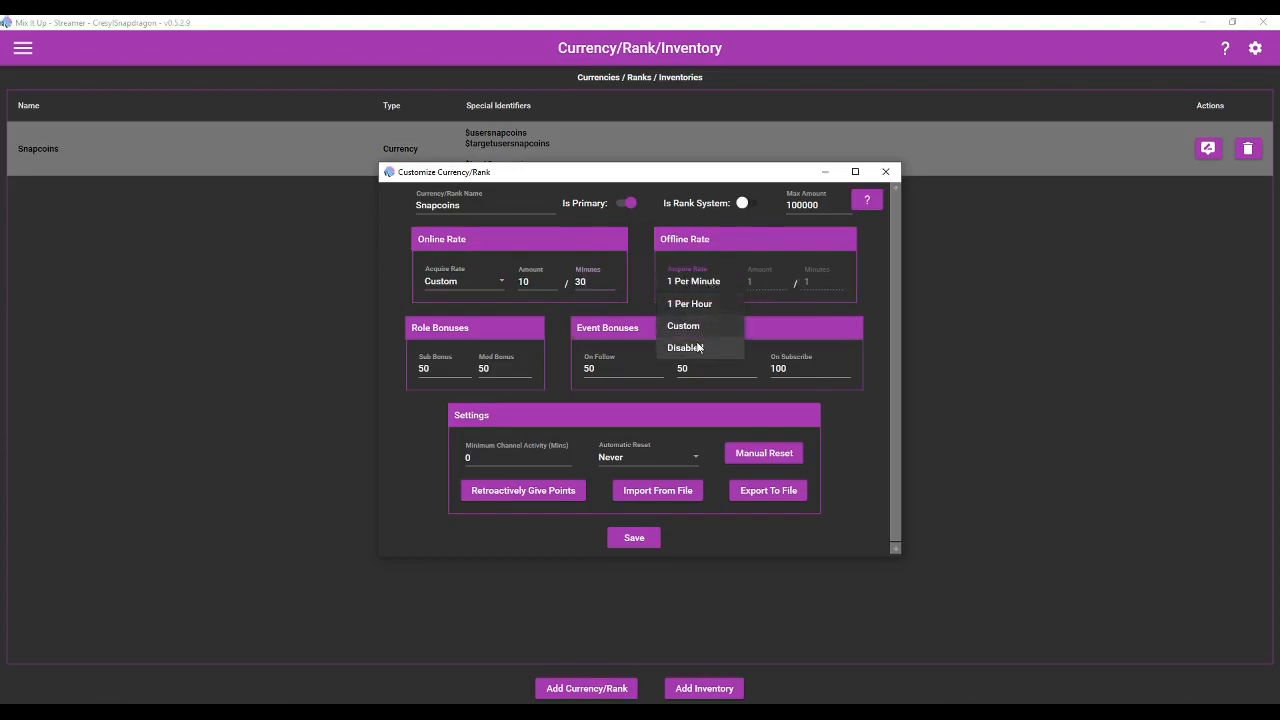
{"action": "left_click", "coordinate": [685, 347]}
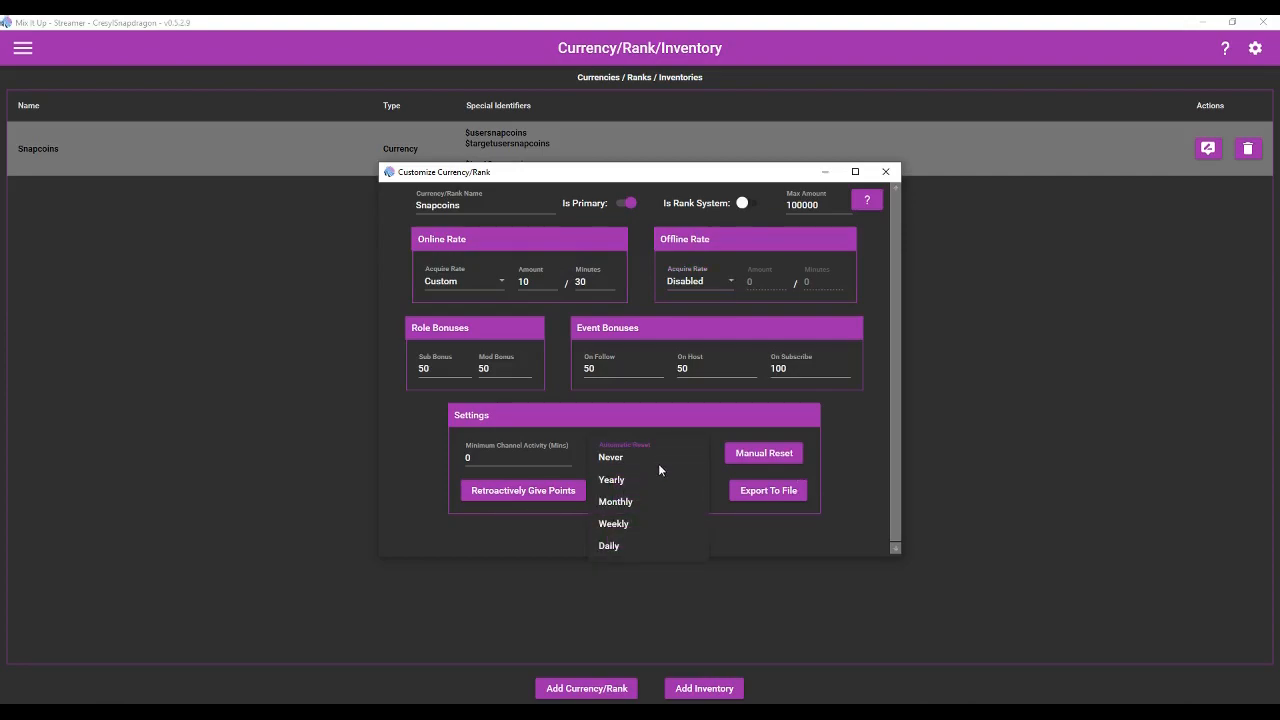
{"action": "left_click", "coordinate": [610, 457]}
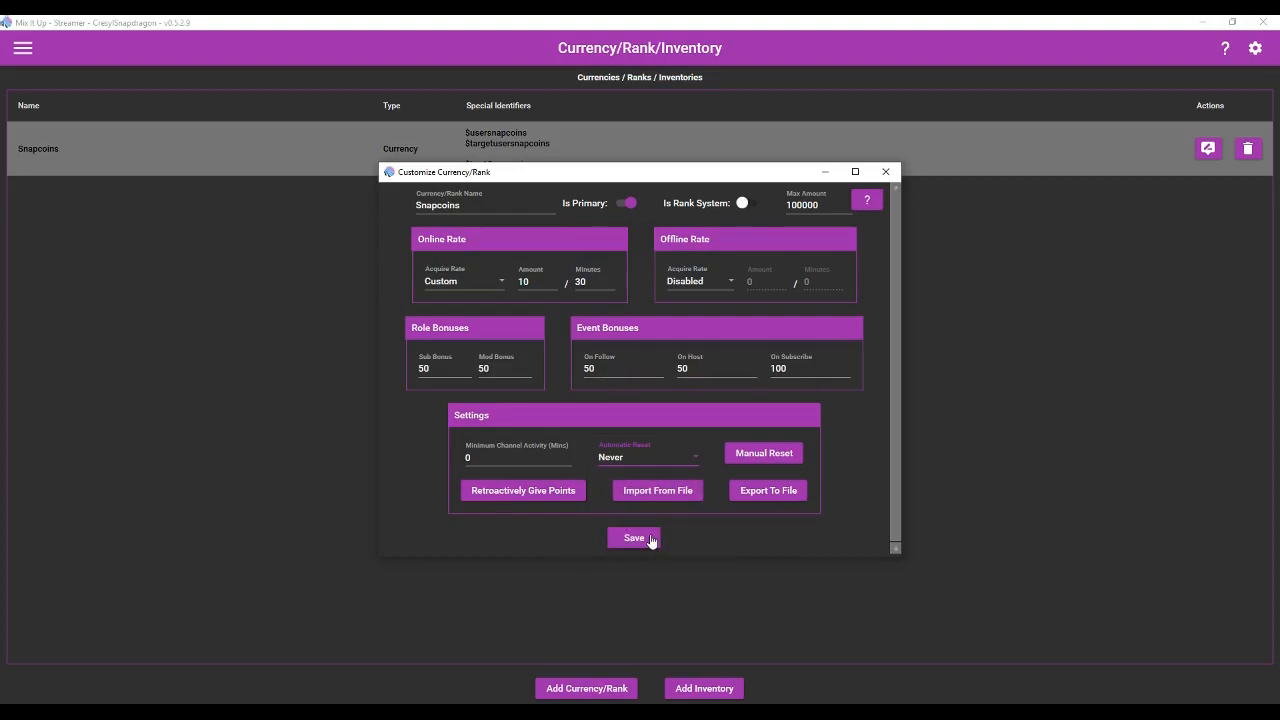
{"action": "left_click", "coordinate": [634, 538]}
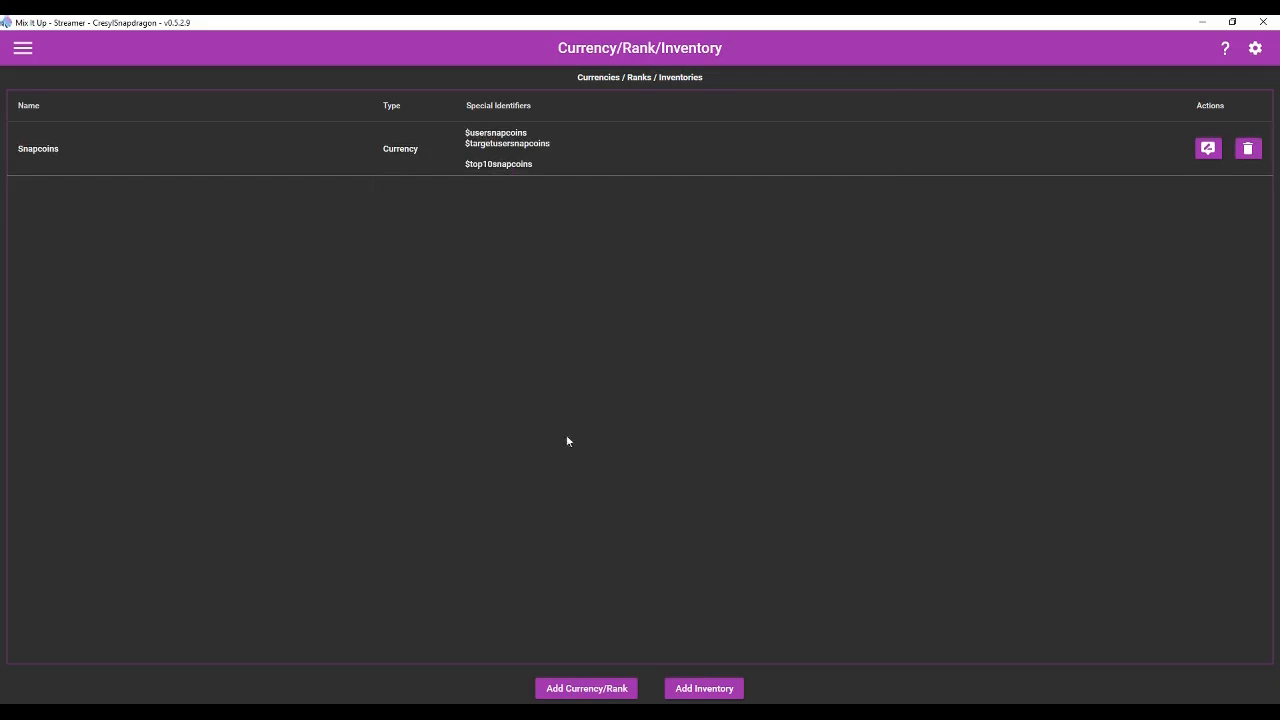
{"action": "mouse_move", "coordinate": [549, 355]}
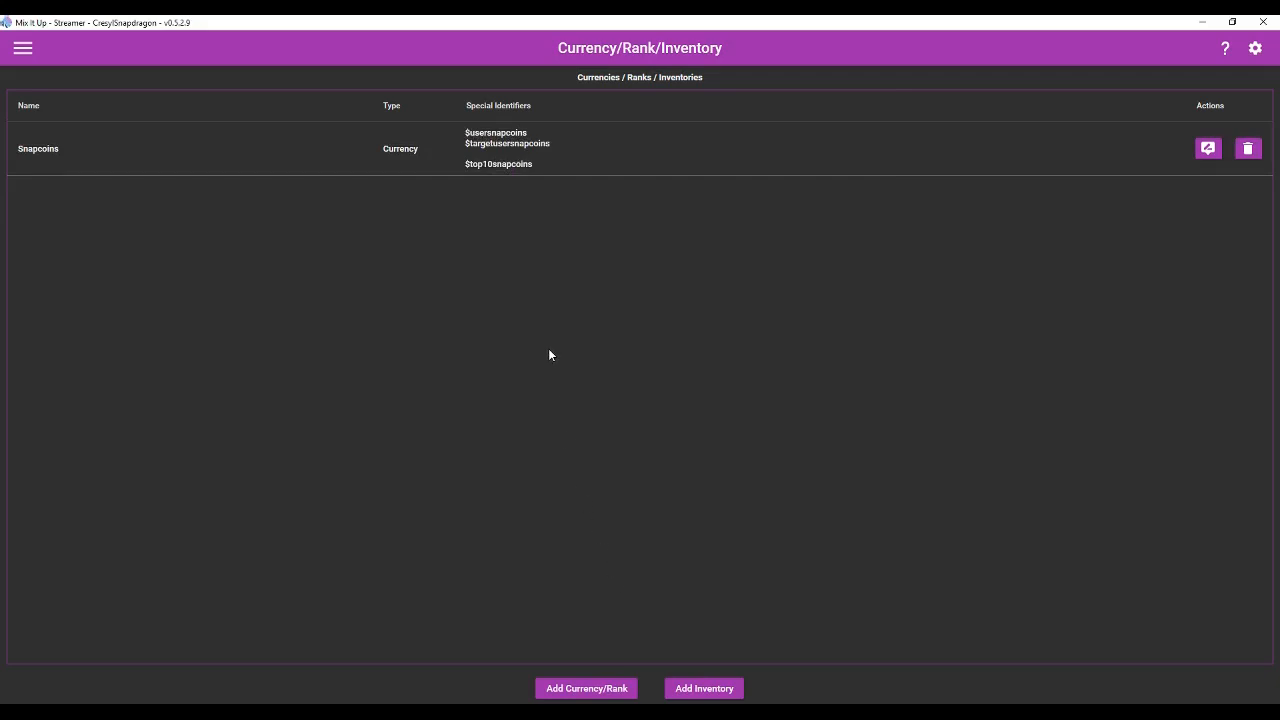
{"action": "mouse_move", "coordinate": [535, 217]}
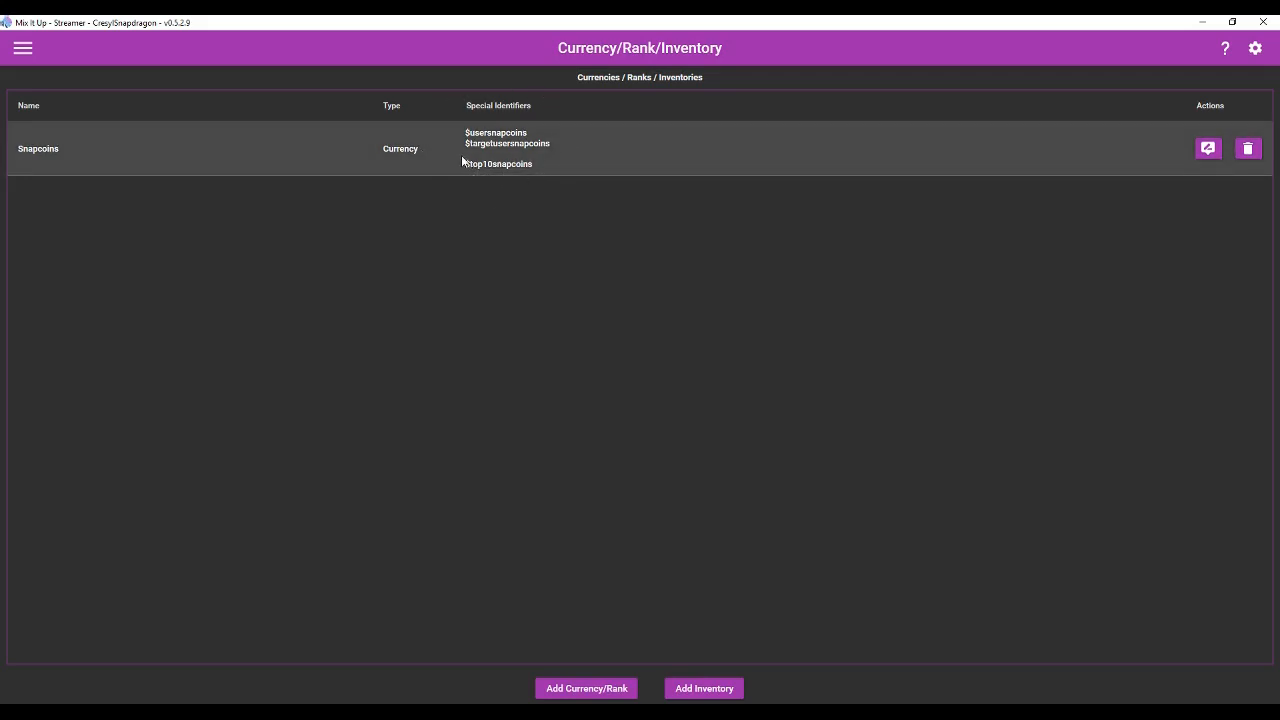
{"action": "mouse_move", "coordinate": [545, 164]}
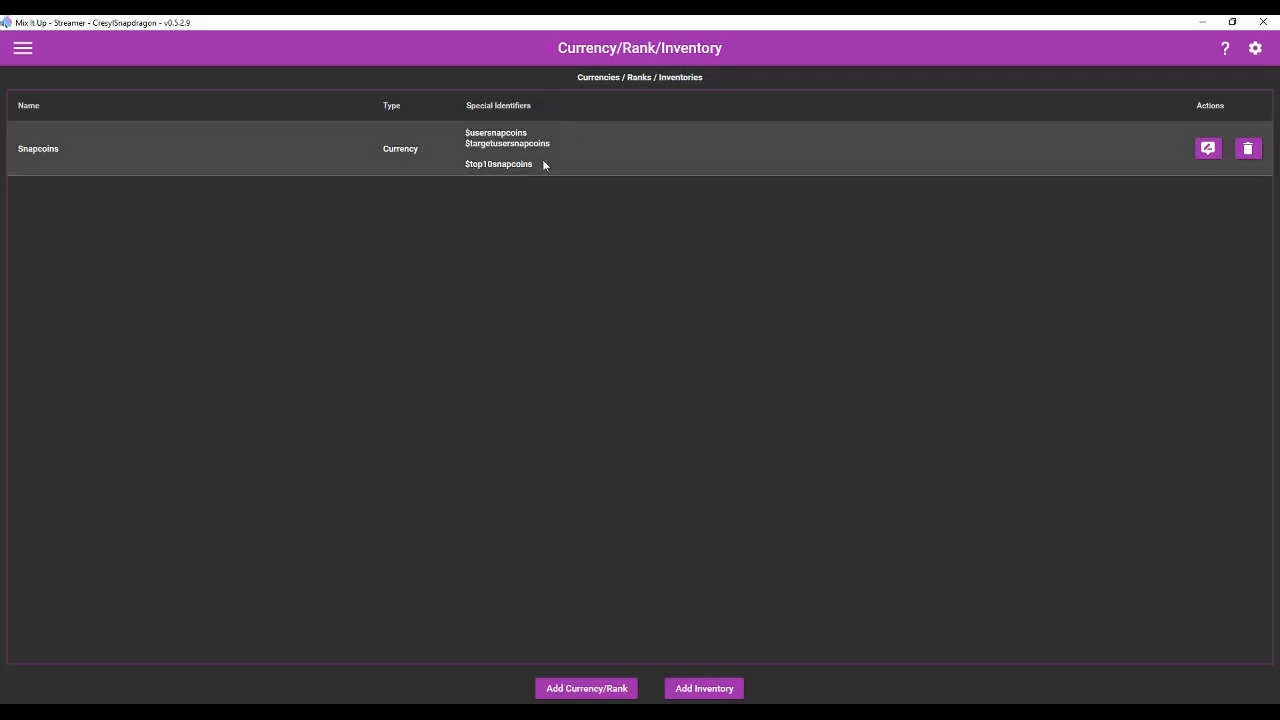
{"action": "mouse_move", "coordinate": [91, 214]}
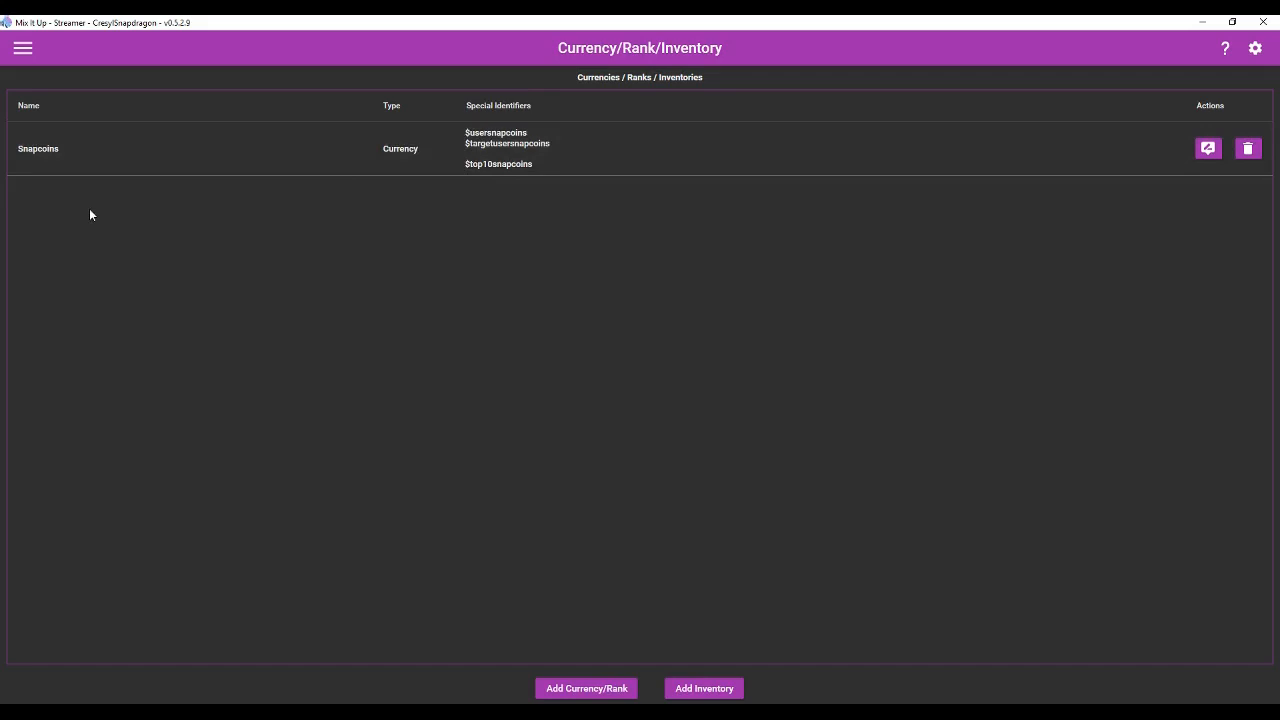
Open the hamburger menu of app sections over the Snapcoins currency page.
{"action": "left_click", "coordinate": [22, 47]}
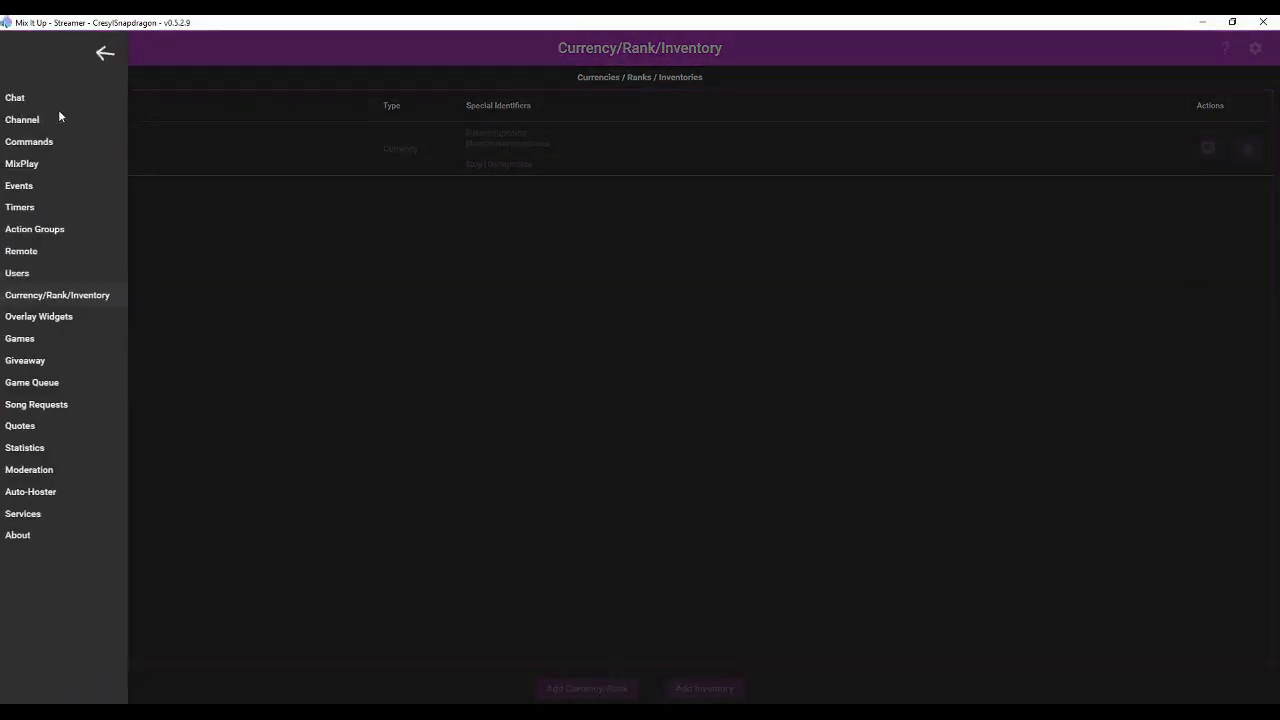
{"action": "left_click", "coordinate": [29, 141]}
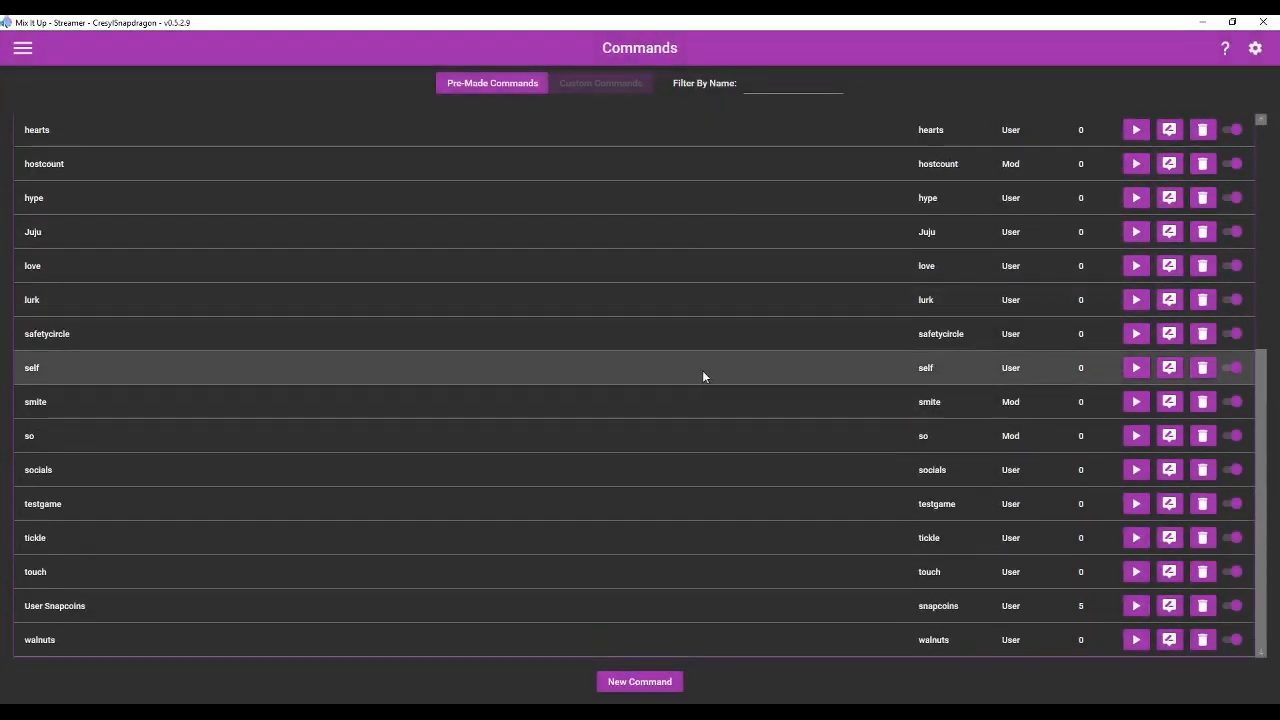
{"action": "mouse_move", "coordinate": [930, 605]}
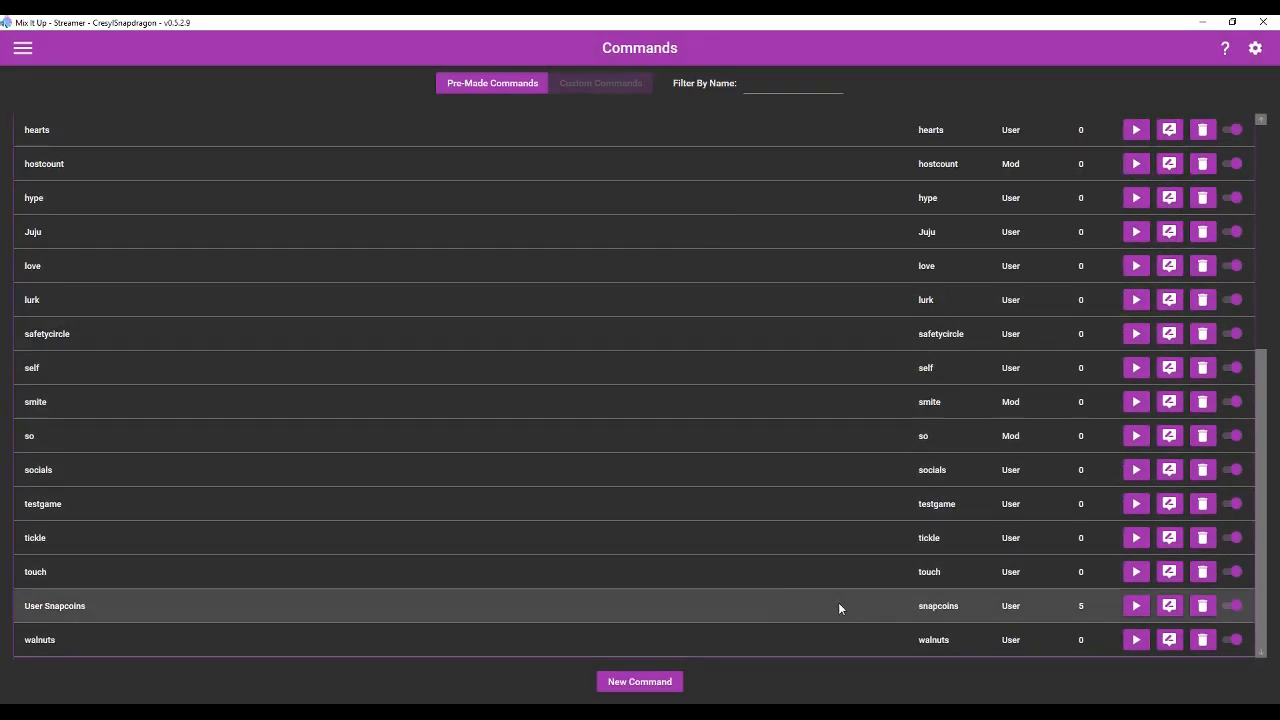
{"action": "scroll", "scroll_direction": "up", "scroll_amount": 3}
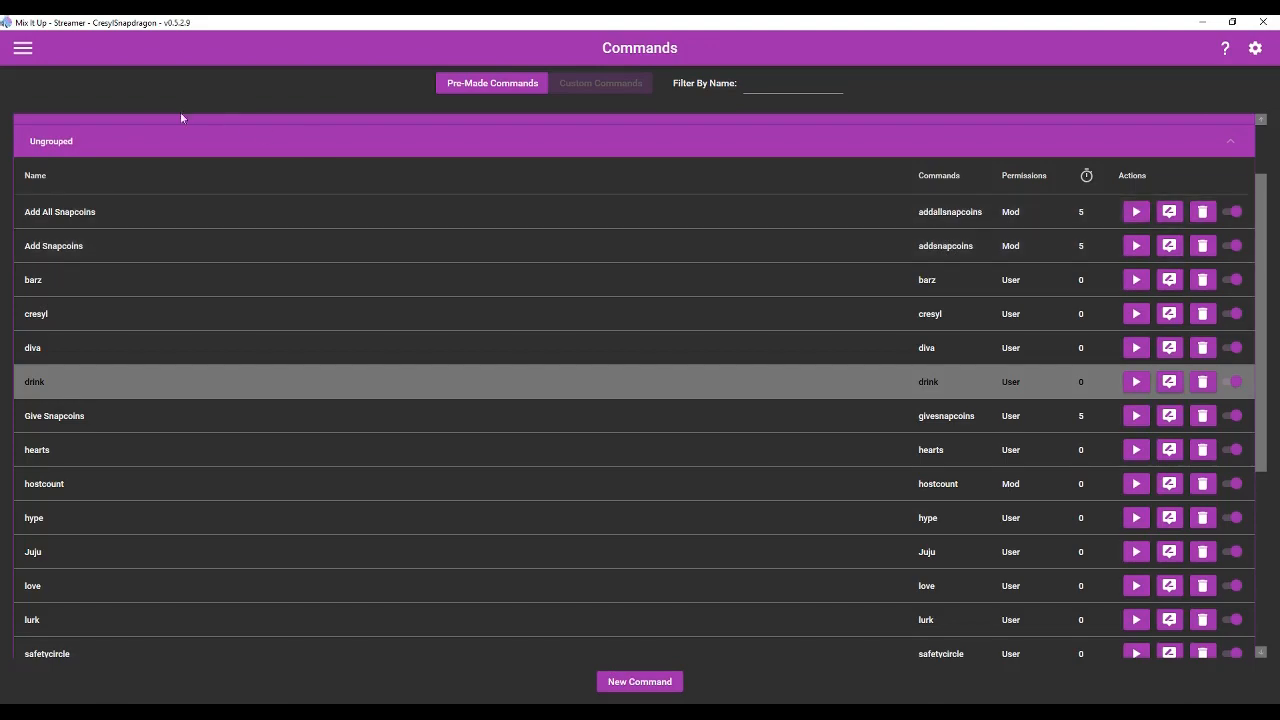
{"action": "scroll", "scroll_direction": "up", "scroll_amount": 3}
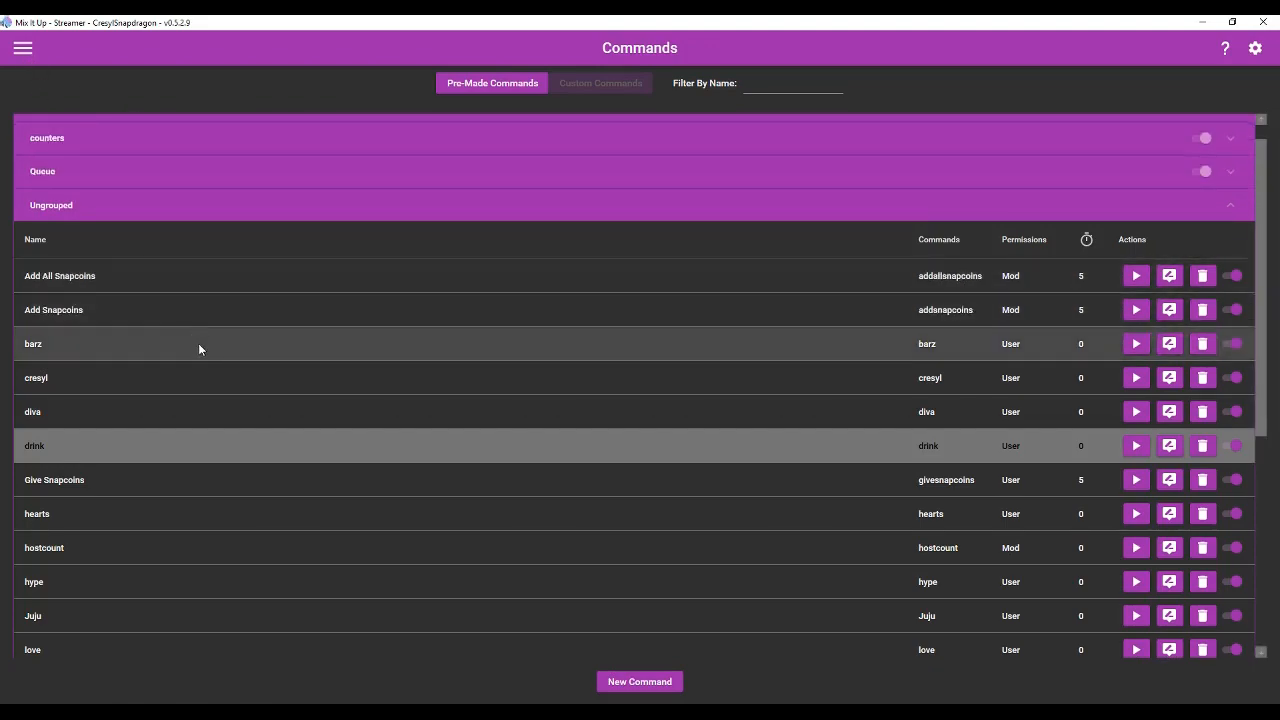
{"action": "scroll", "scroll_direction": "up", "scroll_amount": 3}
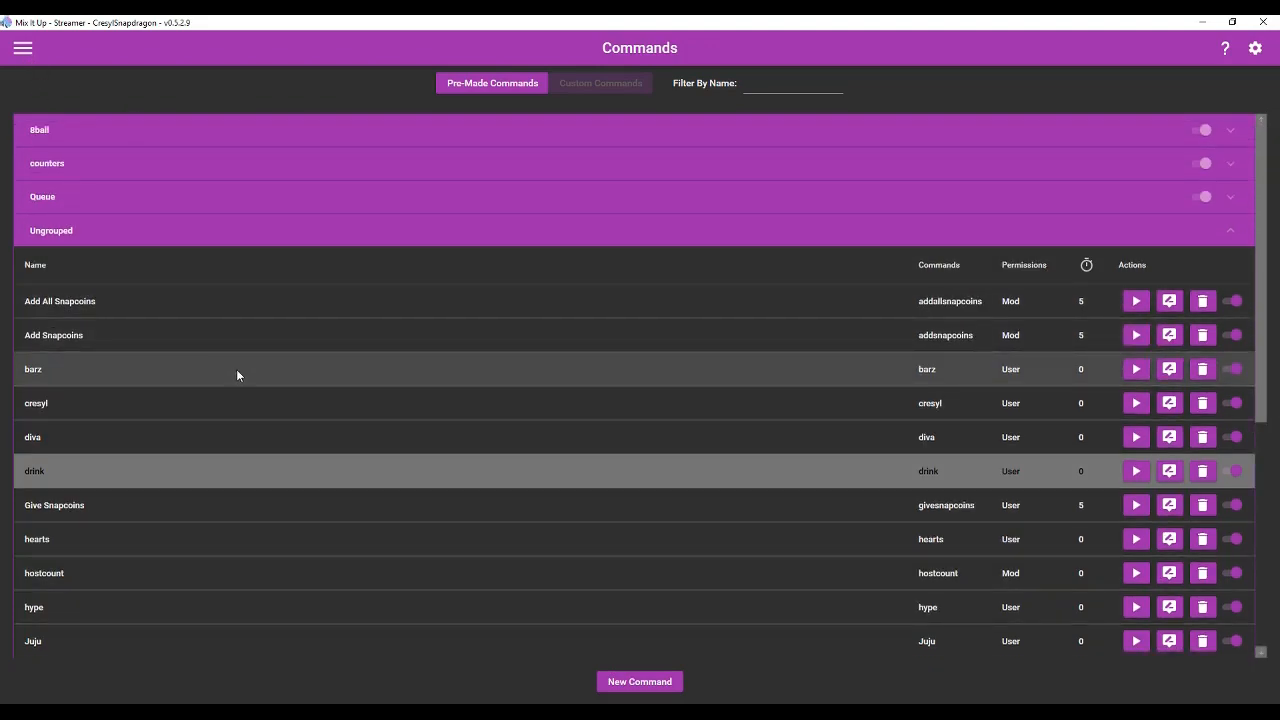
{"action": "mouse_move", "coordinate": [253, 387]}
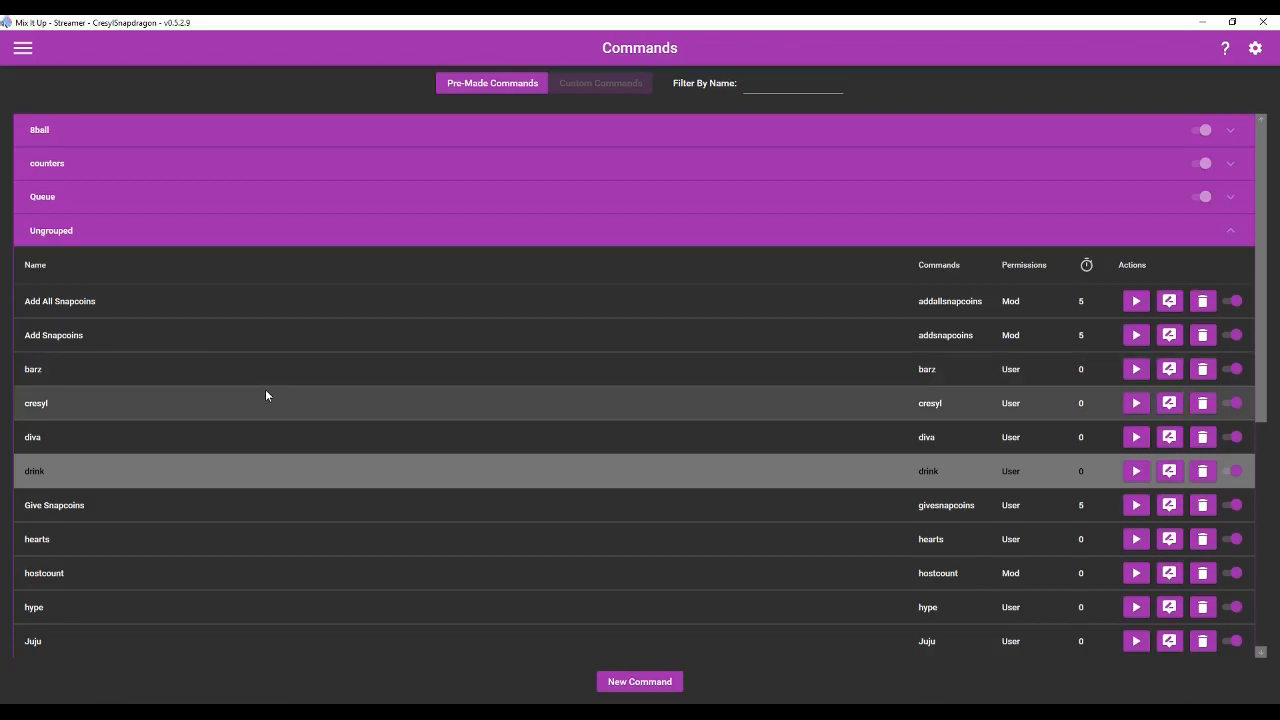
{"action": "mouse_move", "coordinate": [648, 465]}
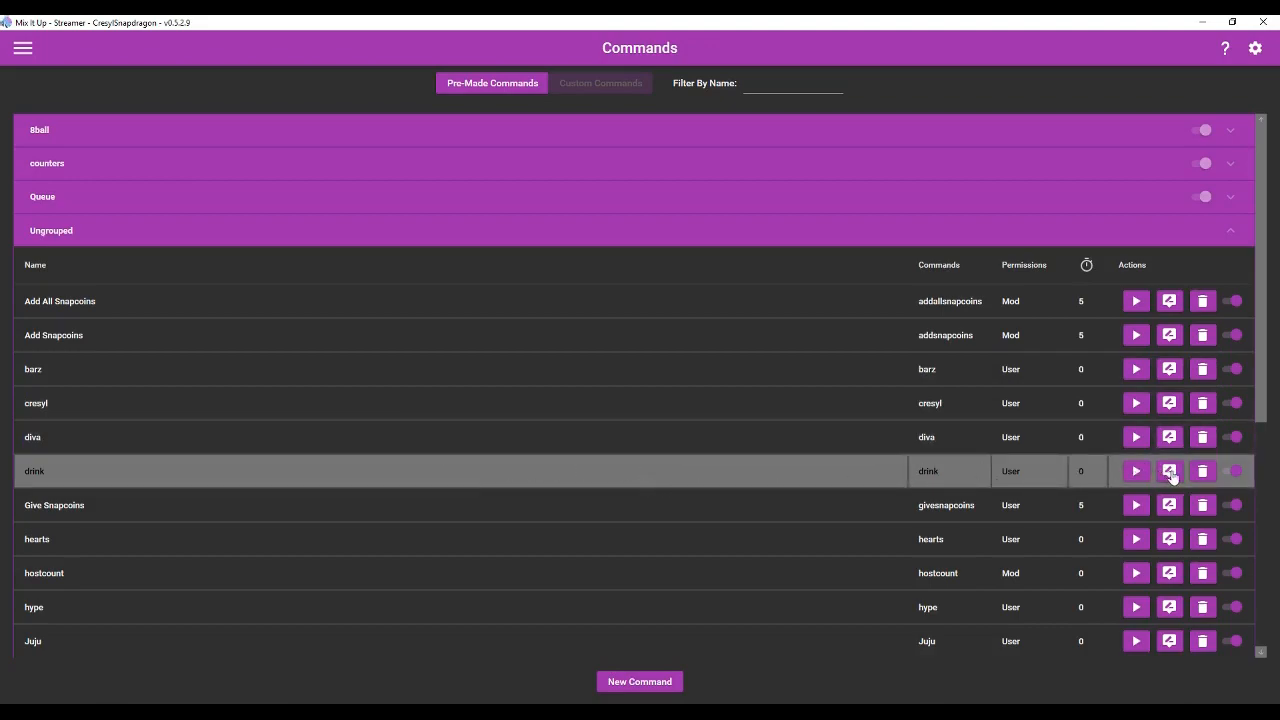
{"action": "mouse_move", "coordinate": [1169, 471]}
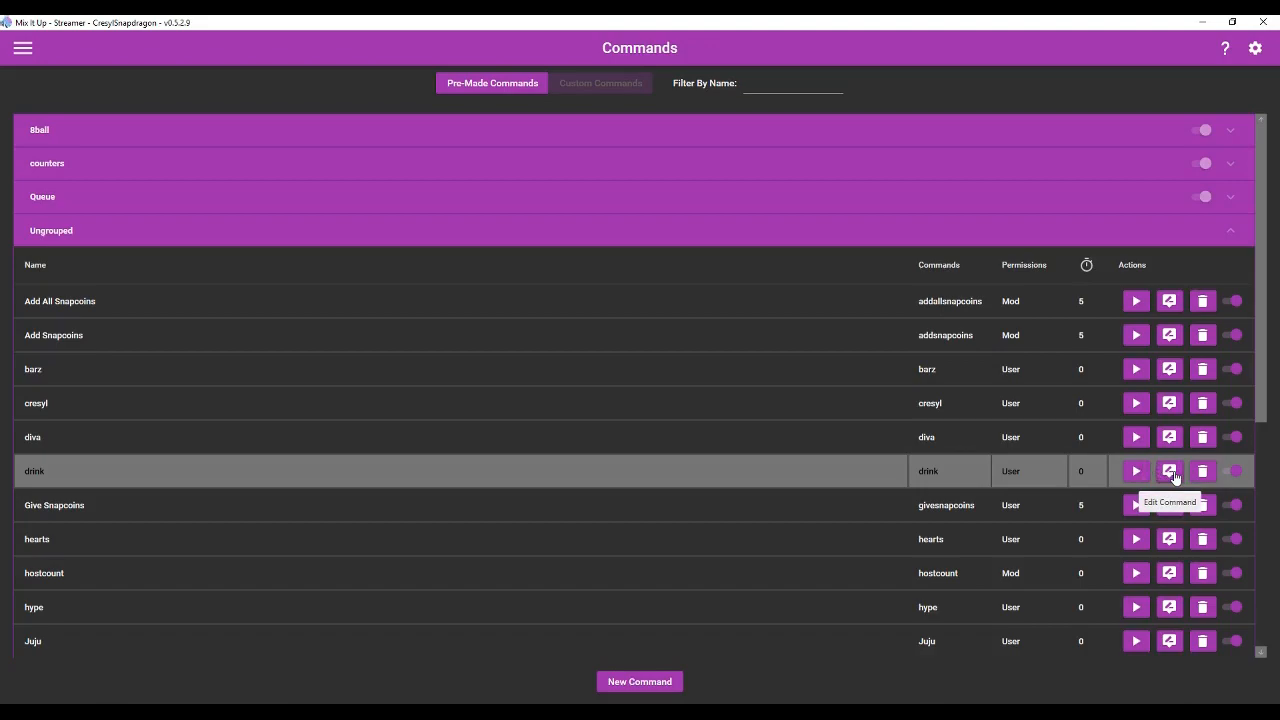
Check the drink command's Currency Requirement, close it unchanged, and open the section menu.
{"action": "left_click", "coordinate": [1169, 471]}
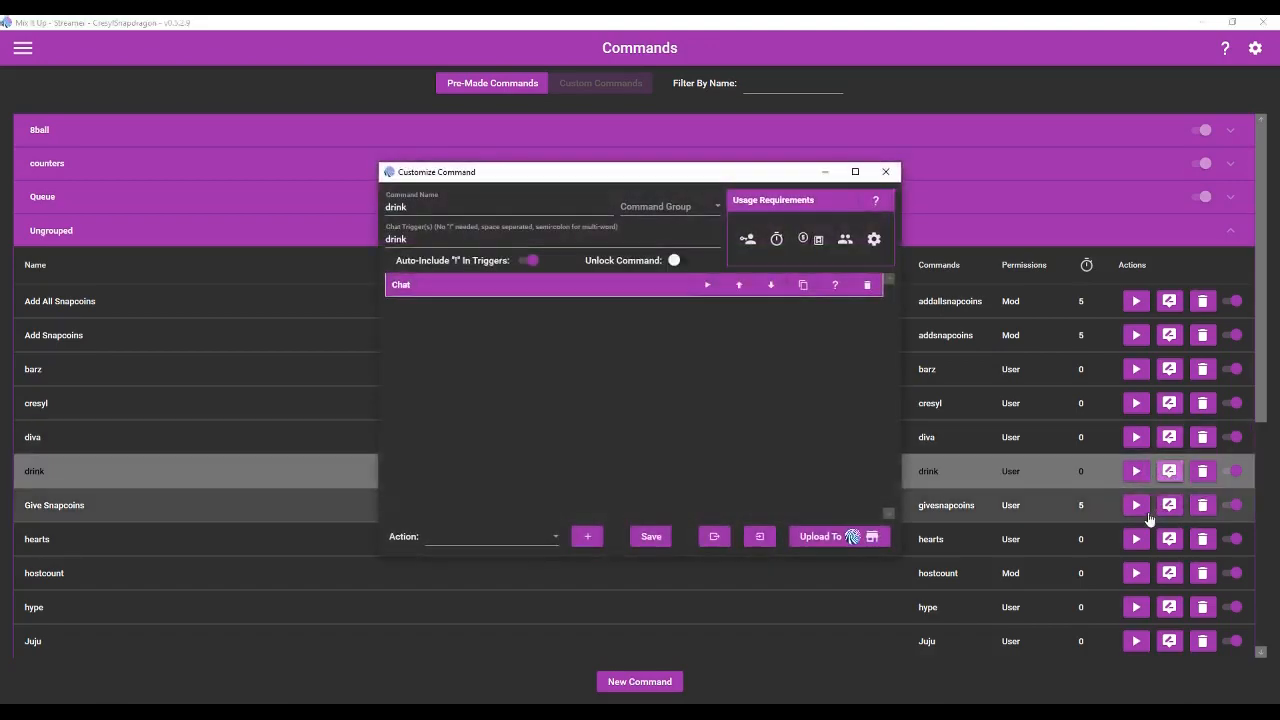
{"action": "mouse_move", "coordinate": [803, 239]}
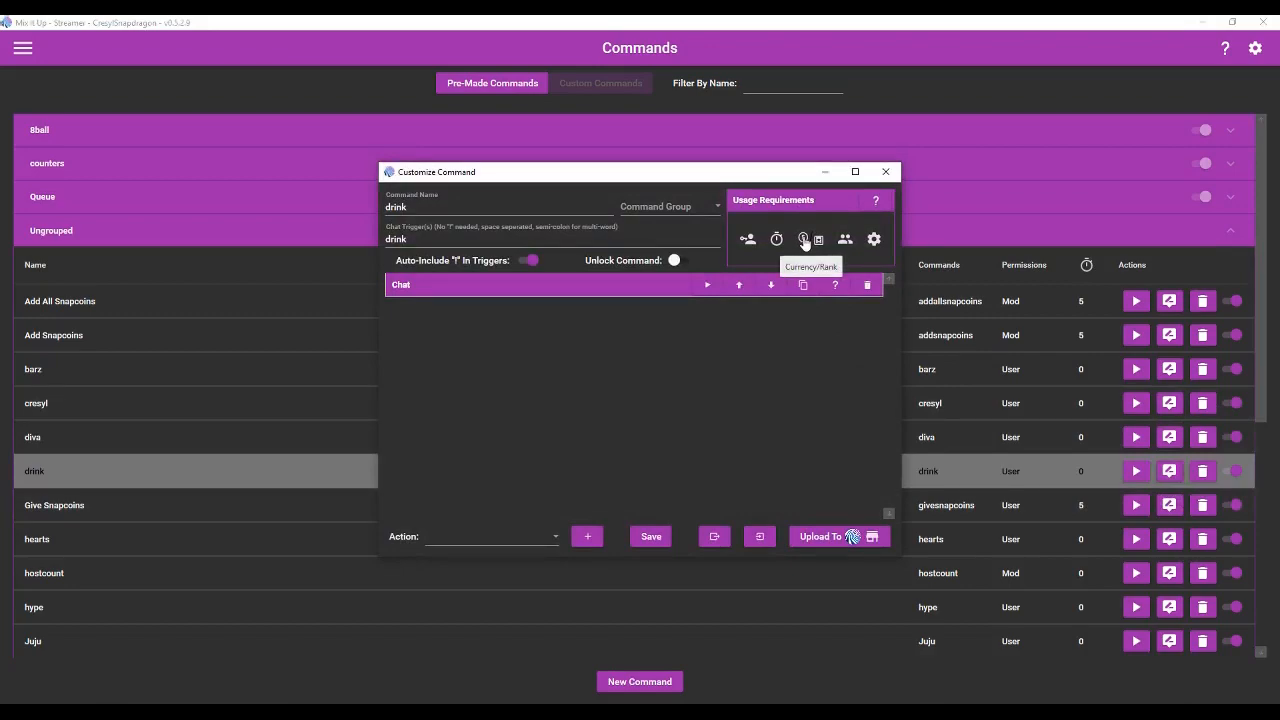
{"action": "mouse_move", "coordinate": [818, 237]}
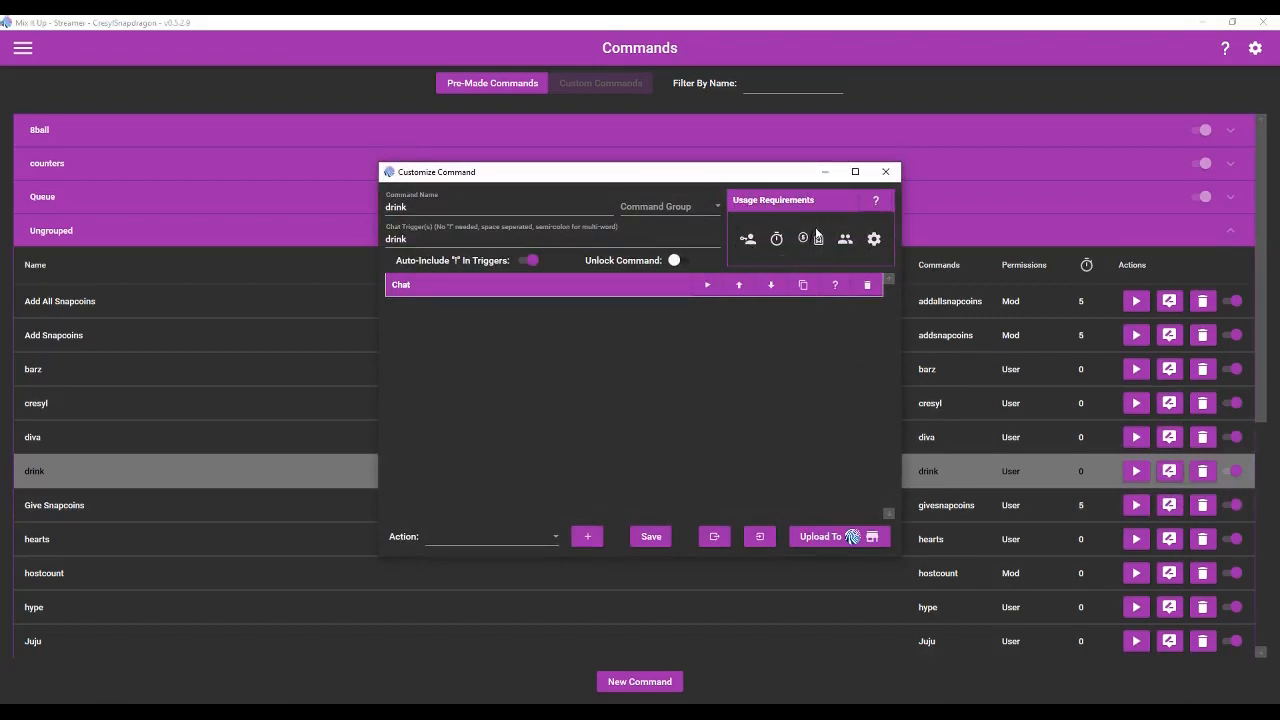
{"action": "left_click", "coordinate": [802, 239]}
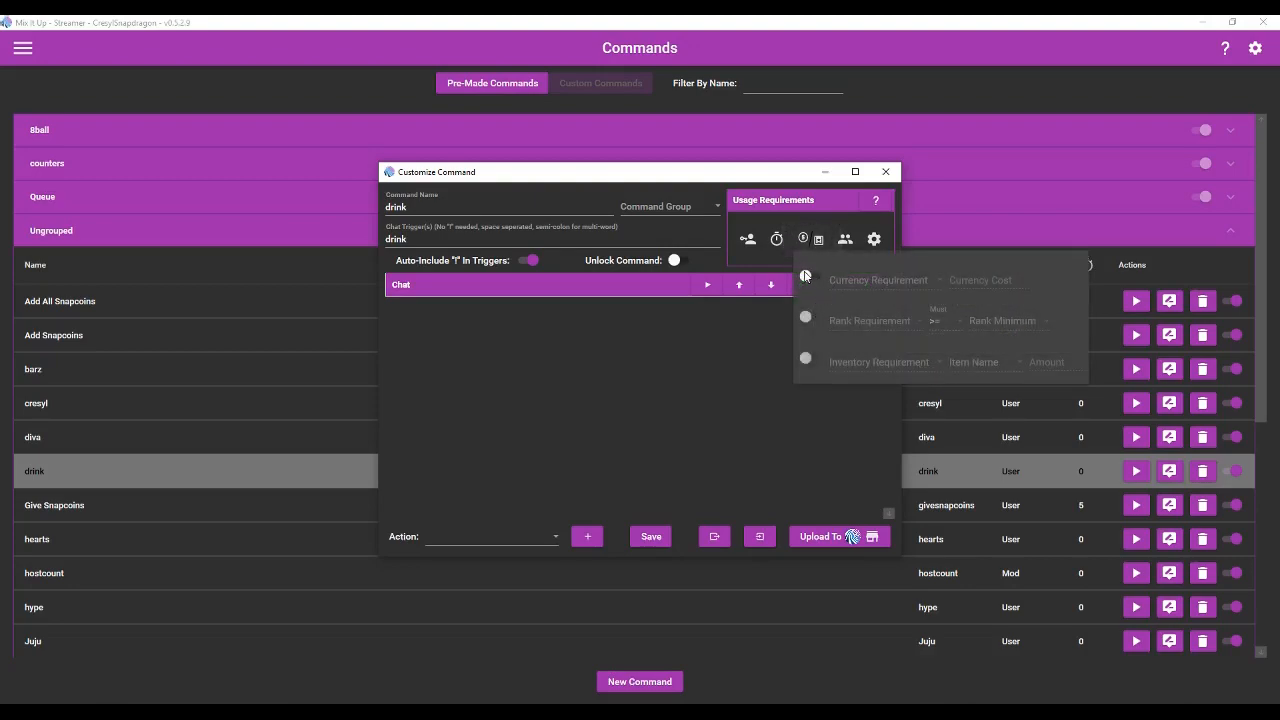
{"action": "left_click", "coordinate": [806, 277]}
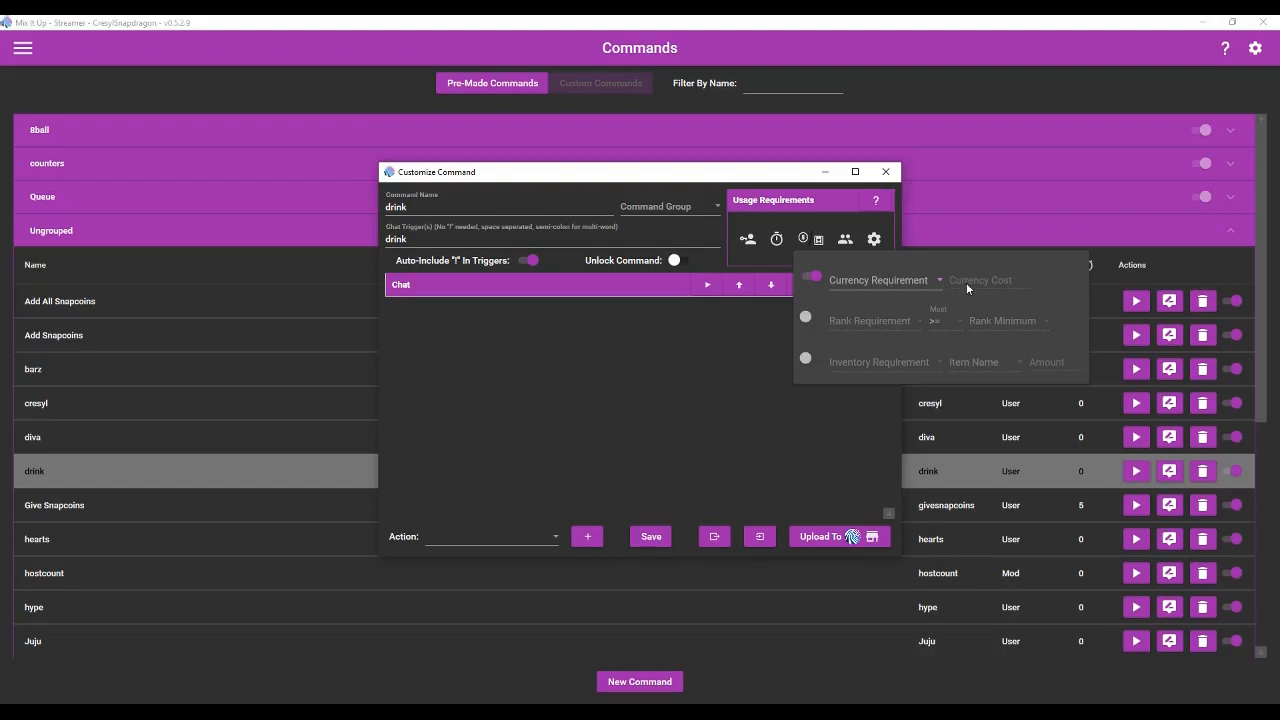
{"action": "left_click", "coordinate": [810, 276]}
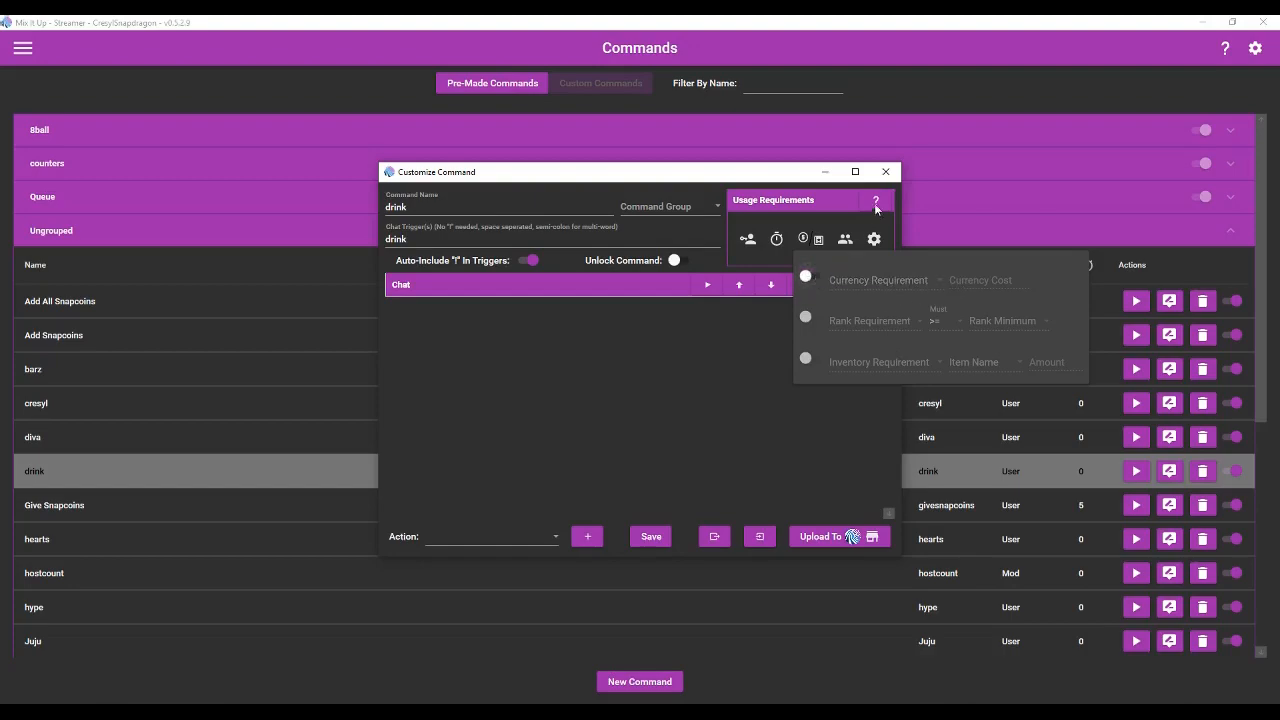
{"action": "left_click", "coordinate": [884, 171]}
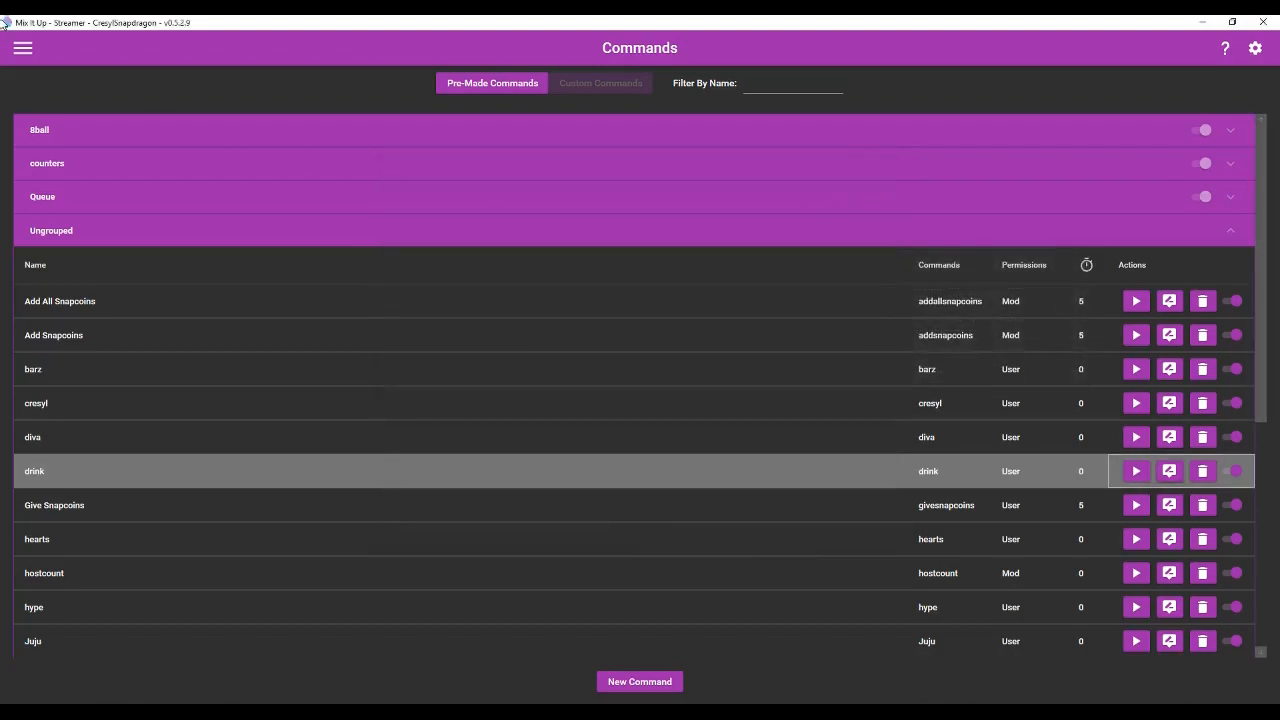
{"action": "left_click", "coordinate": [22, 47]}
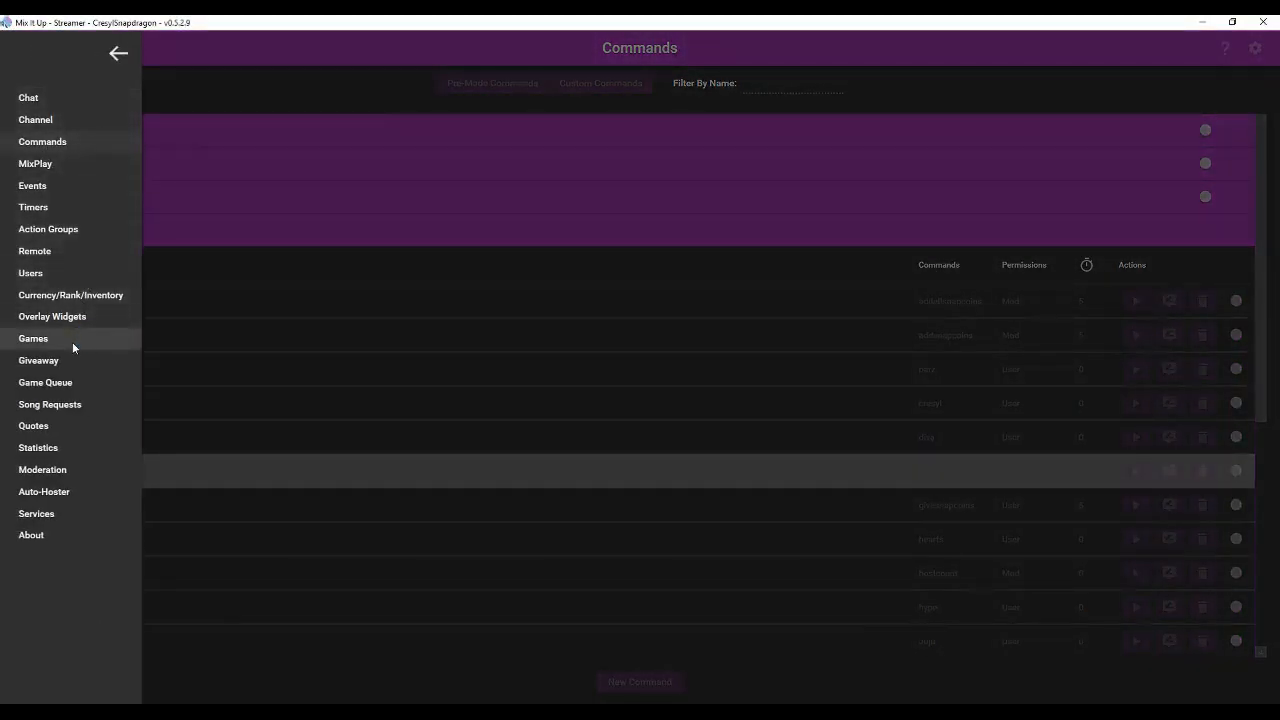
{"action": "mouse_move", "coordinate": [50, 317]}
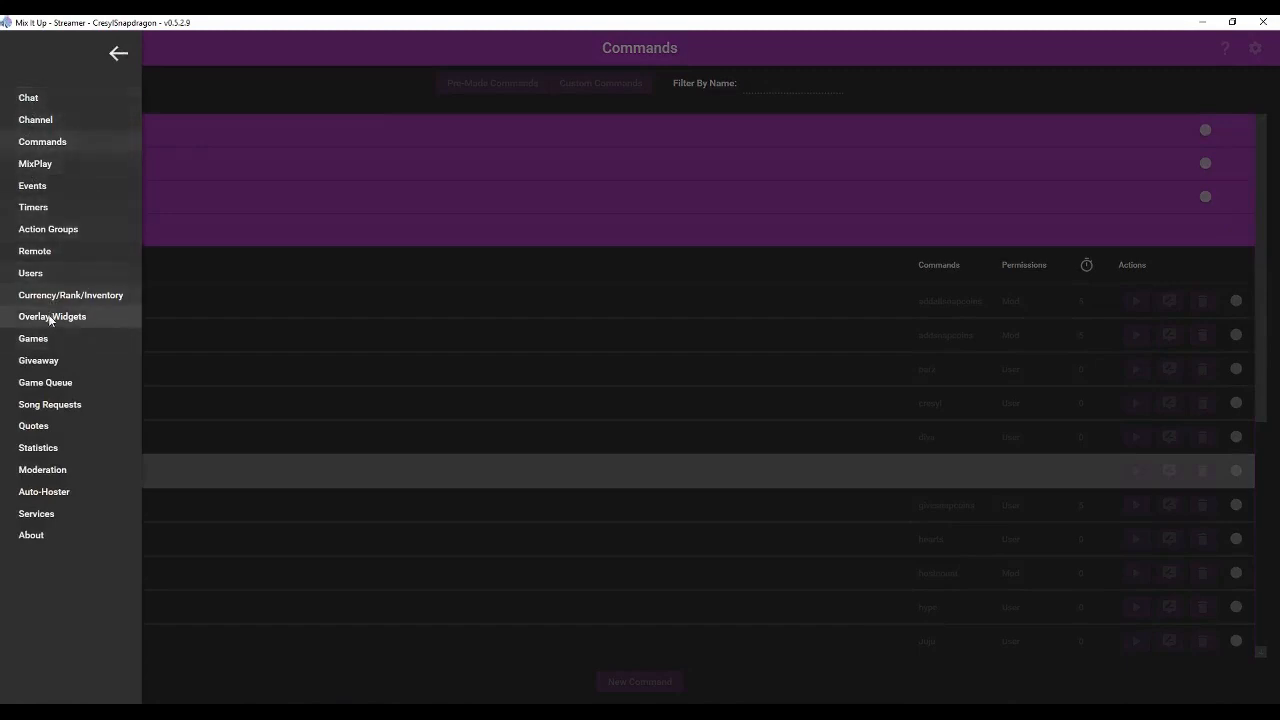
Switch to the Games section, which is still empty.
{"action": "left_click", "coordinate": [33, 338]}
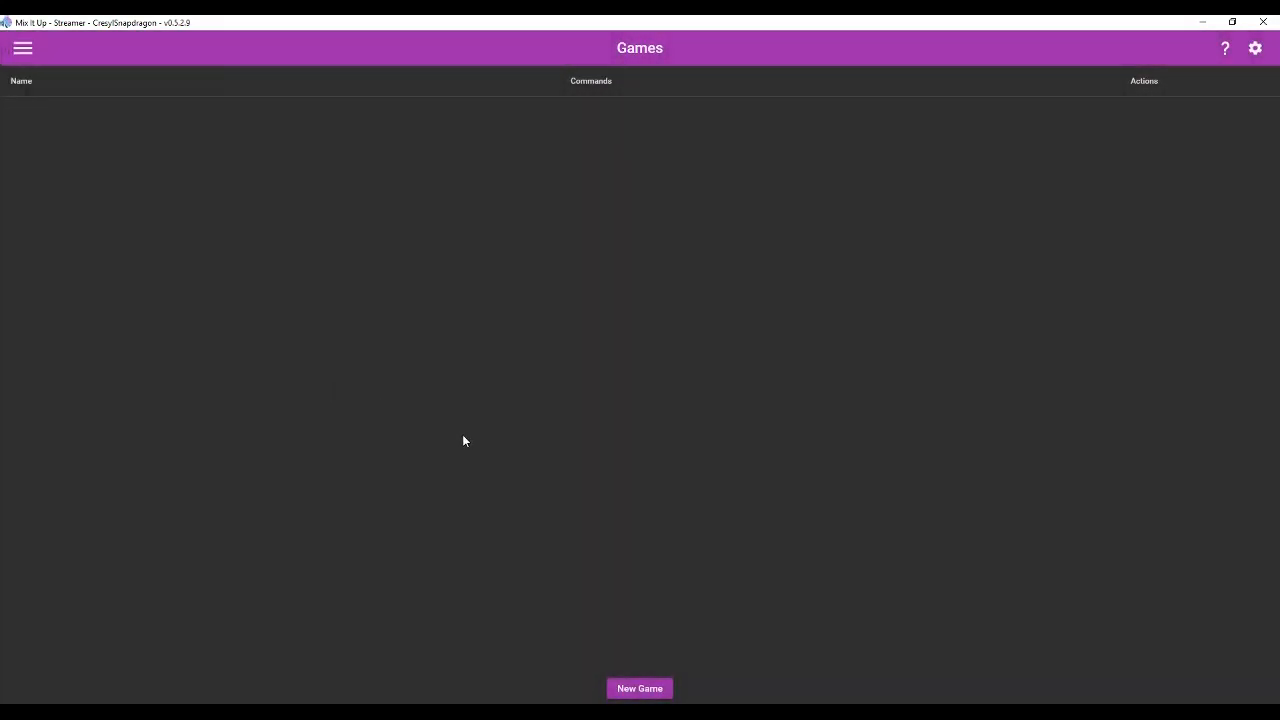
{"action": "mouse_move", "coordinate": [487, 463]}
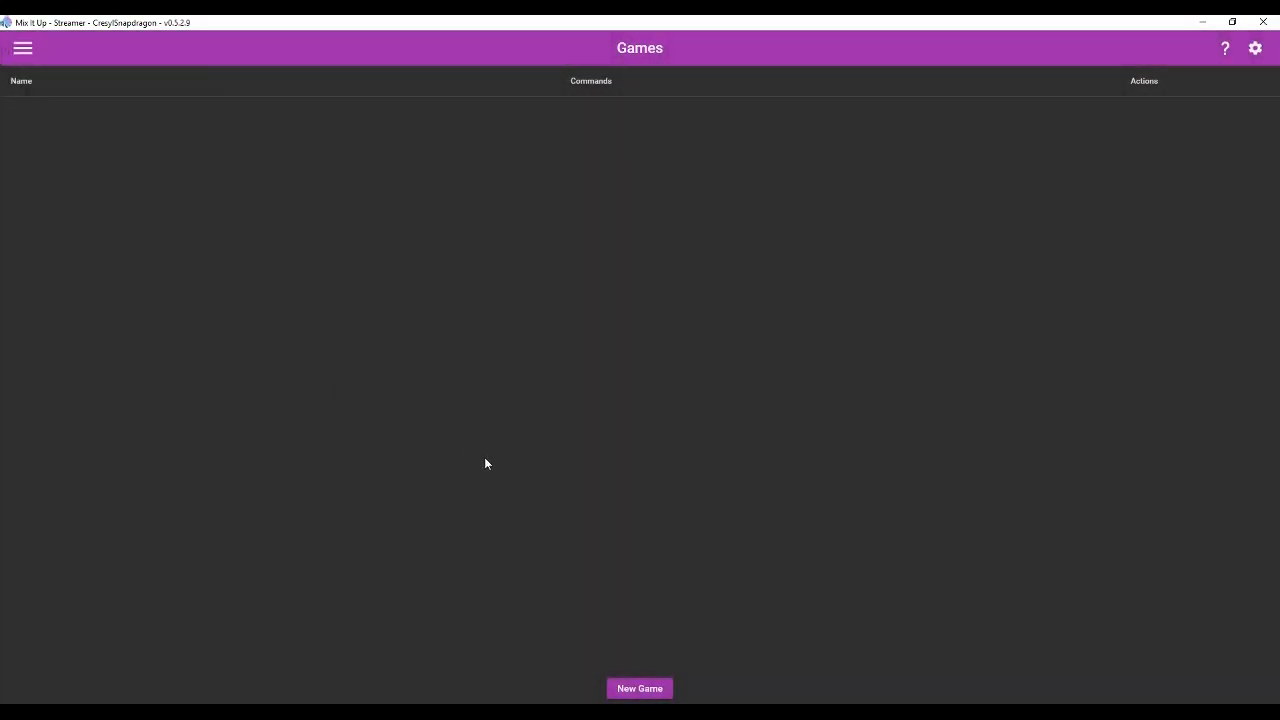
{"action": "mouse_move", "coordinate": [495, 476]}
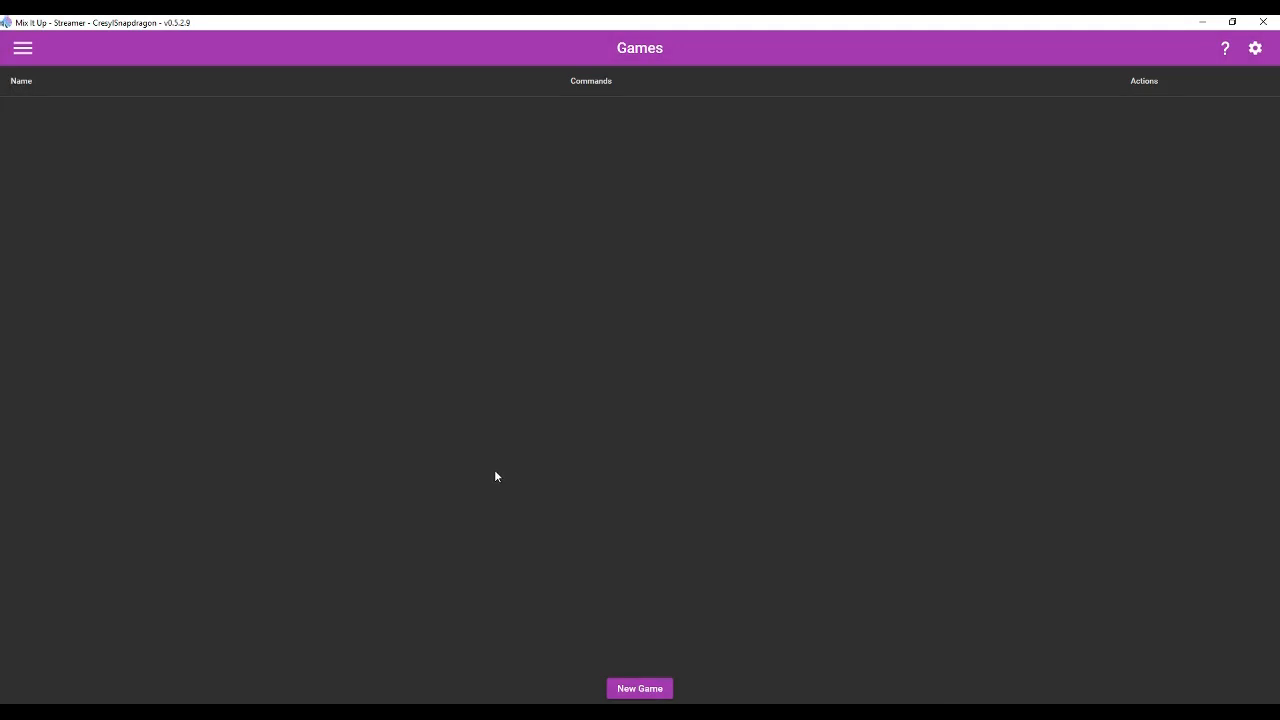
Start a new game with Heist selected as the game type.
{"action": "left_click", "coordinate": [639, 688]}
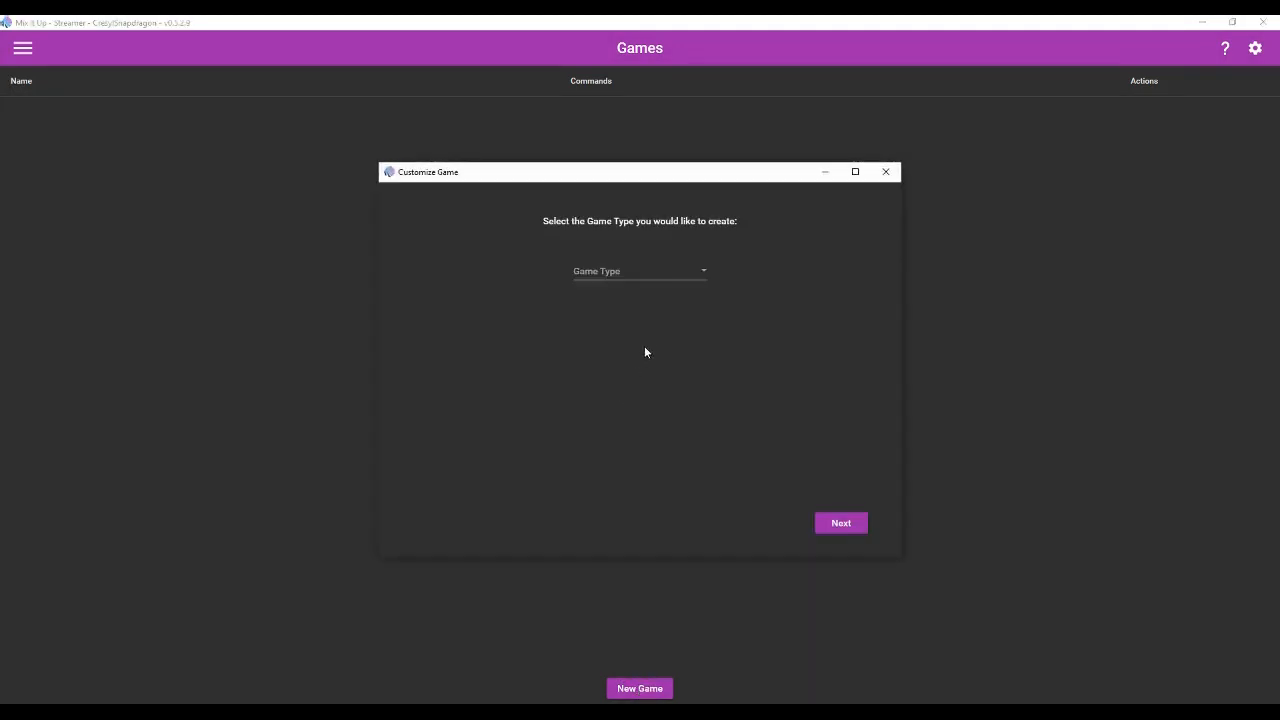
{"action": "left_click", "coordinate": [639, 271]}
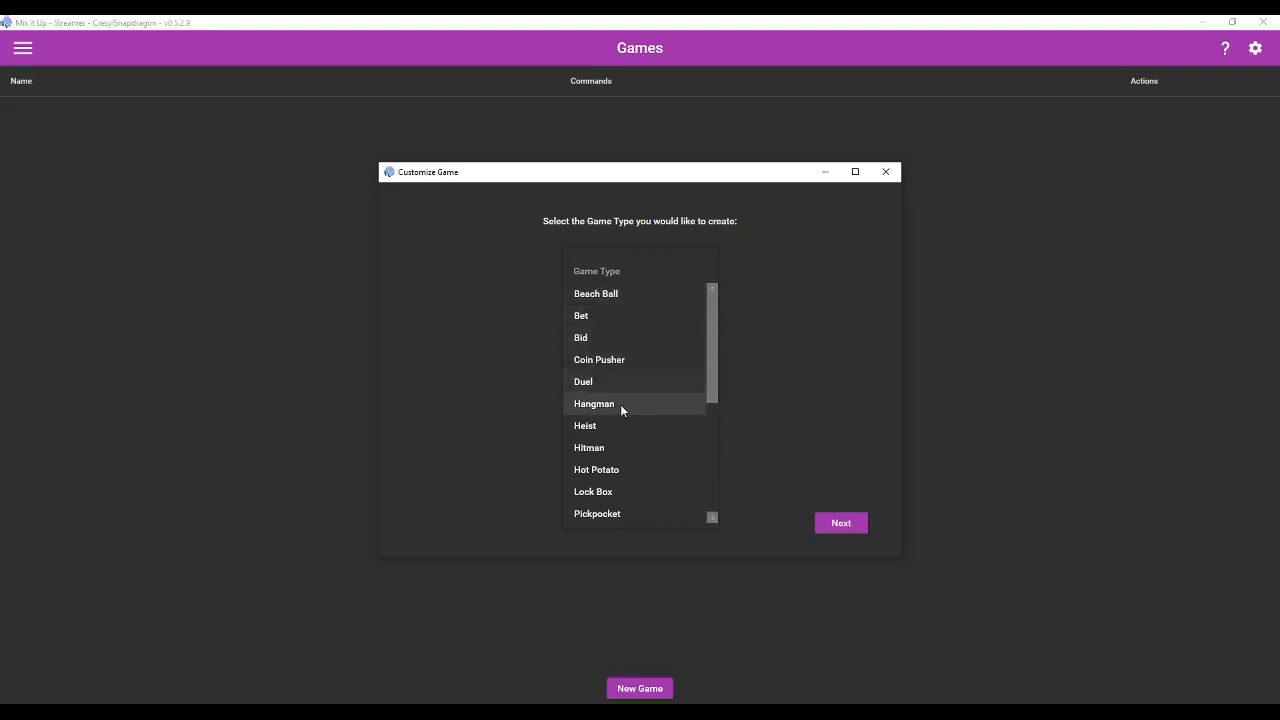
{"action": "scroll", "scroll_direction": "down", "scroll_amount": 3}
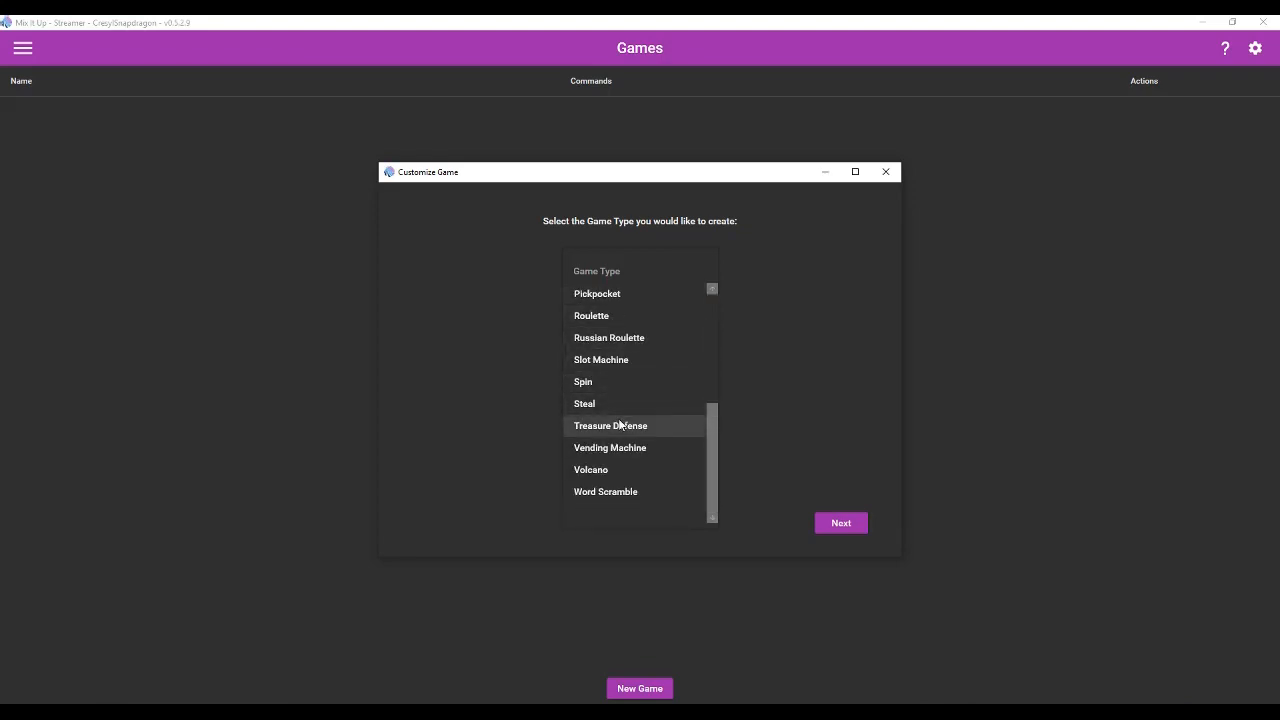
{"action": "mouse_move", "coordinate": [630, 381]}
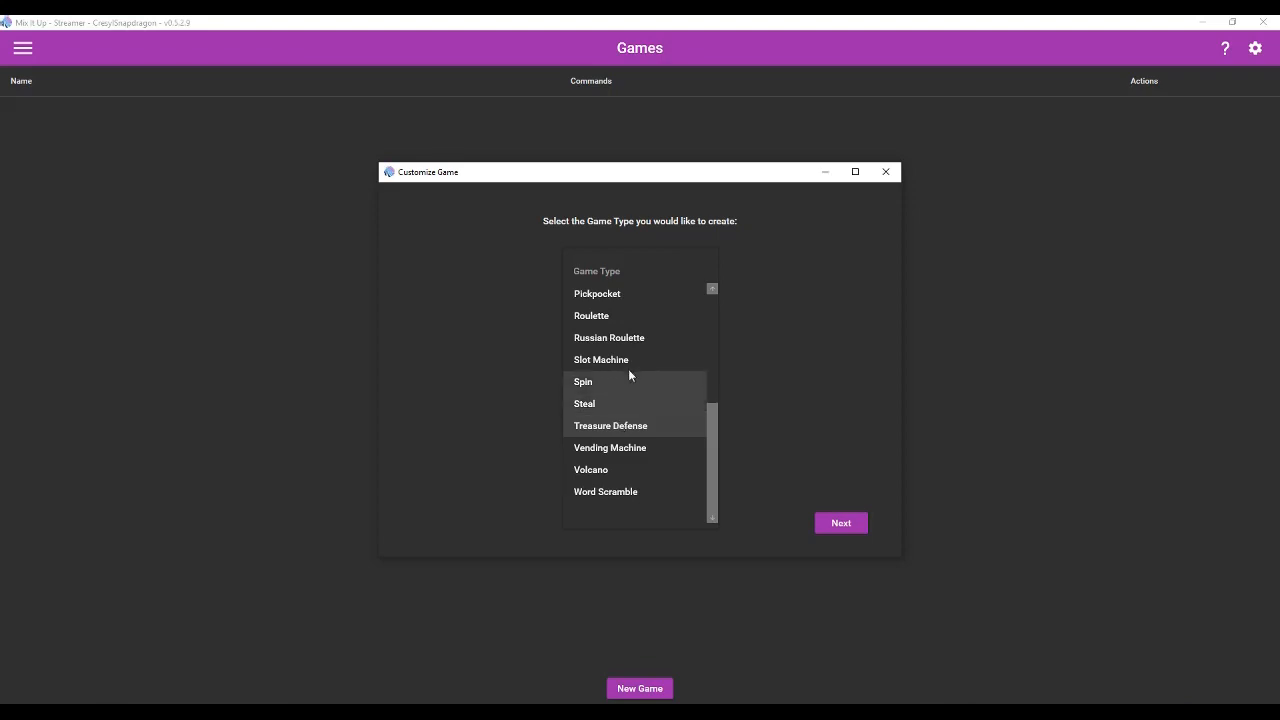
{"action": "scroll", "scroll_direction": "up", "scroll_amount": 3}
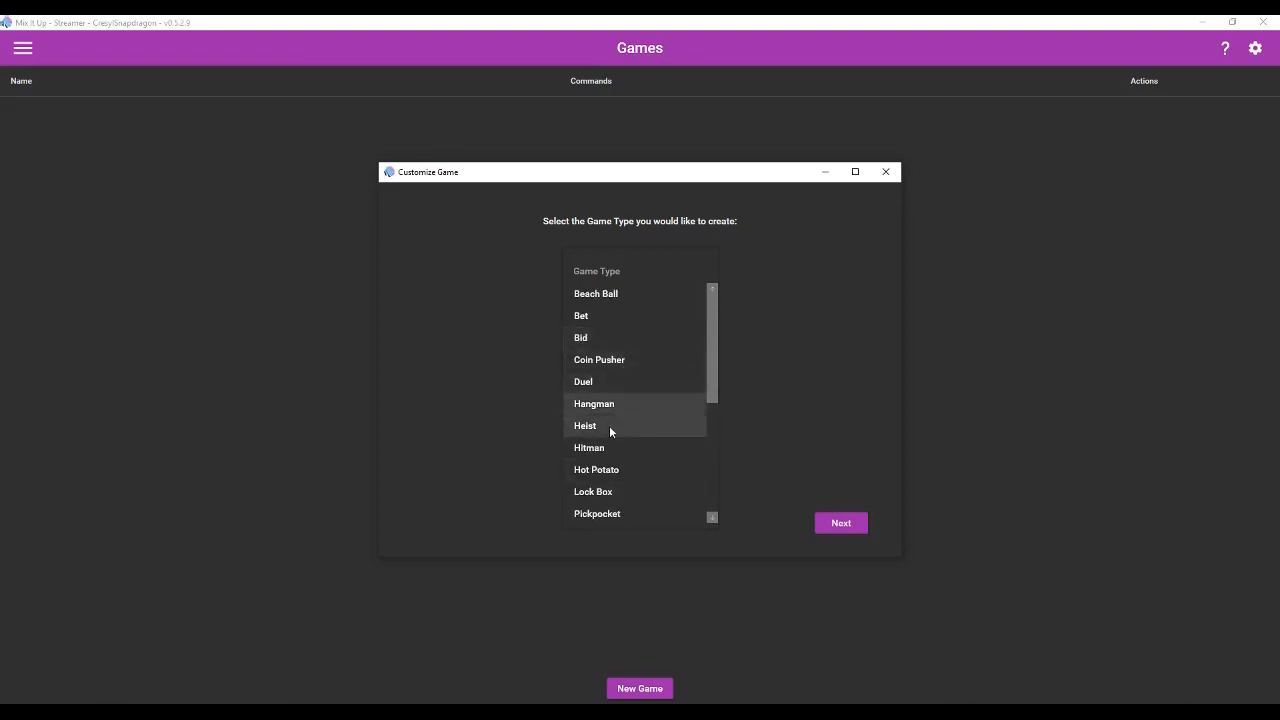
{"action": "left_click", "coordinate": [585, 425]}
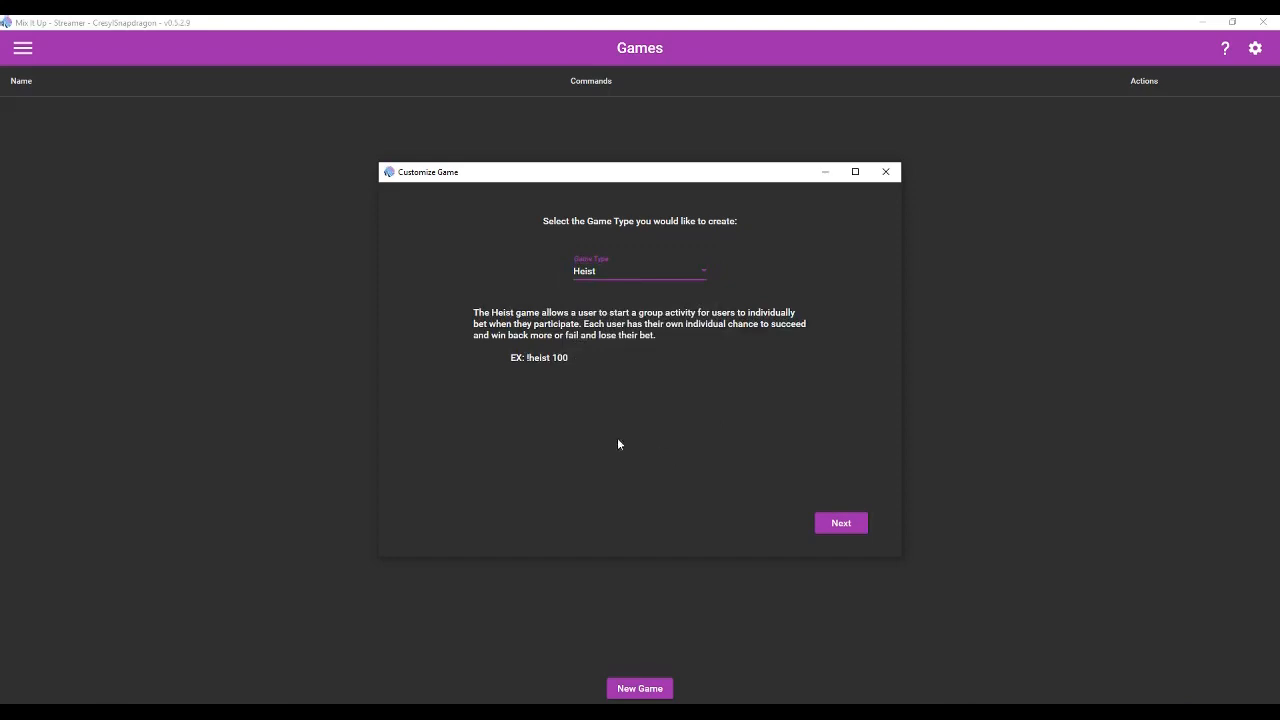
{"action": "mouse_move", "coordinate": [743, 356]}
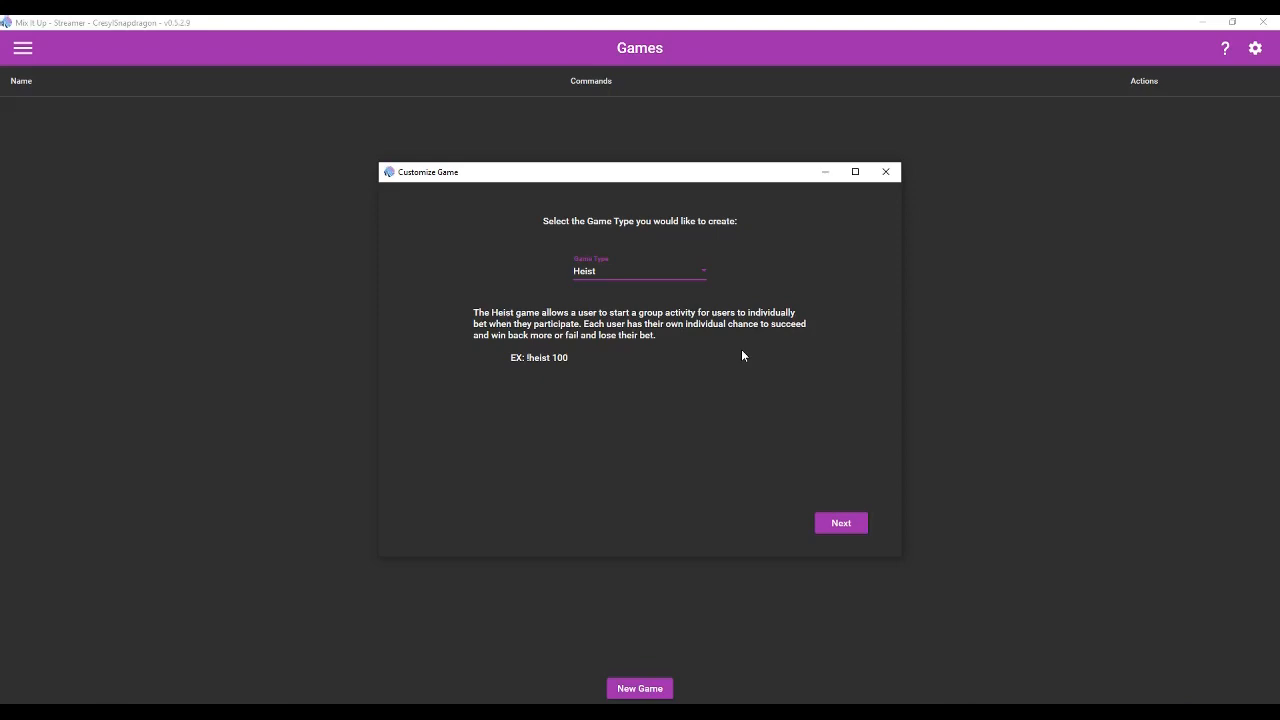
{"action": "mouse_move", "coordinate": [652, 342]}
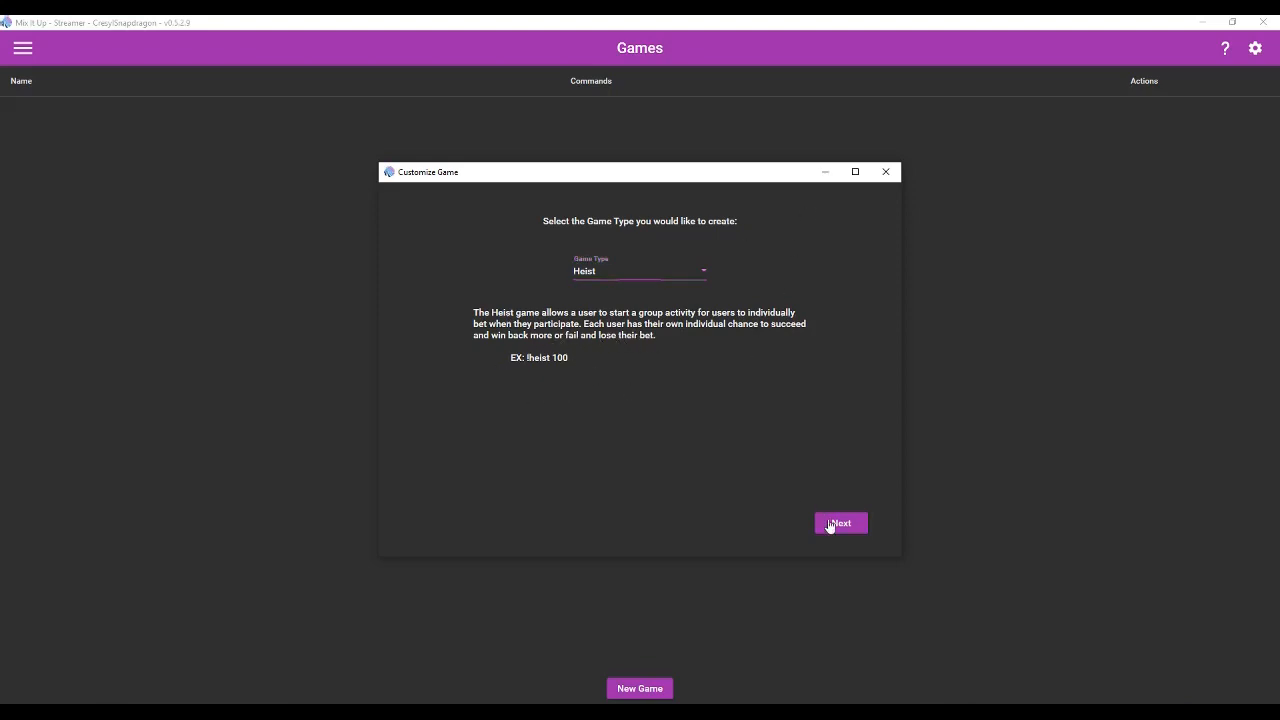
{"action": "left_click", "coordinate": [840, 523]}
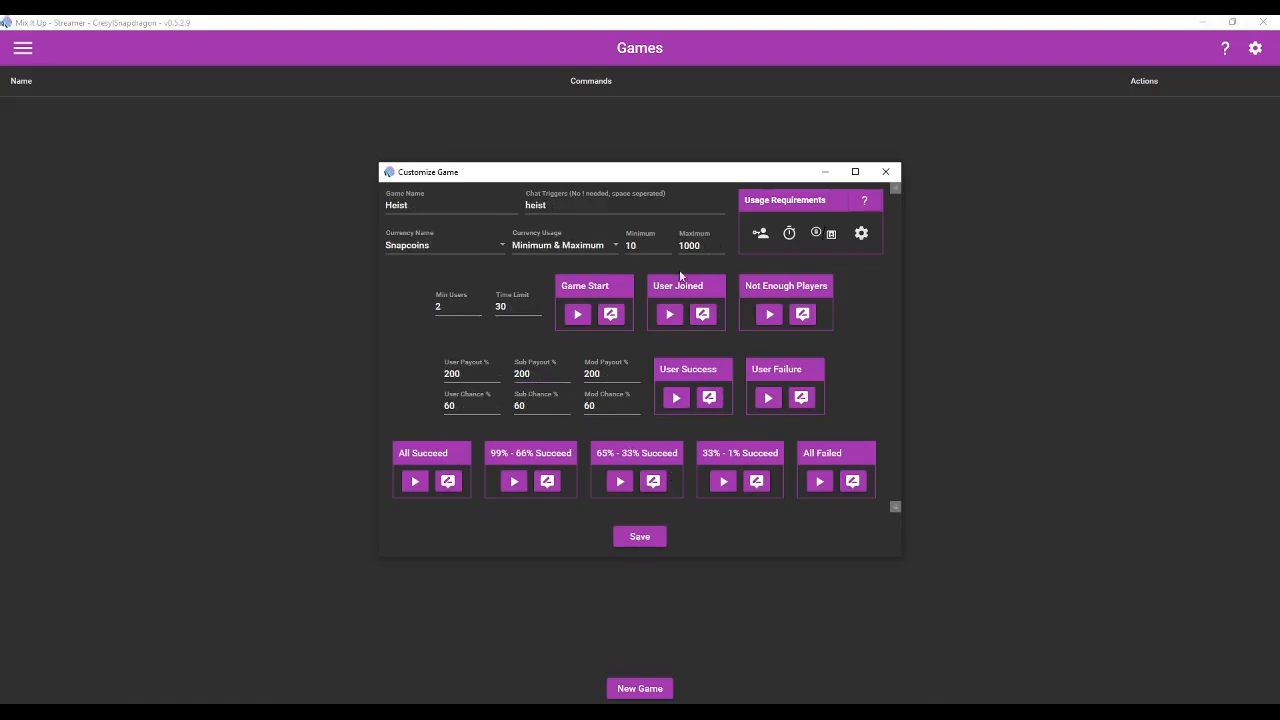
{"action": "mouse_move", "coordinate": [608, 434]}
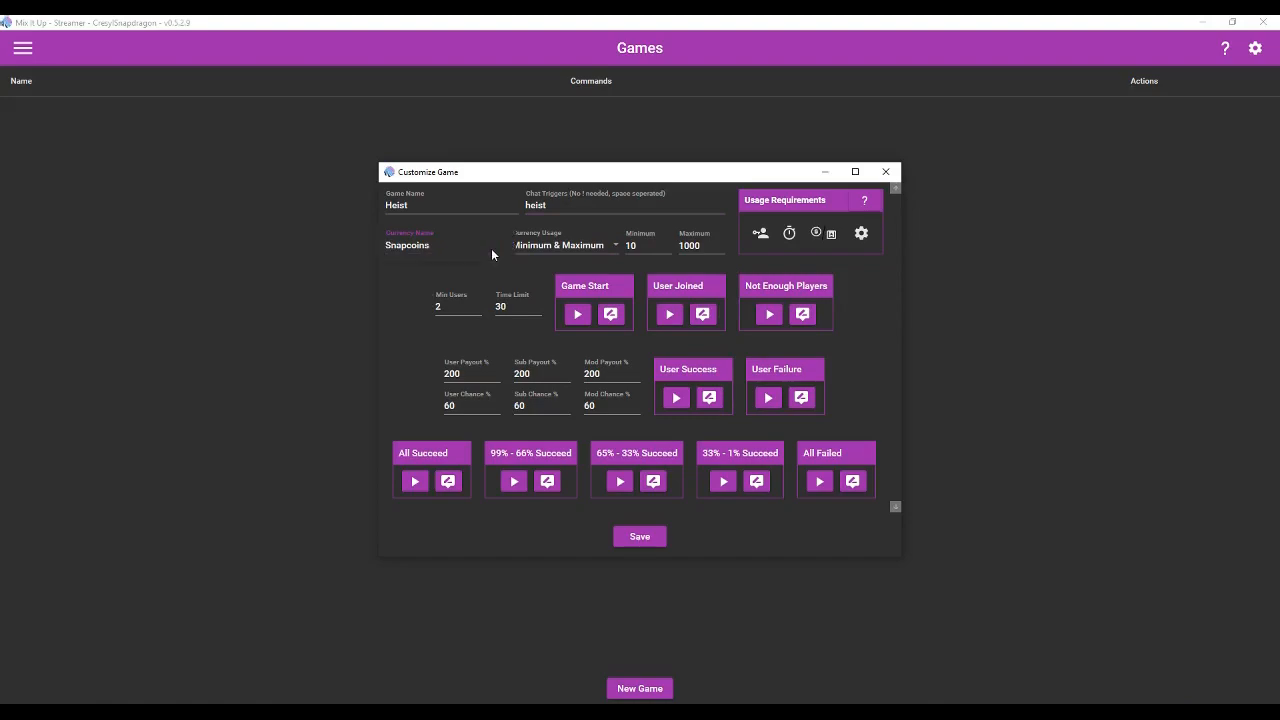
{"action": "left_click", "coordinate": [440, 245]}
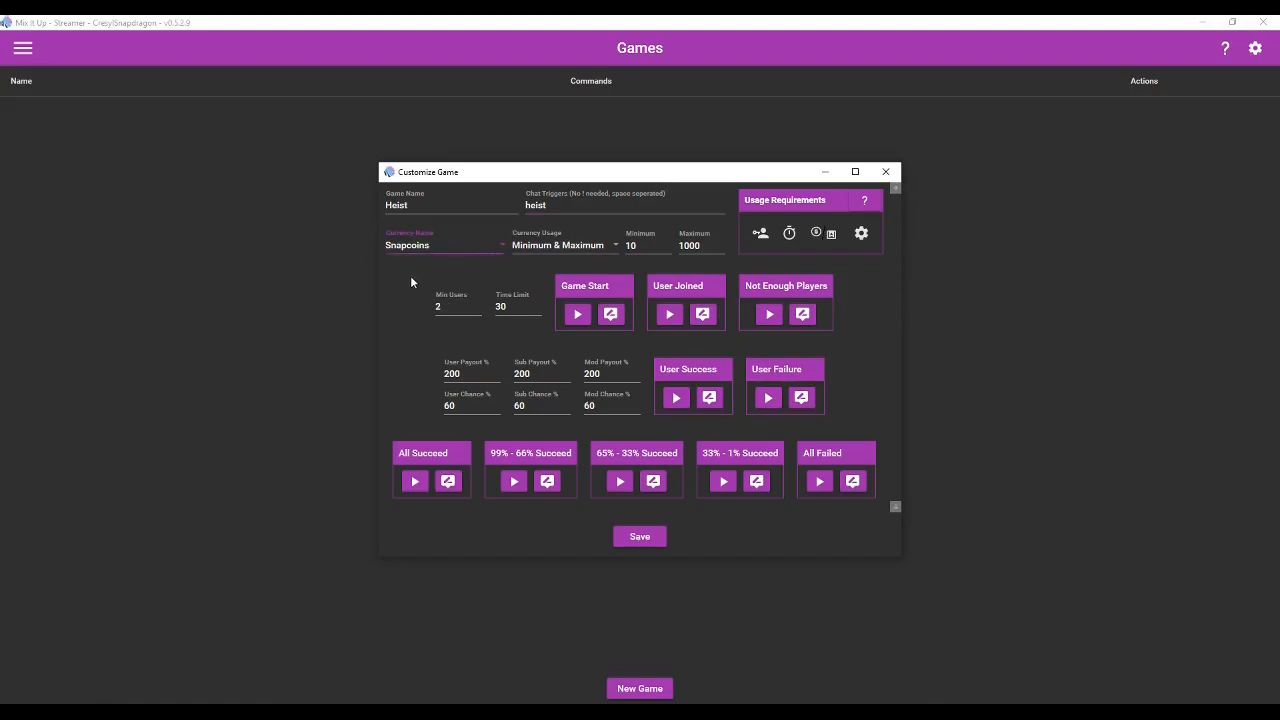
{"action": "mouse_move", "coordinate": [560, 274]}
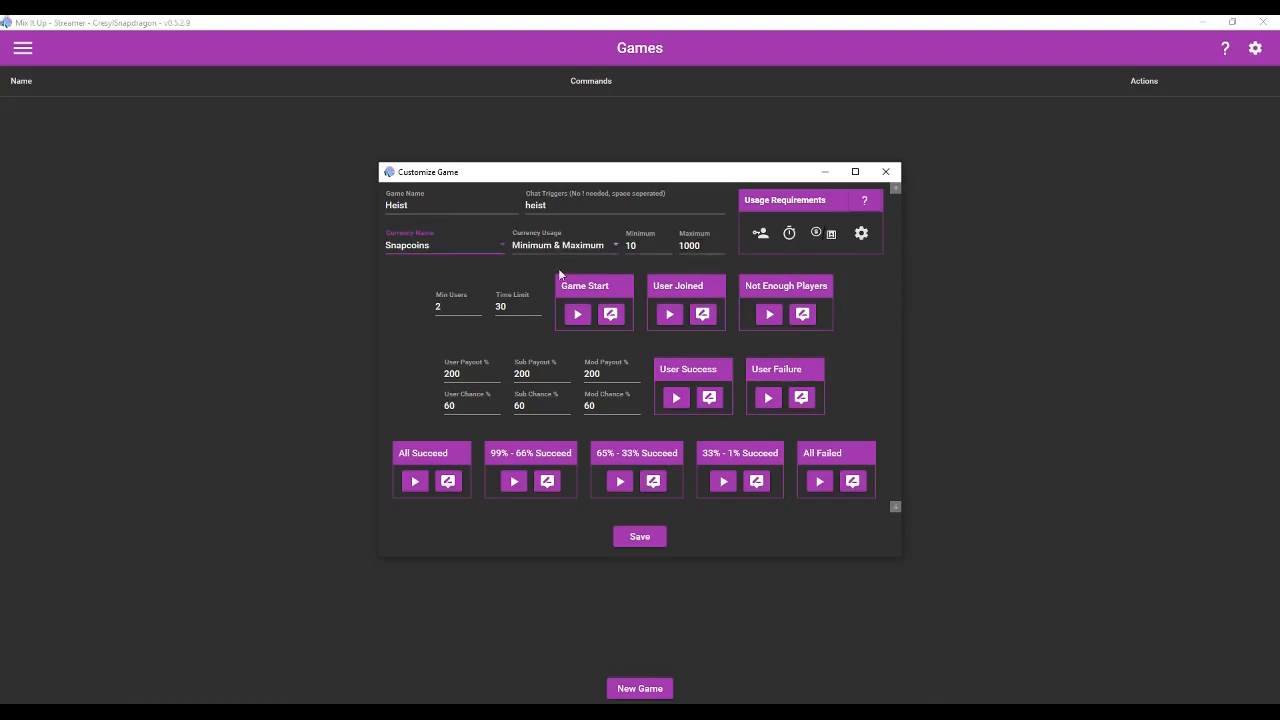
{"action": "left_click", "coordinate": [457, 307]}
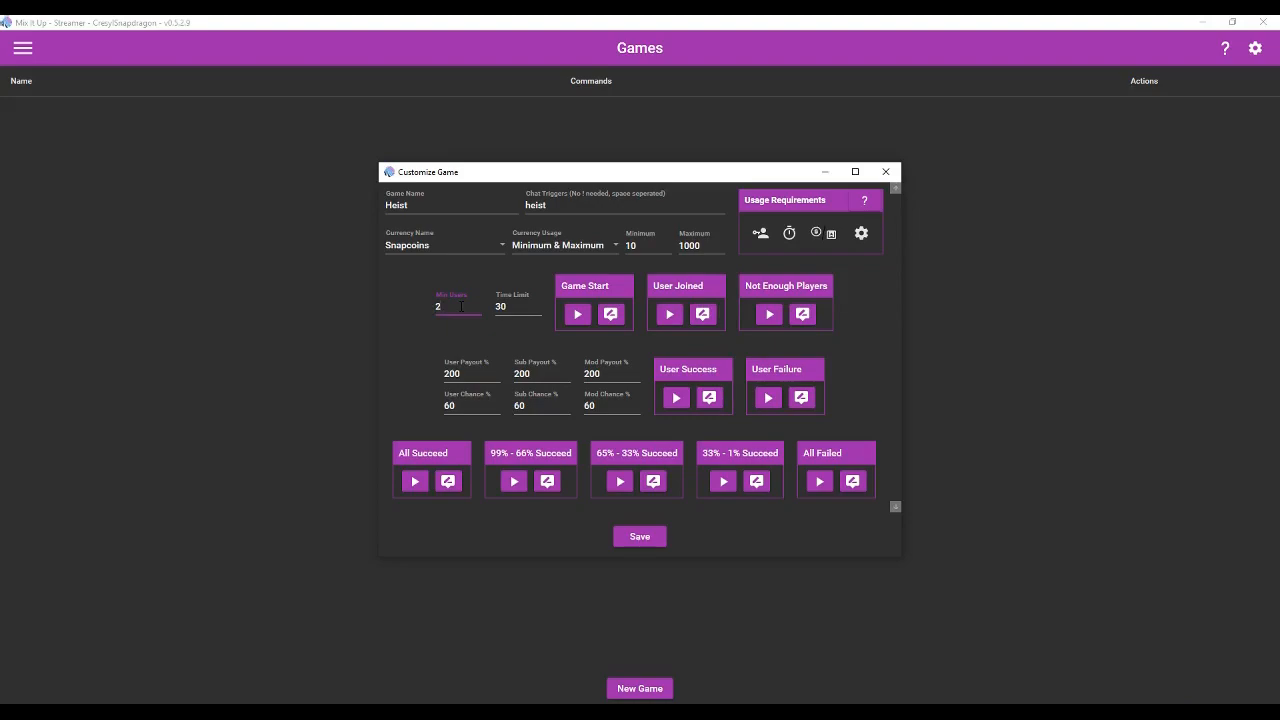
{"action": "left_click", "coordinate": [513, 306]}
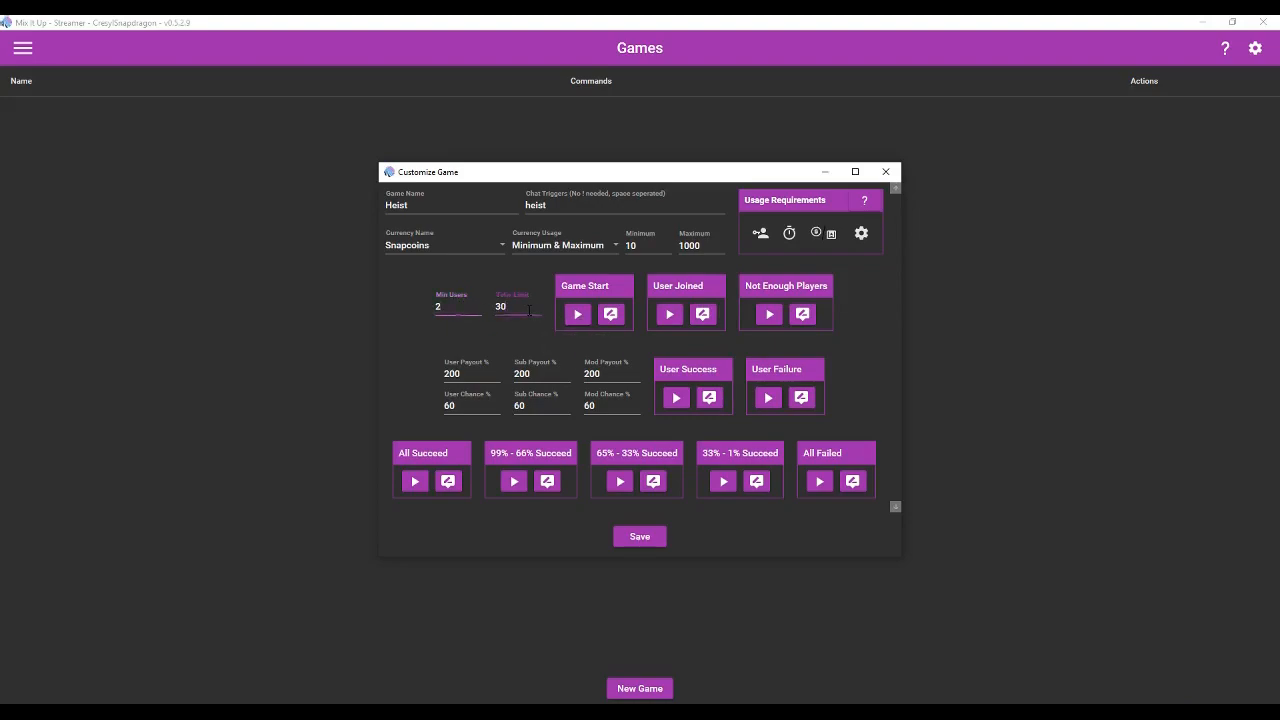
{"action": "mouse_move", "coordinate": [577, 314]}
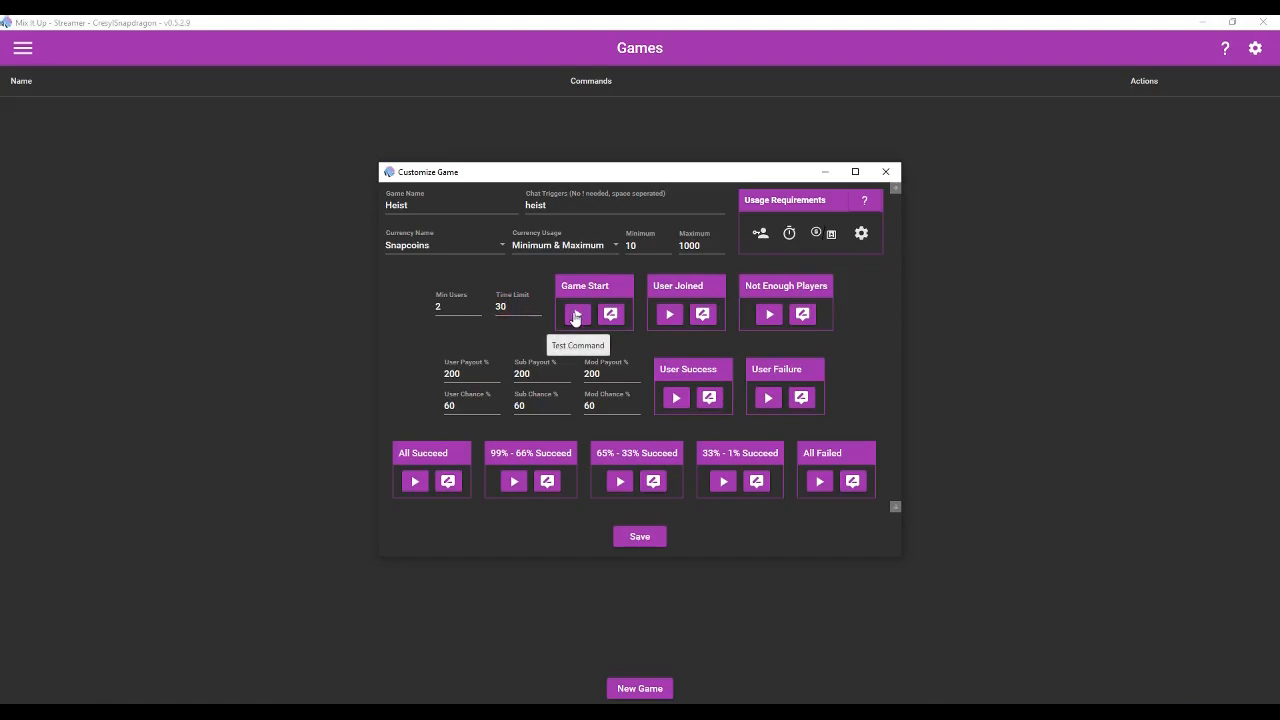
{"action": "mouse_move", "coordinate": [1010, 380]}
{"action": "type", "text": "30"}
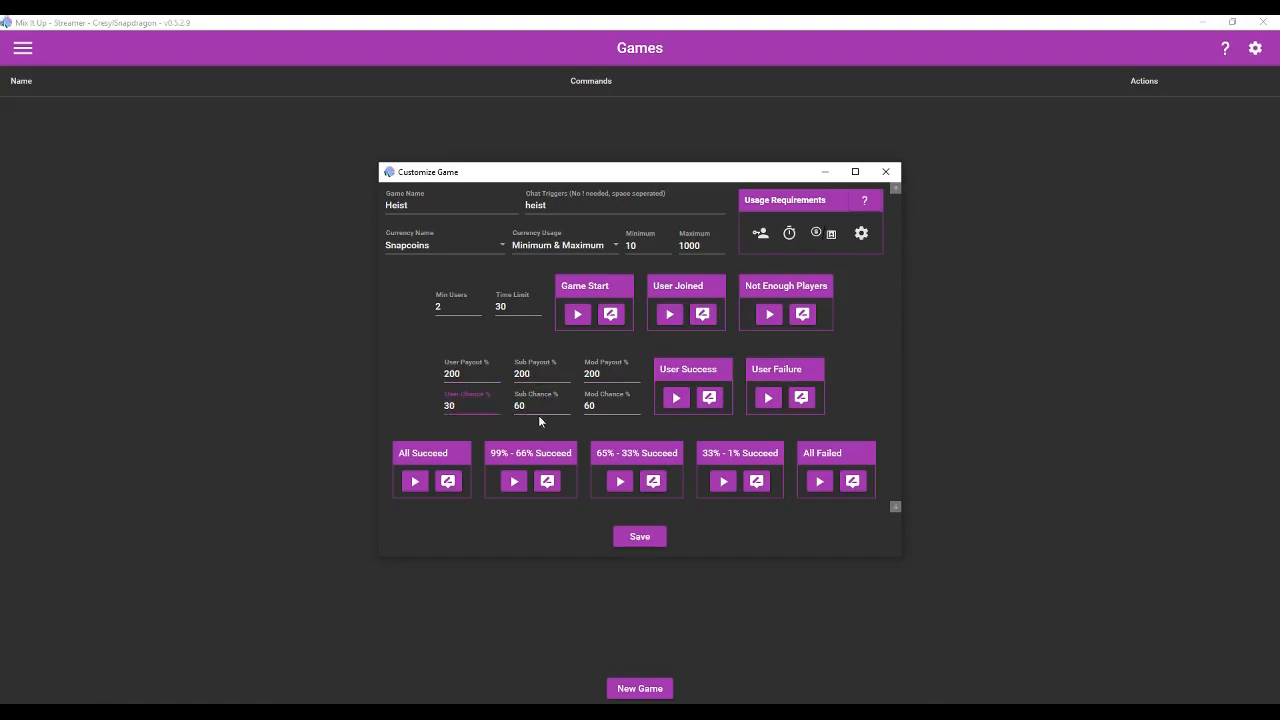
Change Heist's User Chance to 20% and Mod Chance to 40%.
{"action": "left_click", "coordinate": [540, 406]}
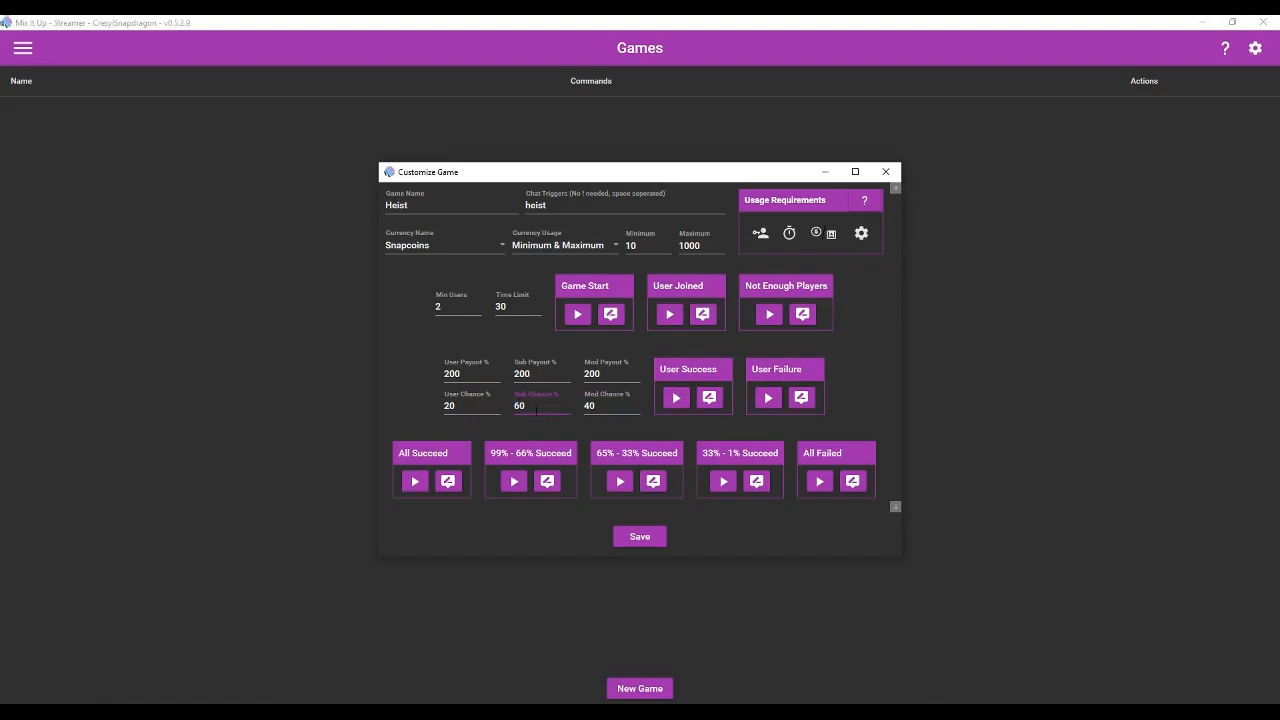
{"action": "mouse_move", "coordinate": [534, 432]}
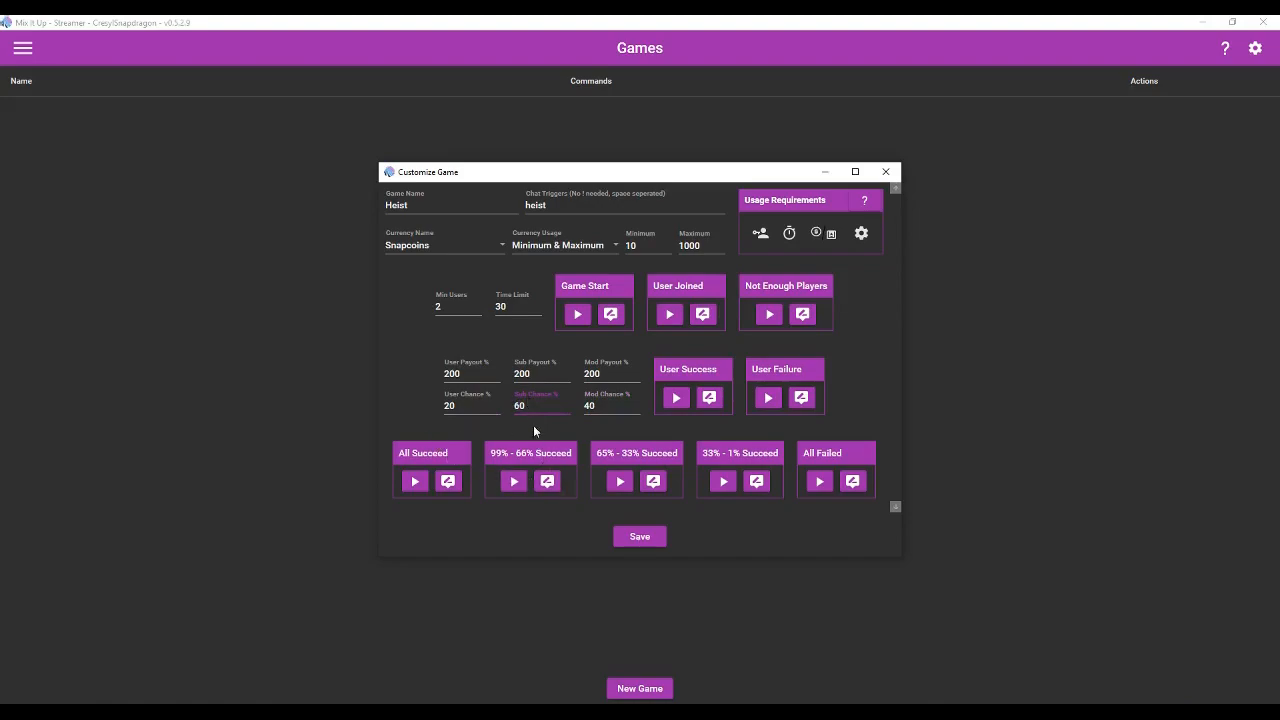
{"action": "mouse_move", "coordinate": [505, 509]}
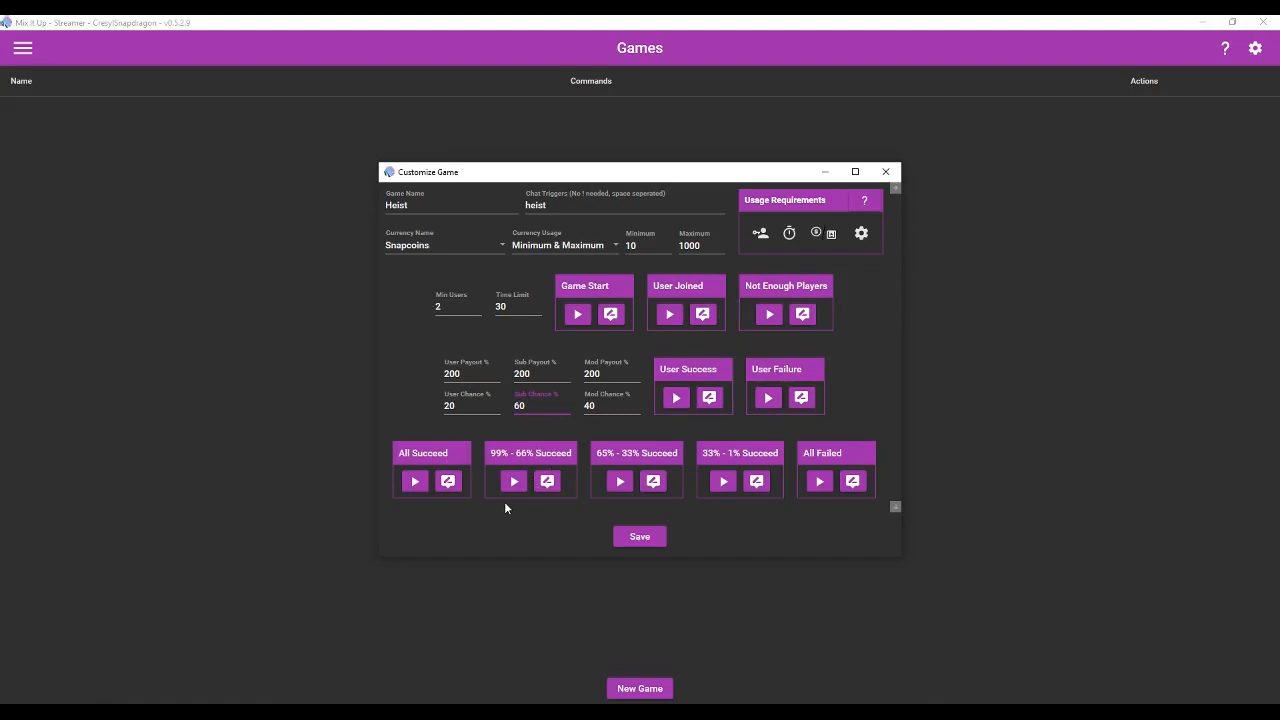
{"action": "mouse_move", "coordinate": [780, 274]}
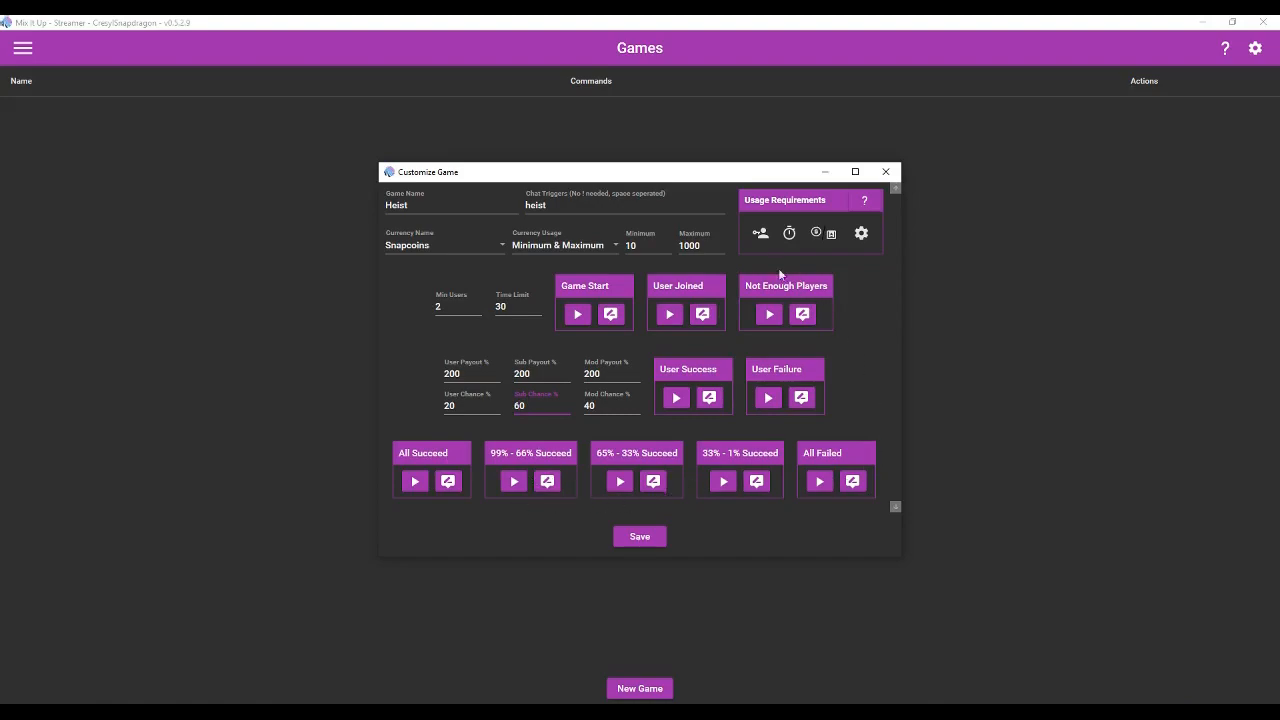
{"action": "mouse_move", "coordinate": [720, 393]}
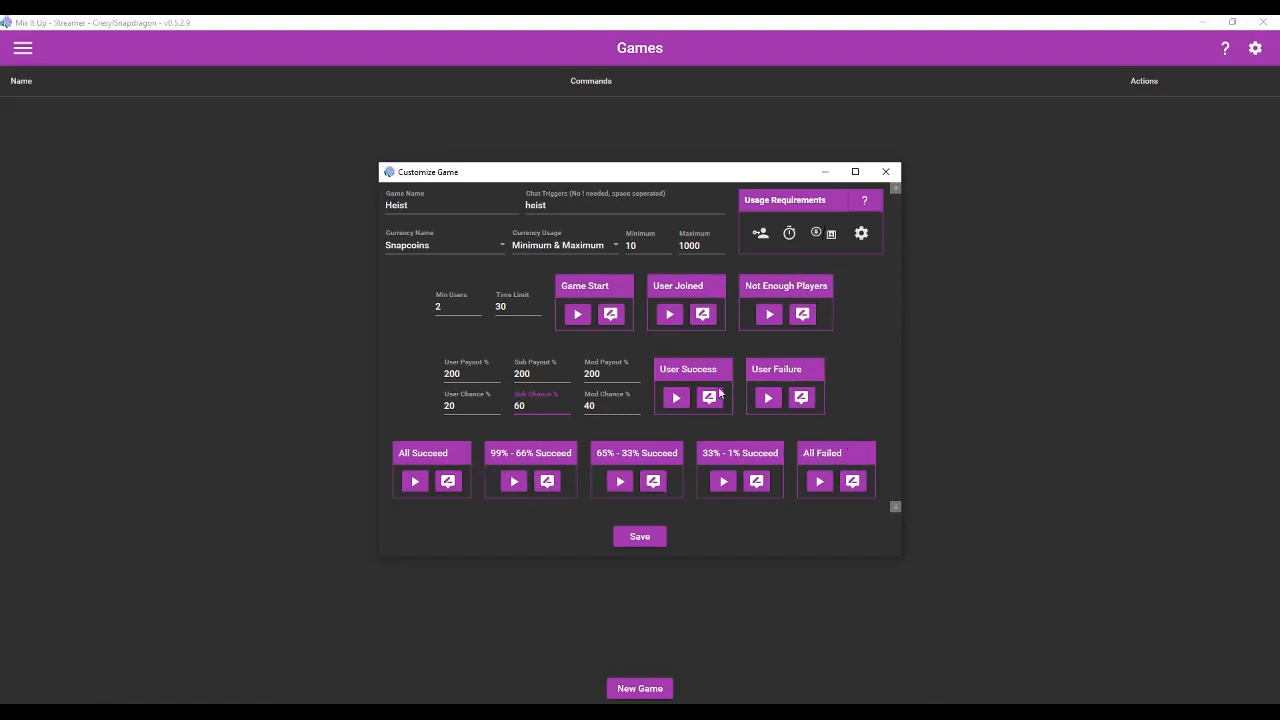
{"action": "mouse_move", "coordinate": [405, 477]}
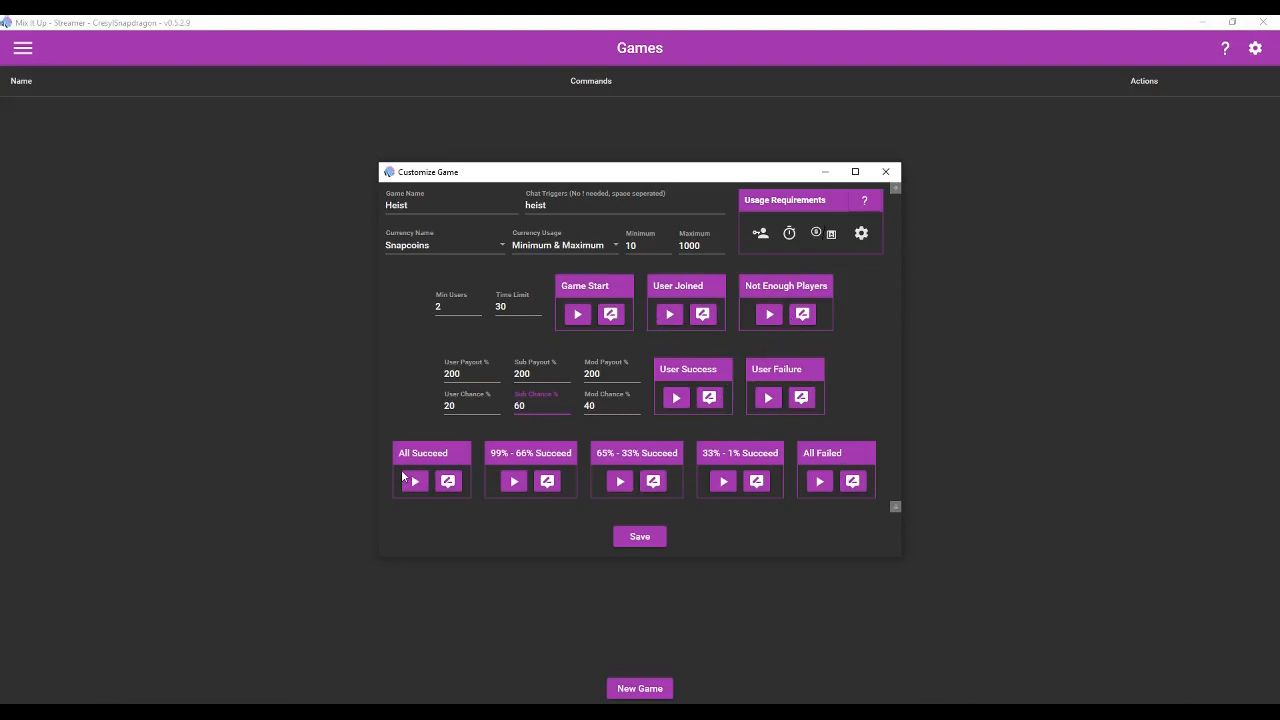
Save the Heist game and start a new game of type Hot Potato.
{"action": "left_click", "coordinate": [639, 536]}
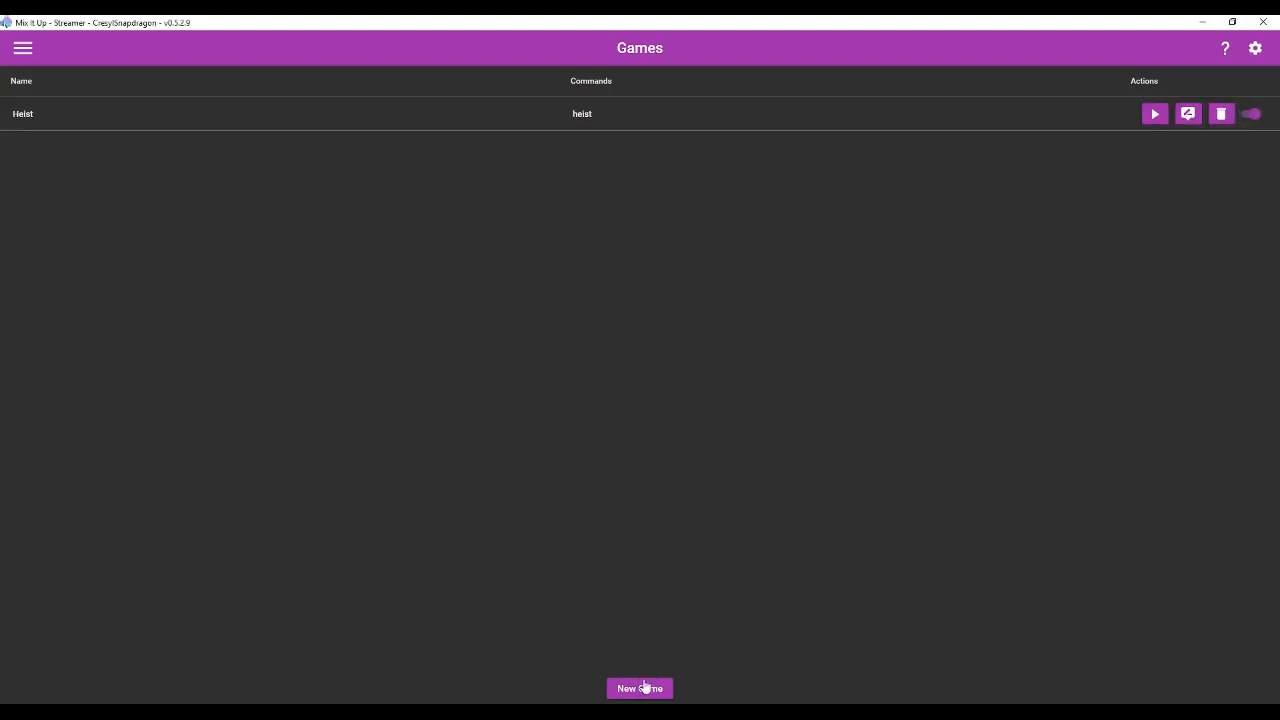
{"action": "left_click", "coordinate": [639, 688]}
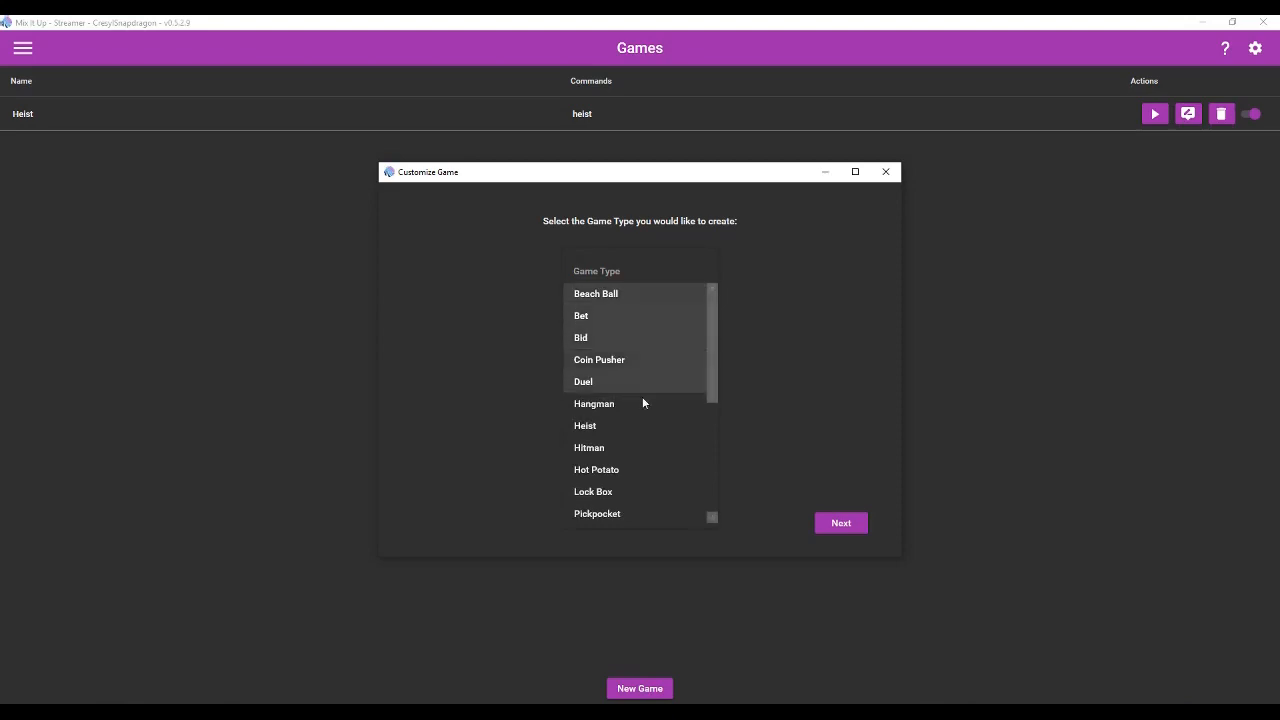
{"action": "left_click", "coordinate": [596, 469]}
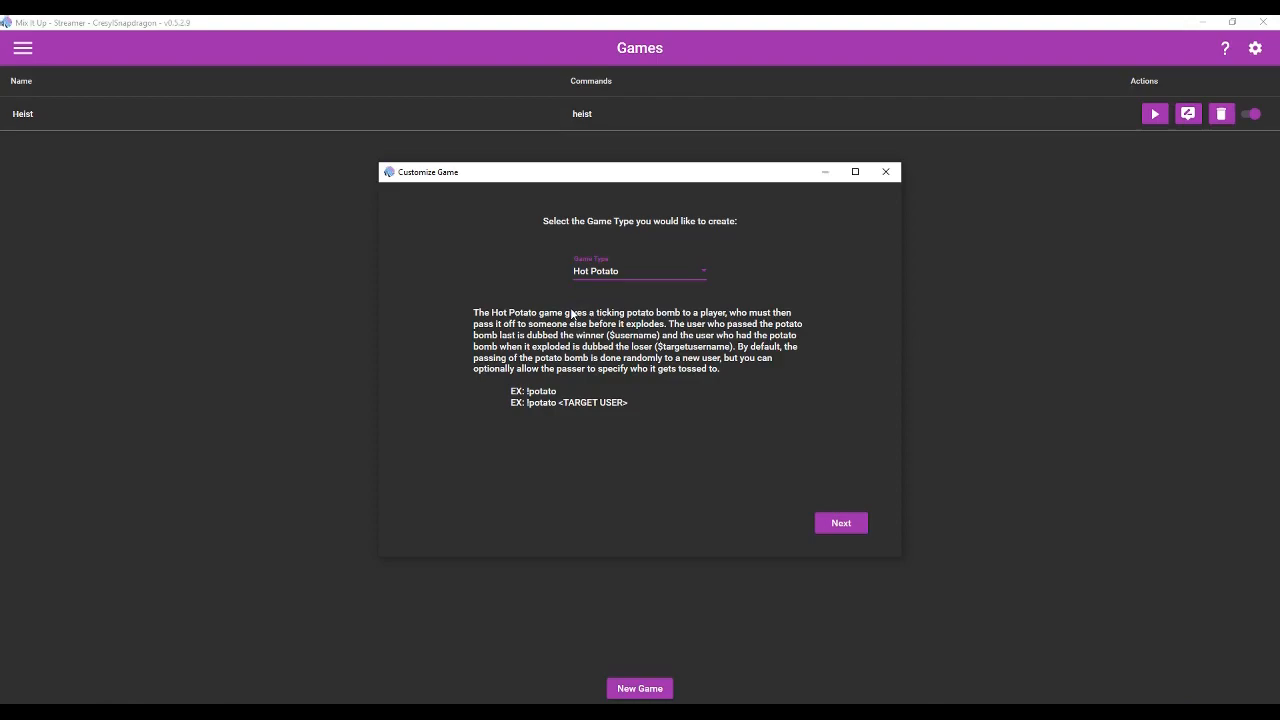
{"action": "mouse_move", "coordinate": [569, 405]}
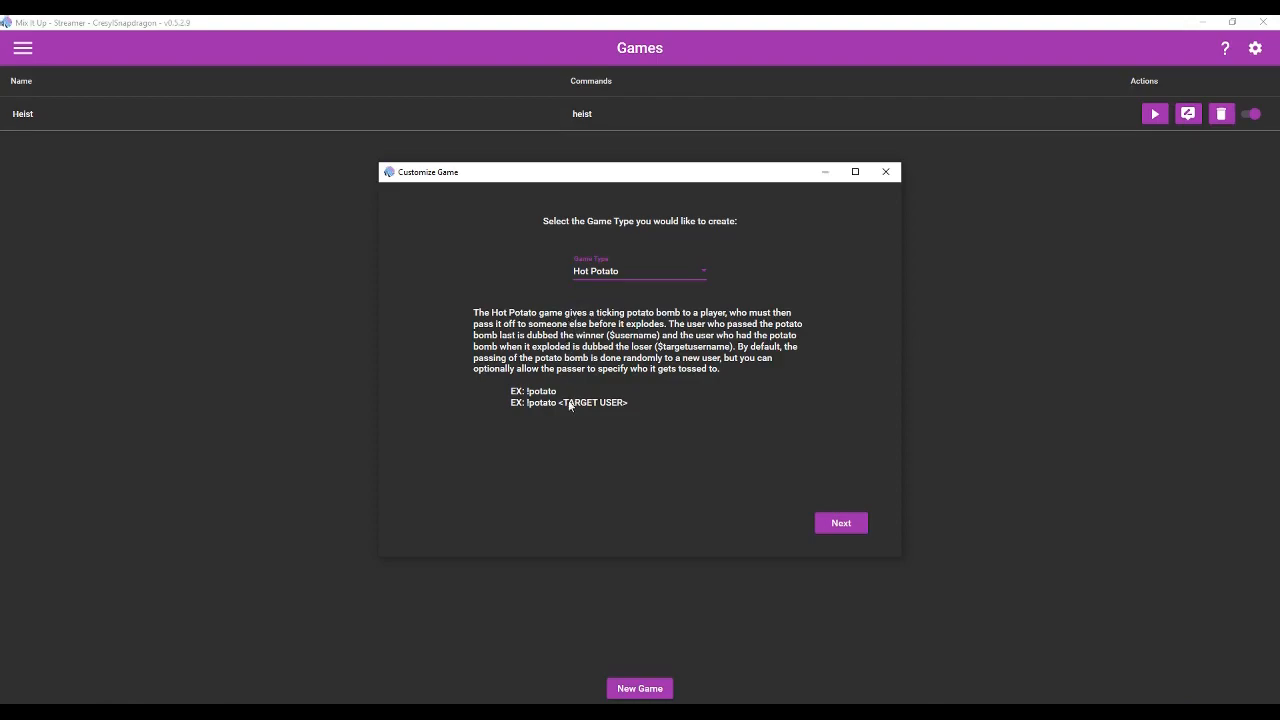
{"action": "mouse_move", "coordinate": [656, 431]}
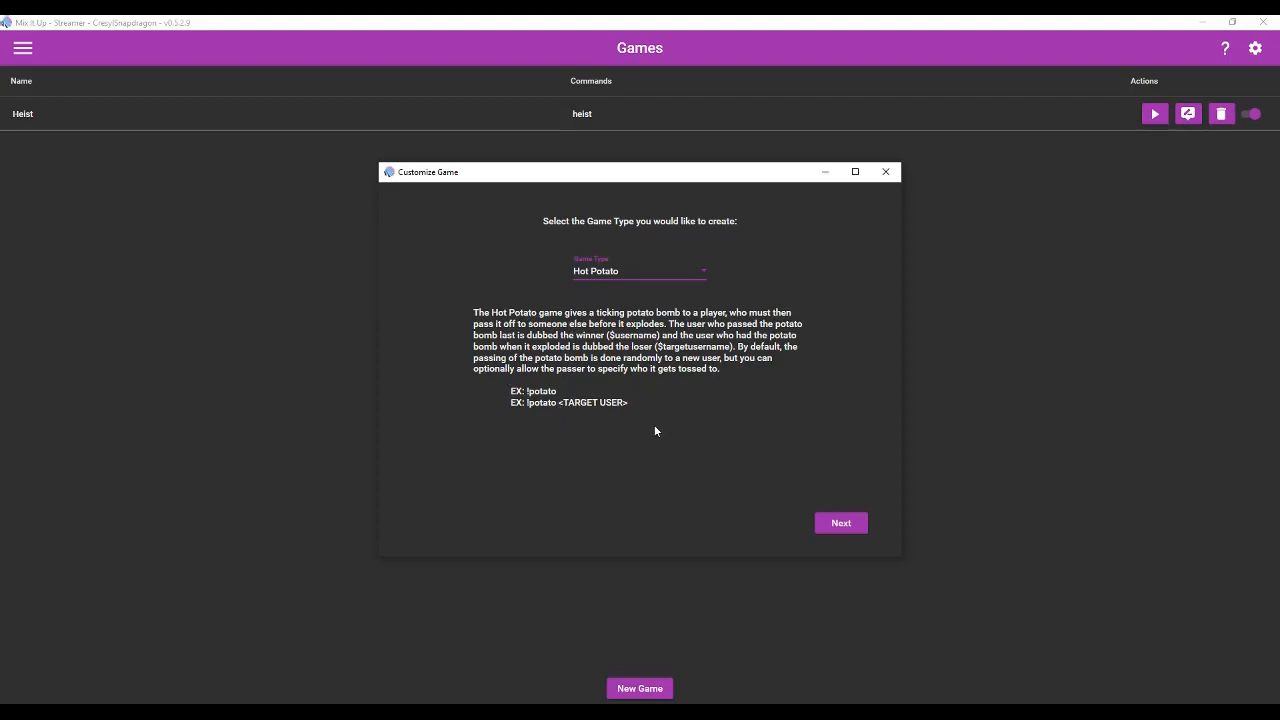
{"action": "mouse_move", "coordinate": [477, 386]}
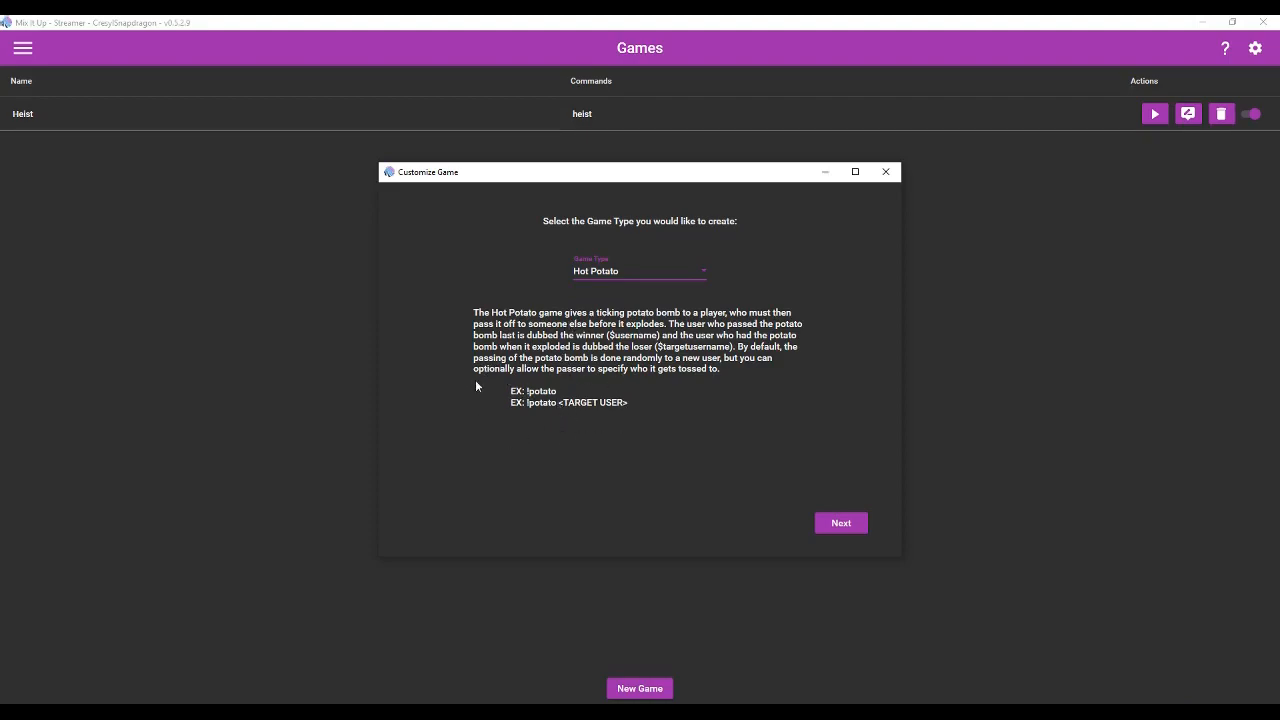
Continue to the Hot Potato settings and switch on Allow User Targeting.
{"action": "left_click", "coordinate": [840, 523]}
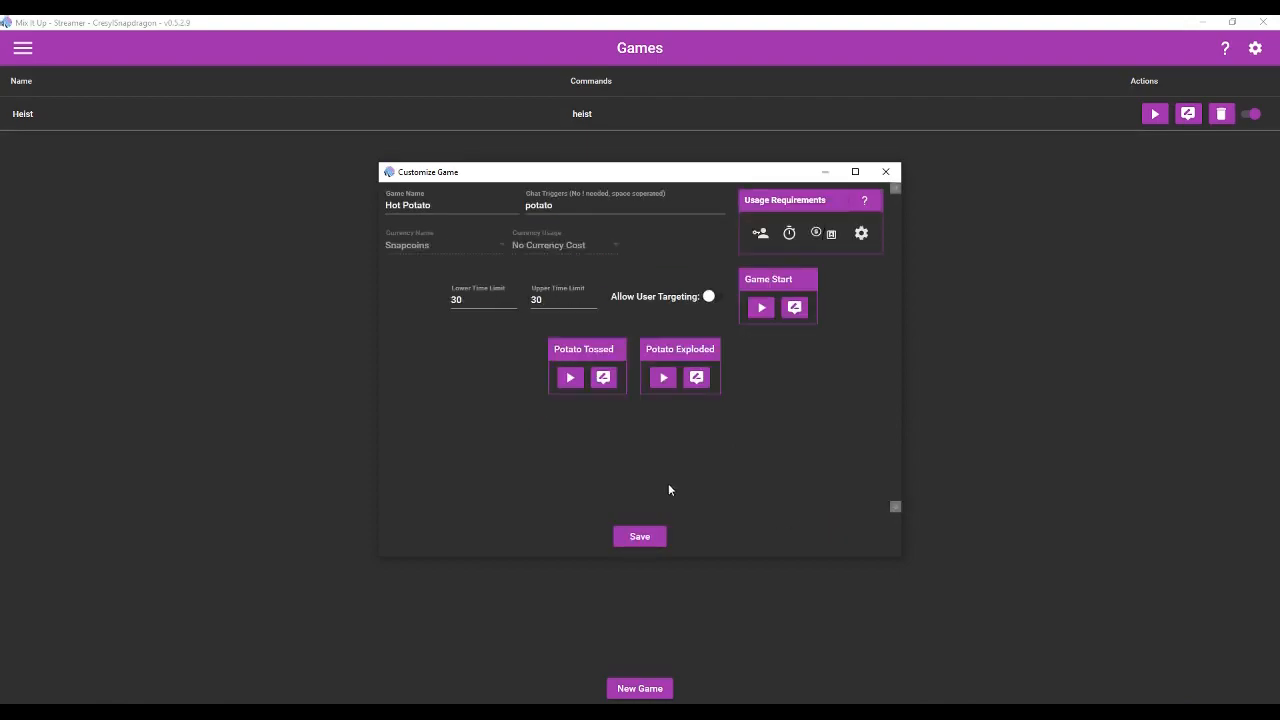
{"action": "mouse_move", "coordinate": [507, 258]}
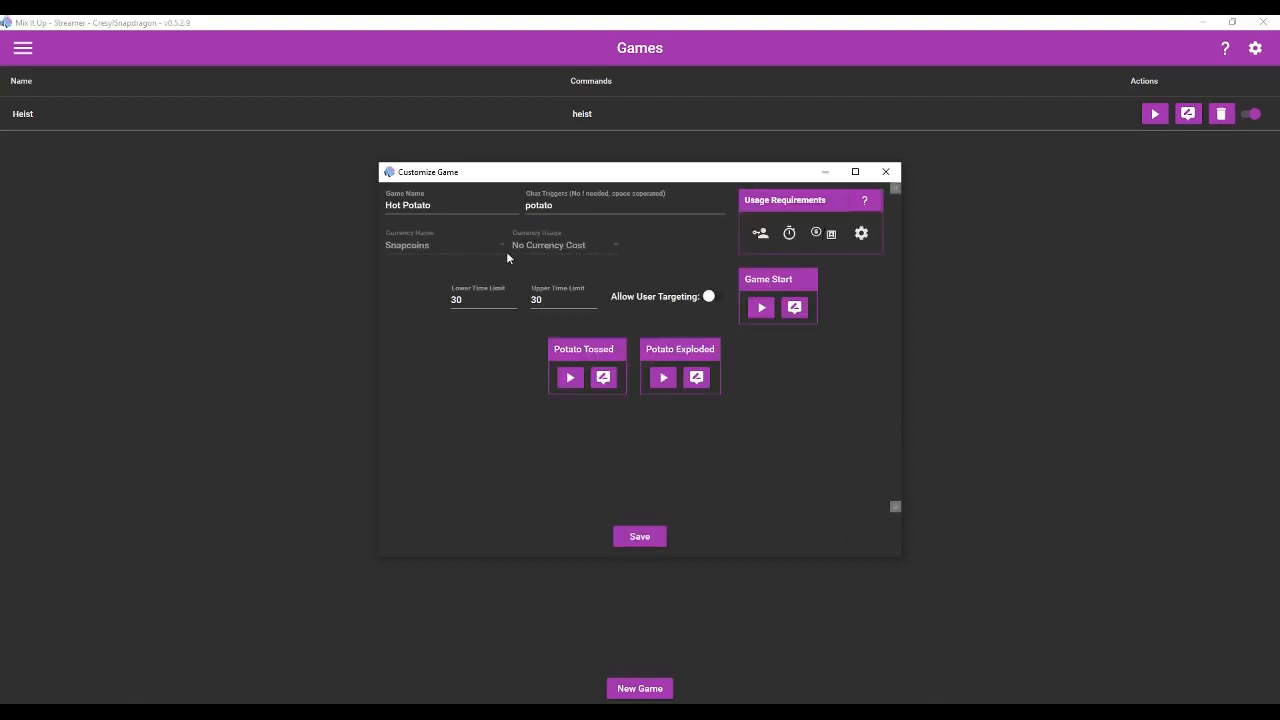
{"action": "mouse_move", "coordinate": [543, 282]}
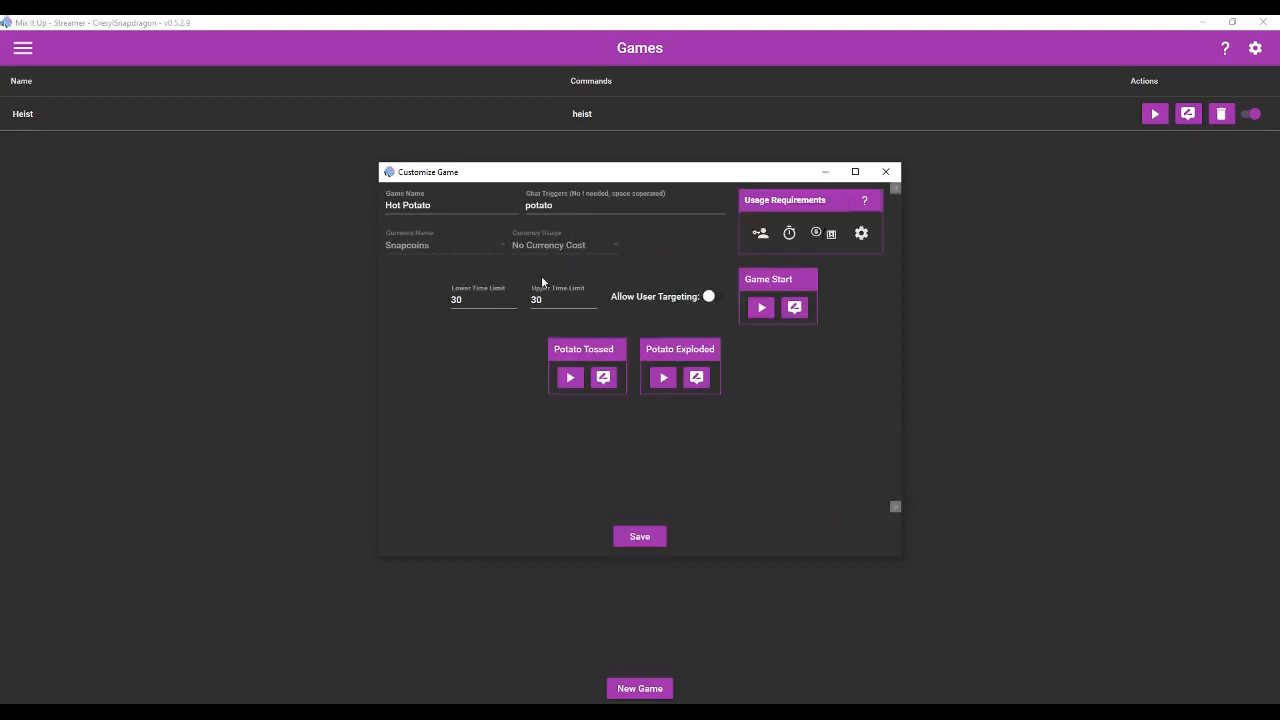
{"action": "mouse_move", "coordinate": [605, 298]}
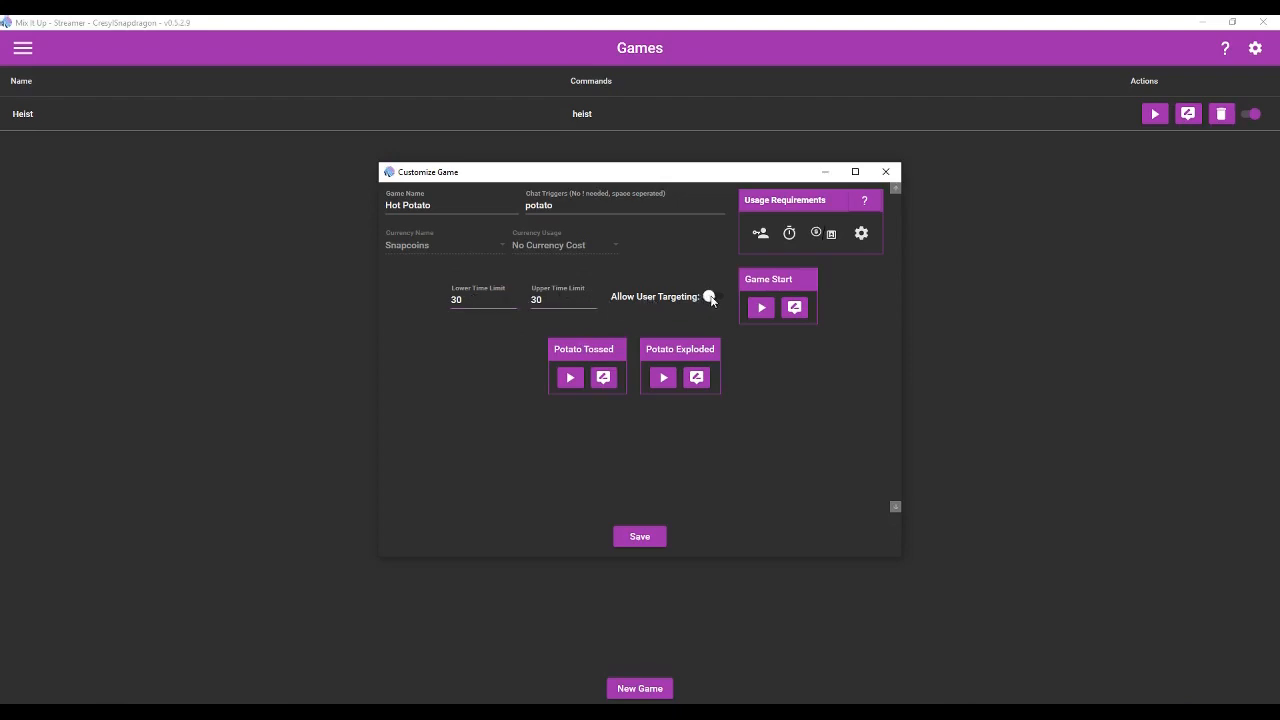
{"action": "left_click", "coordinate": [712, 296]}
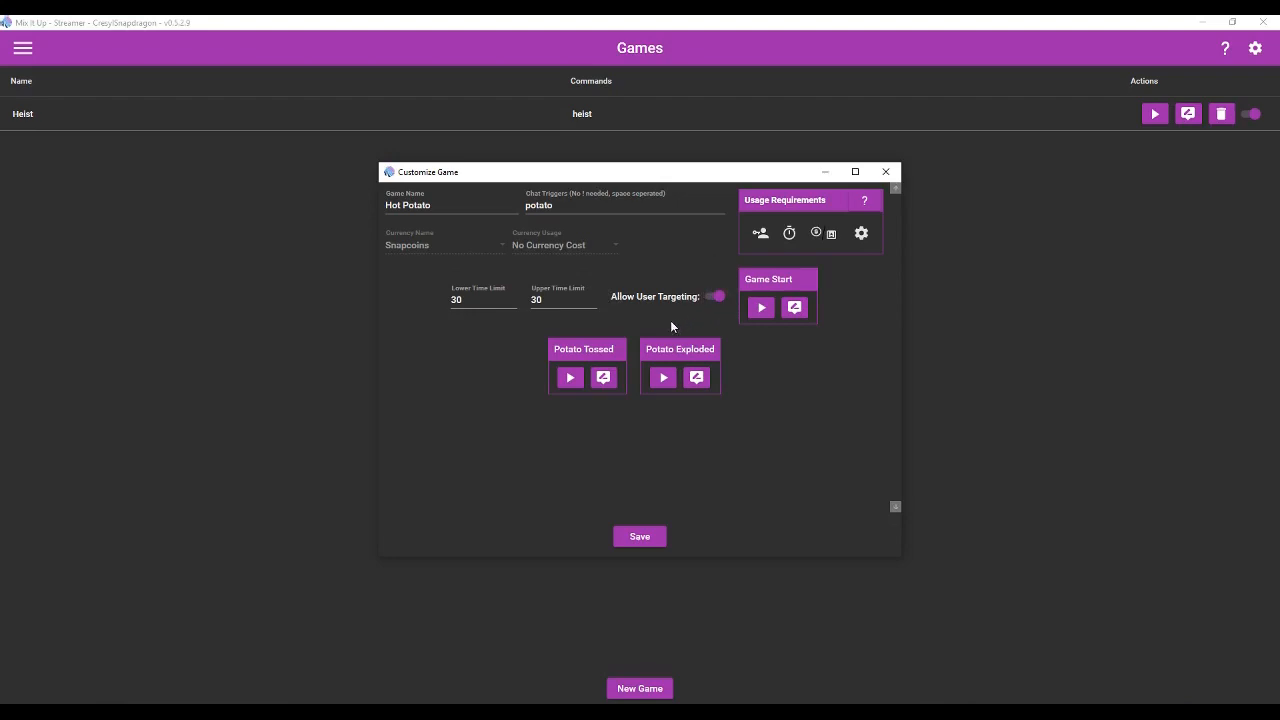
{"action": "mouse_move", "coordinate": [663, 377]}
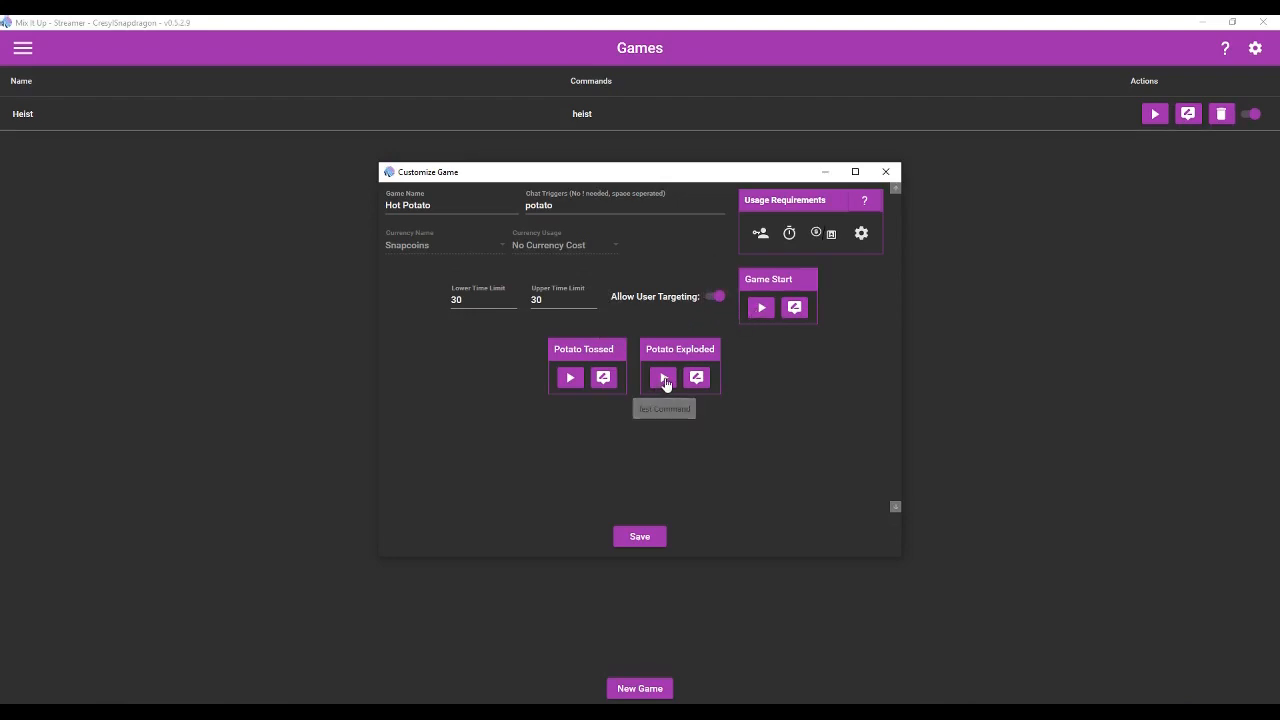
{"action": "mouse_move", "coordinate": [662, 440]}
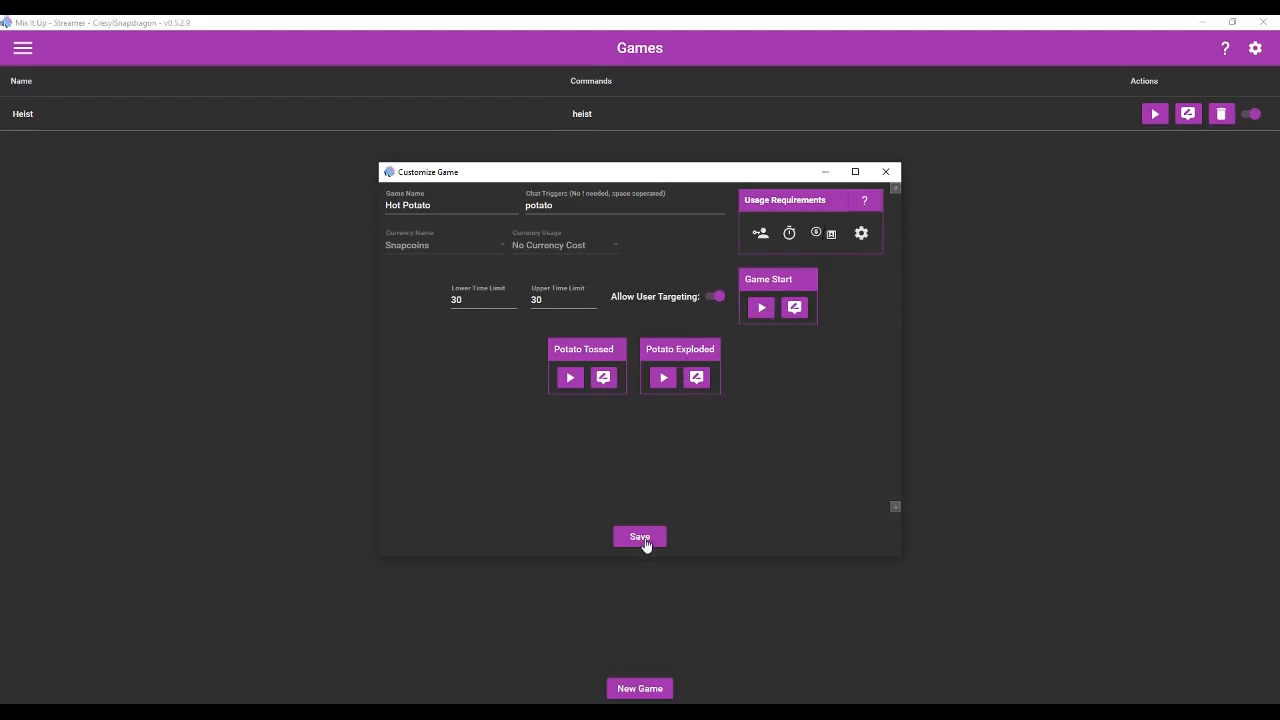
Save the Hot Potato game from the Customize Game dialog.
{"action": "left_click", "coordinate": [639, 537]}
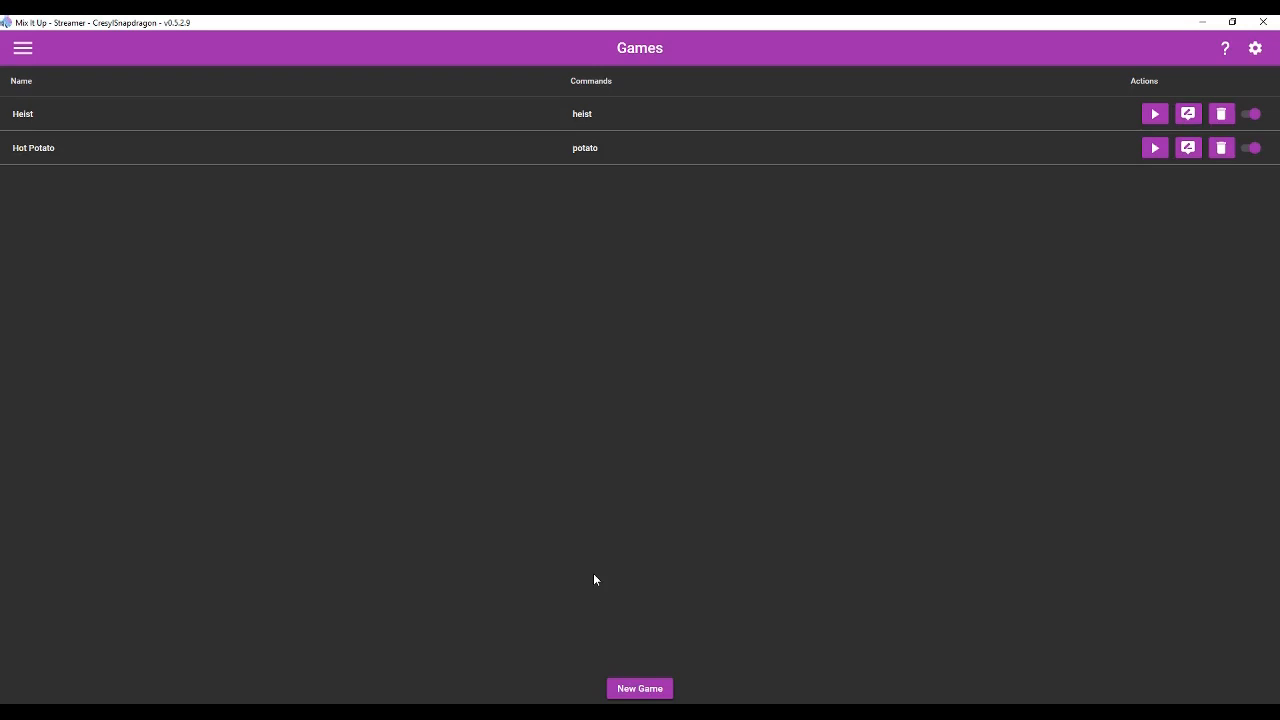
{"action": "mouse_move", "coordinate": [710, 560]}
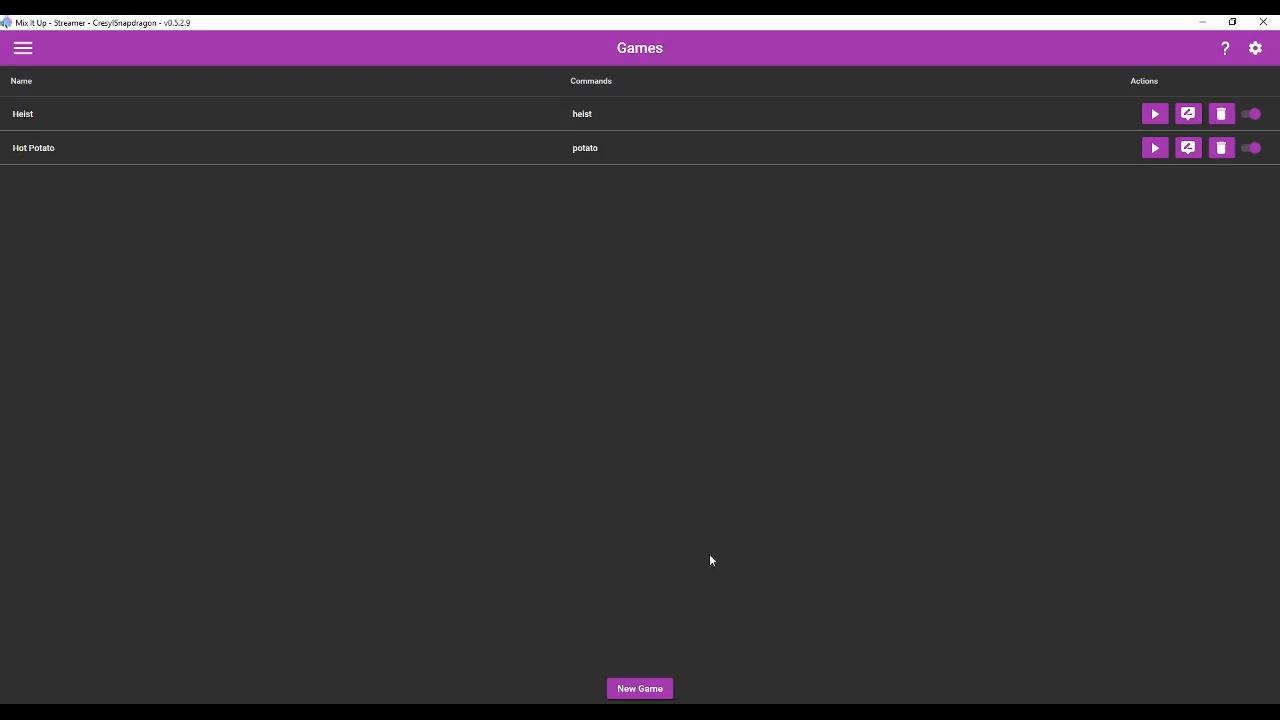